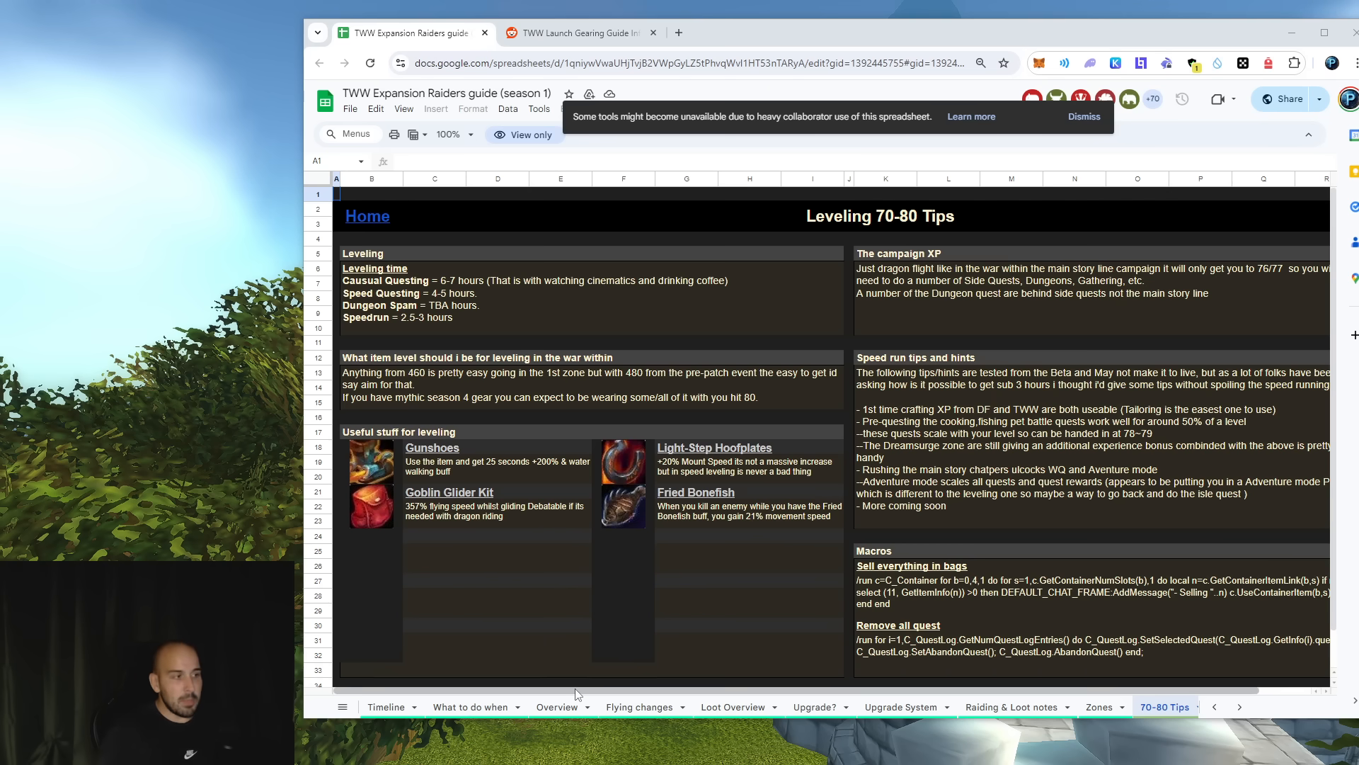
{"action": "mouse_move", "coordinate": [438, 421]}
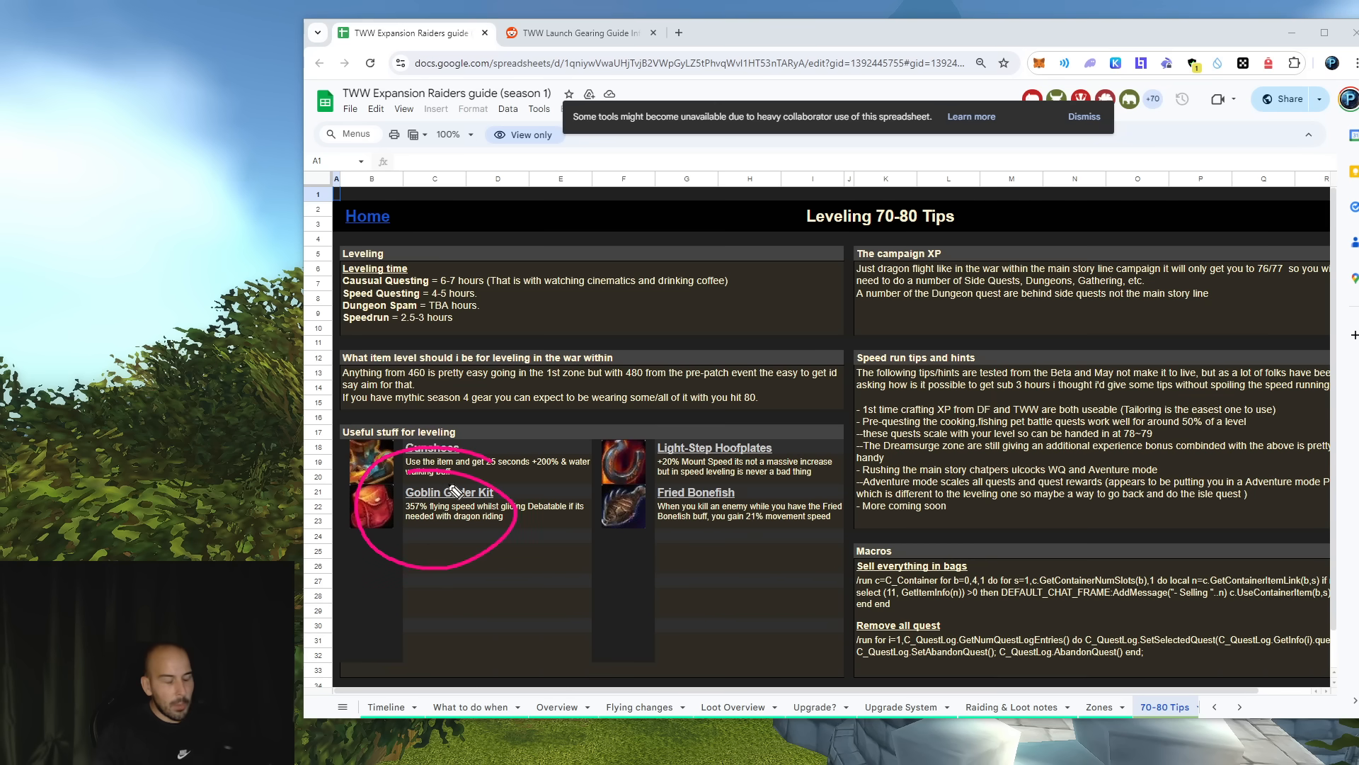
{"action": "mouse_move", "coordinate": [607, 494]}
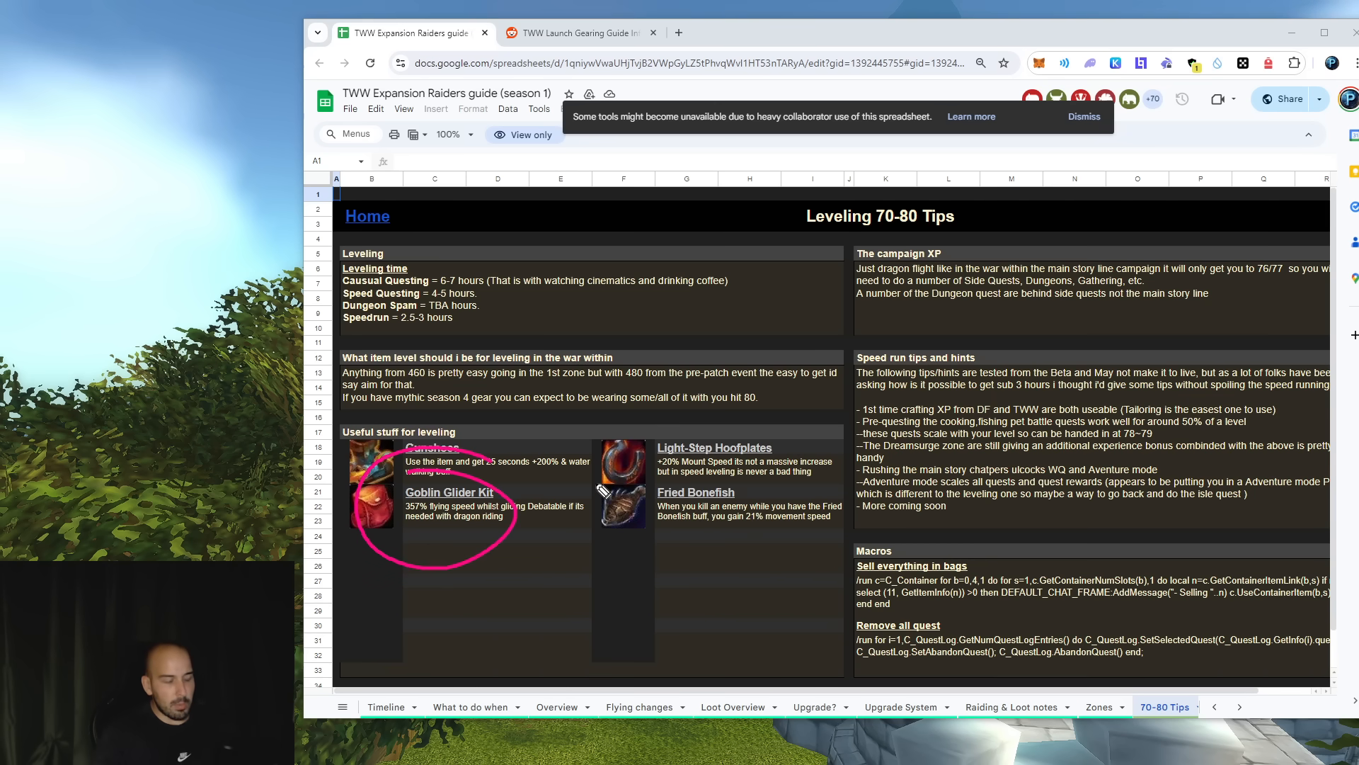
{"action": "mouse_move", "coordinate": [542, 522]}
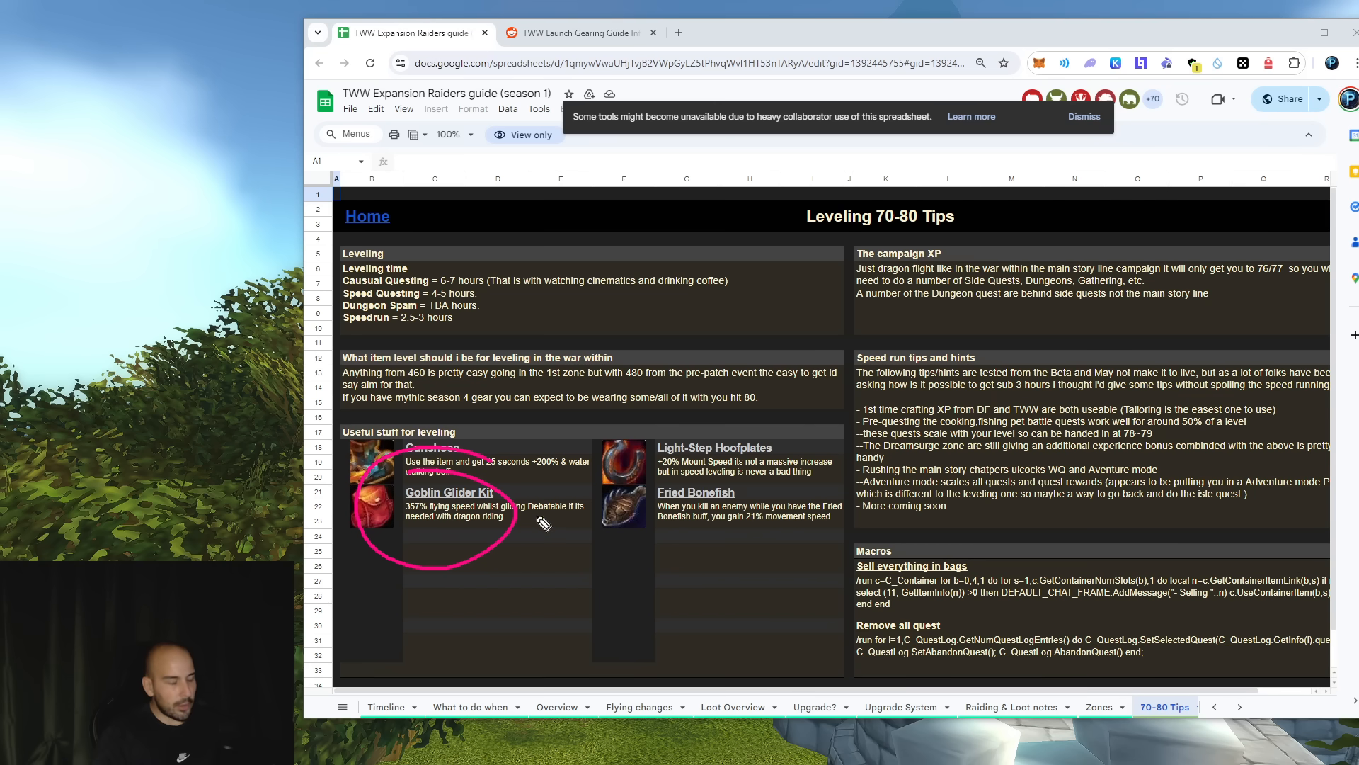
{"action": "mouse_move", "coordinate": [546, 528]}
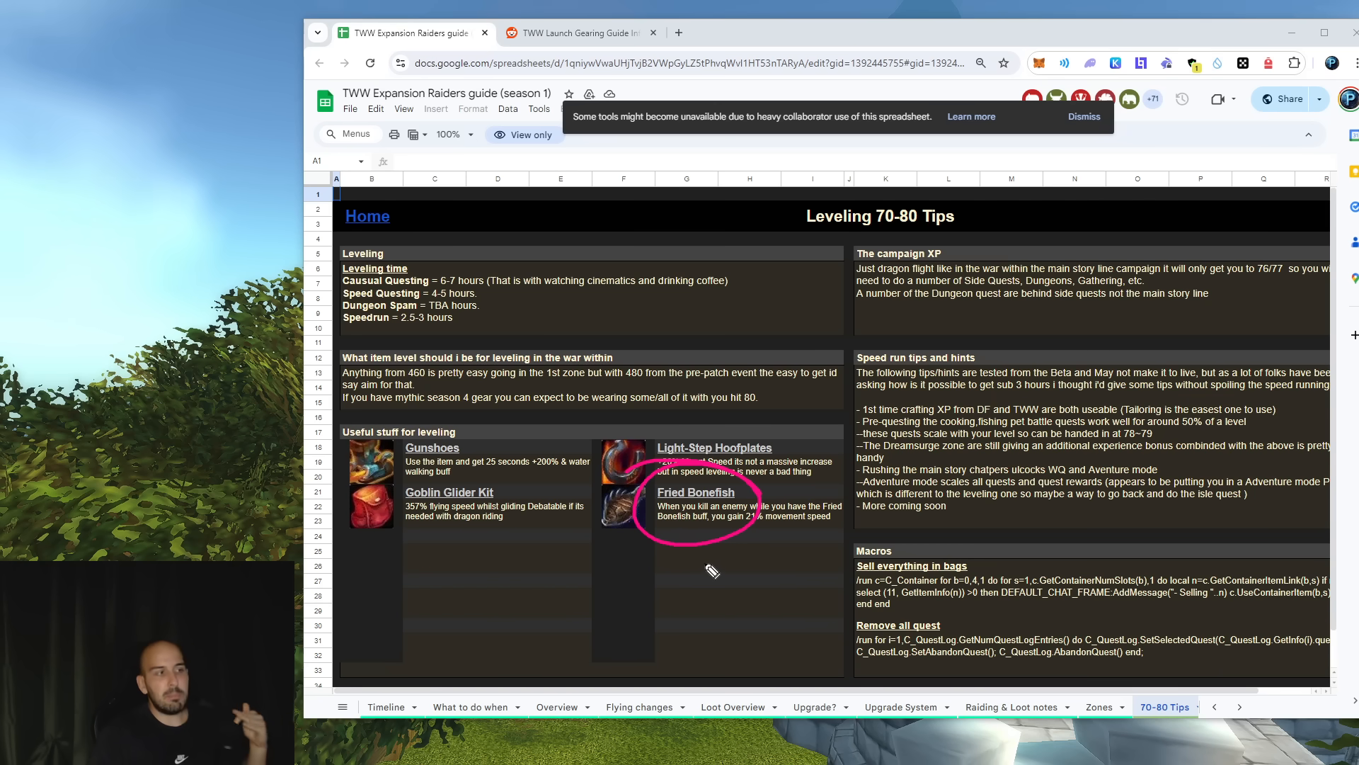
{"action": "mouse_move", "coordinate": [793, 426]}
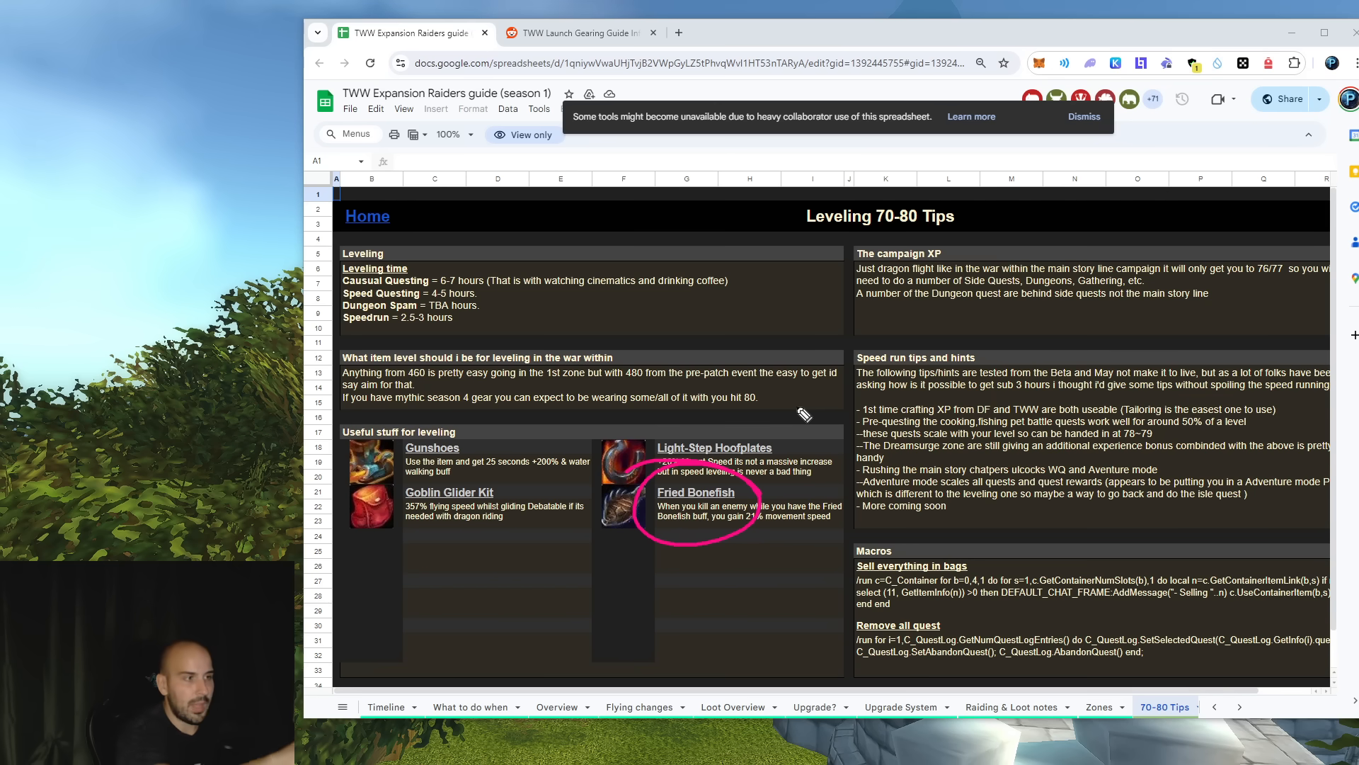
{"action": "mouse_move", "coordinate": [1038, 429]}
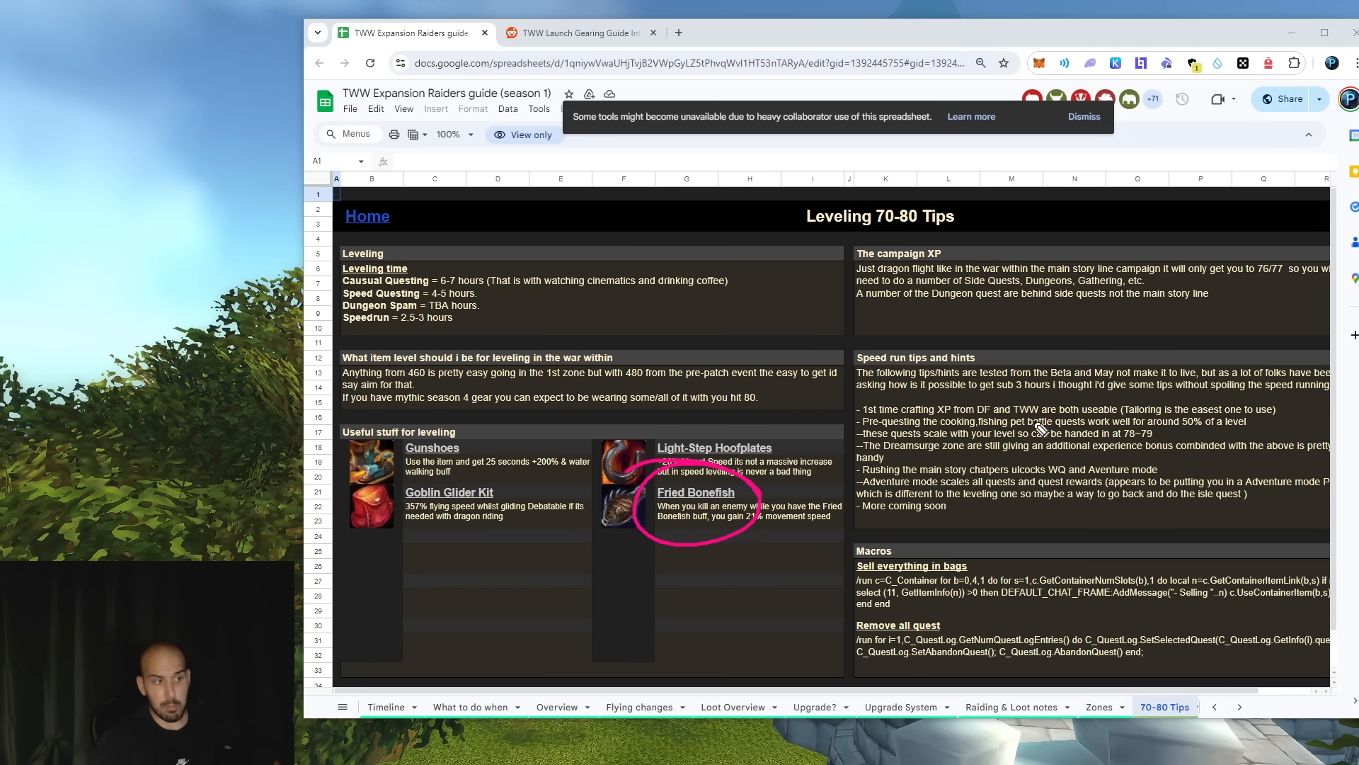
{"action": "mouse_move", "coordinate": [837, 377]}
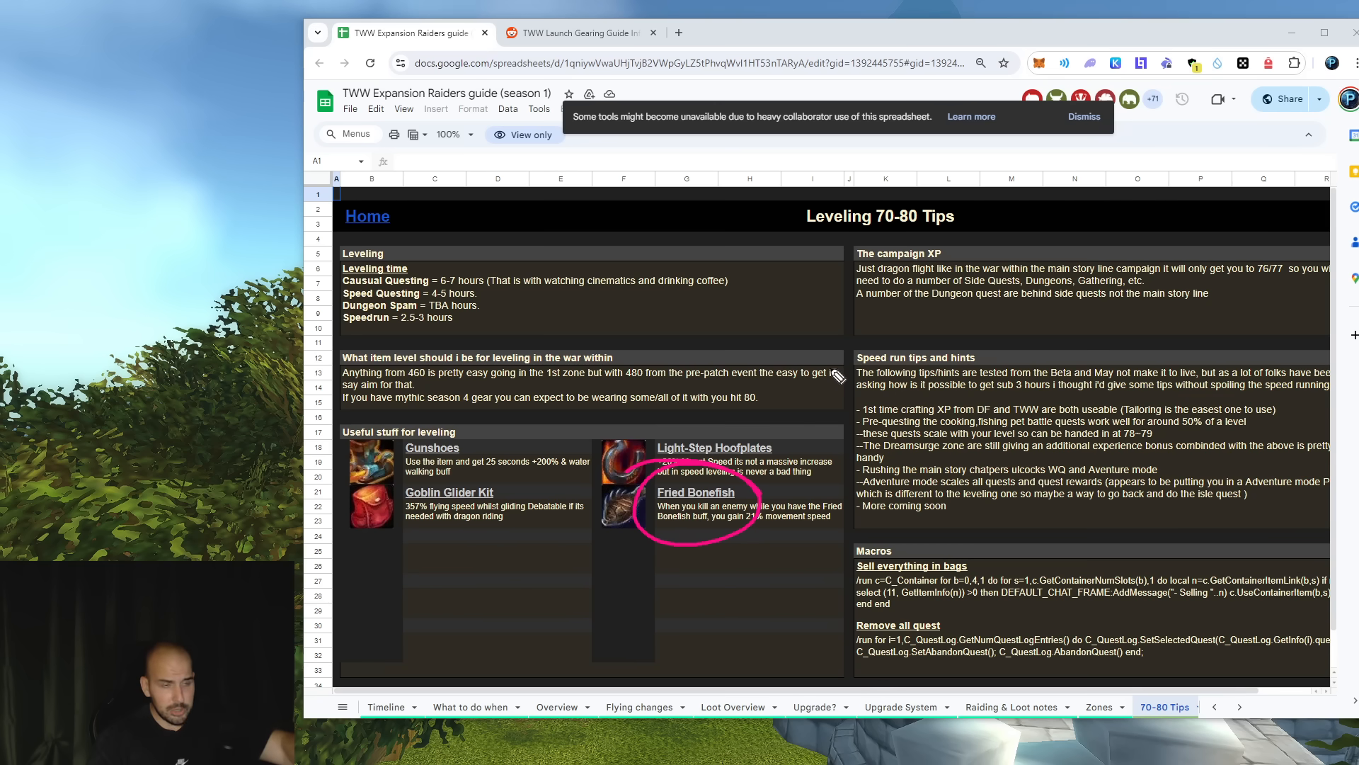
{"action": "mouse_move", "coordinate": [804, 417]}
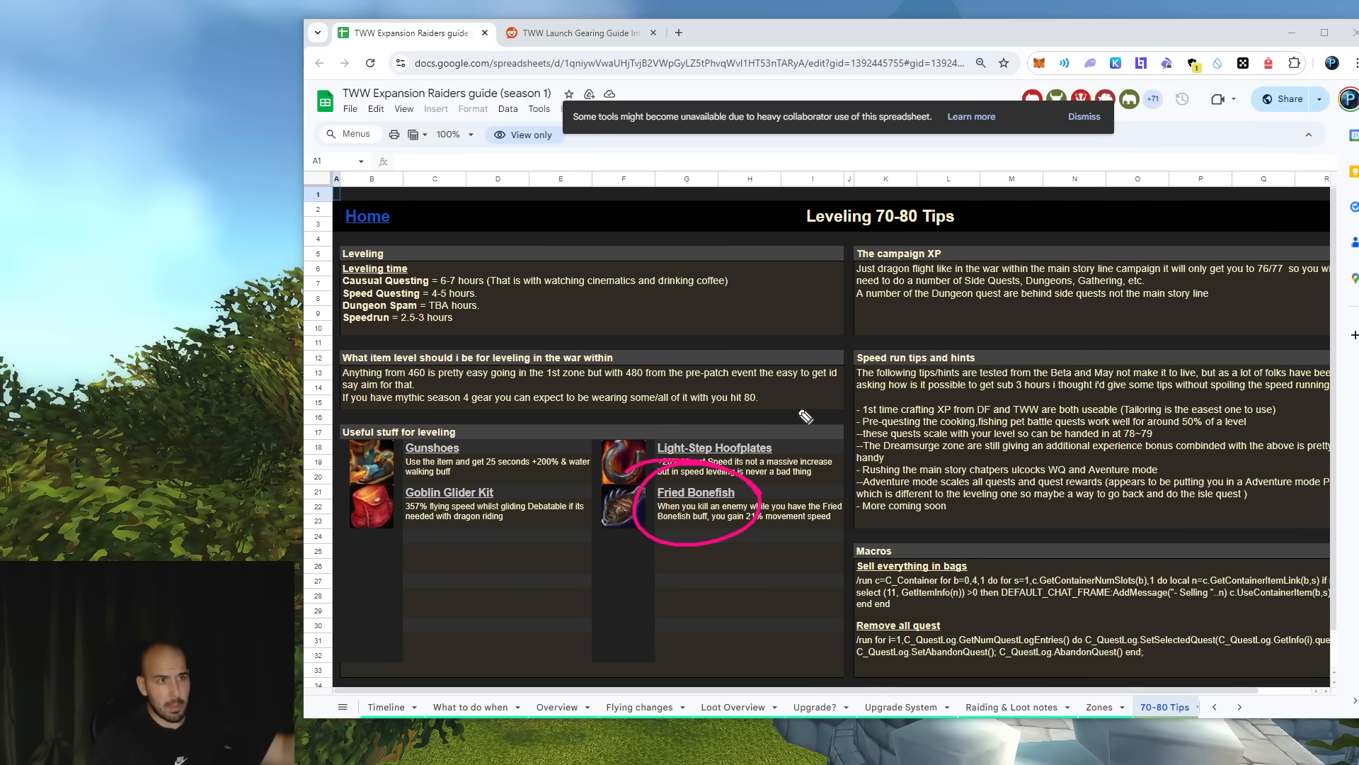
{"action": "mouse_move", "coordinate": [848, 180]}
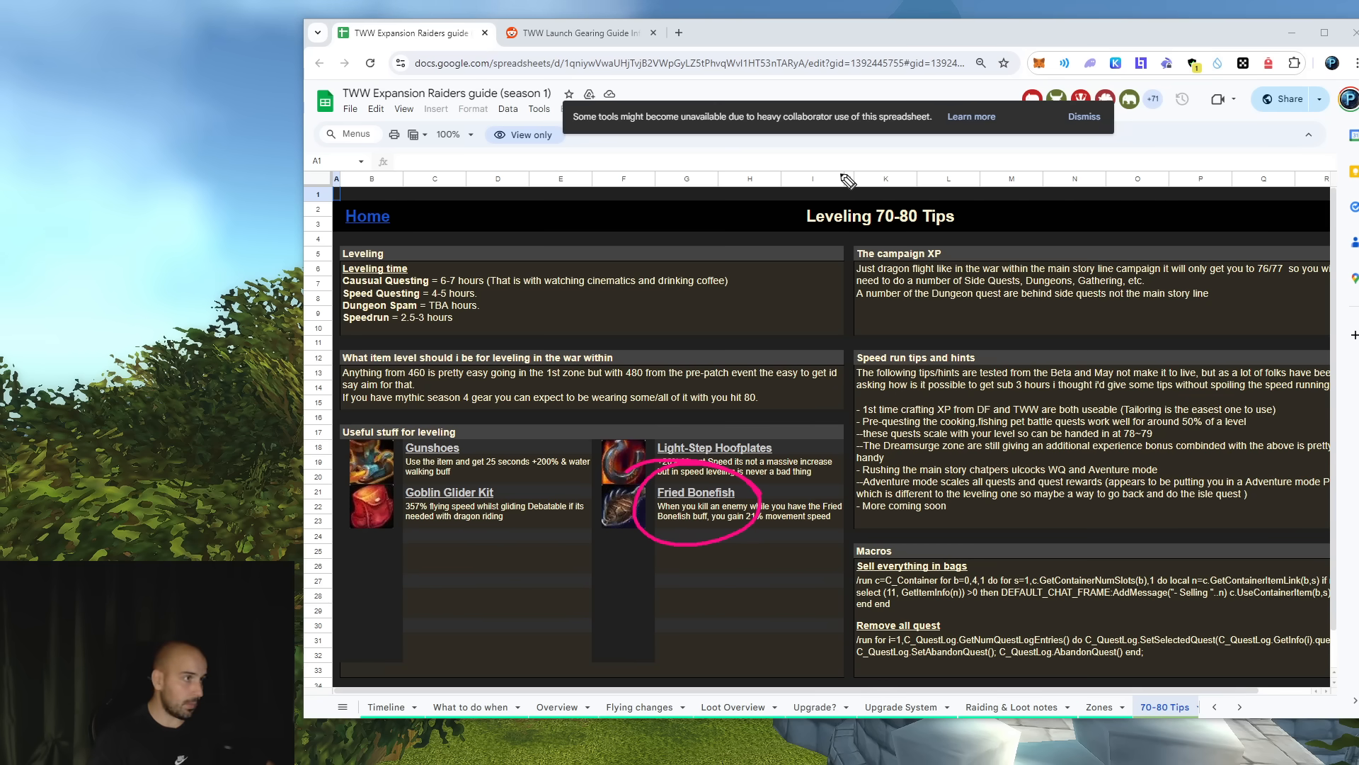
Switch to the Reddit post showing the TWW week-by-week item level gearing infographic.
{"action": "left_click", "coordinate": [576, 32]}
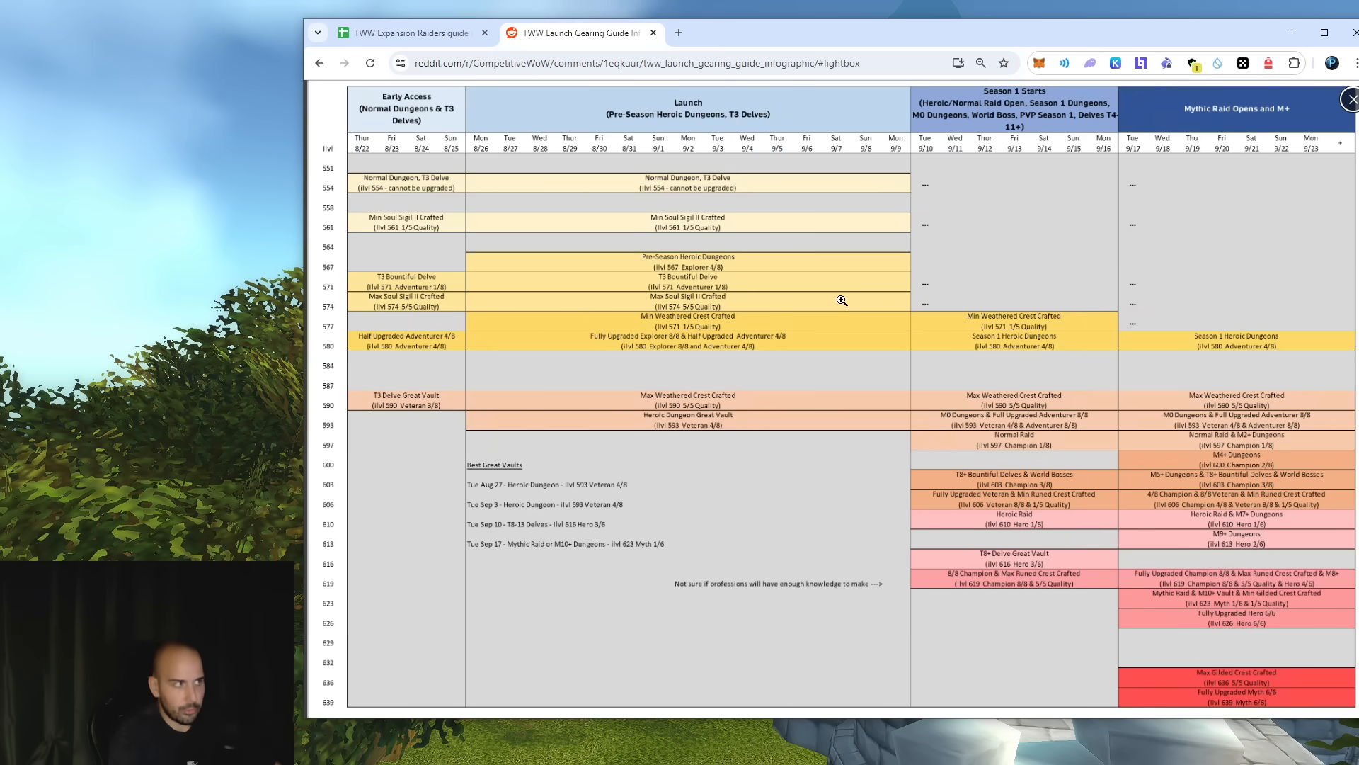
{"action": "mouse_move", "coordinate": [498, 189]}
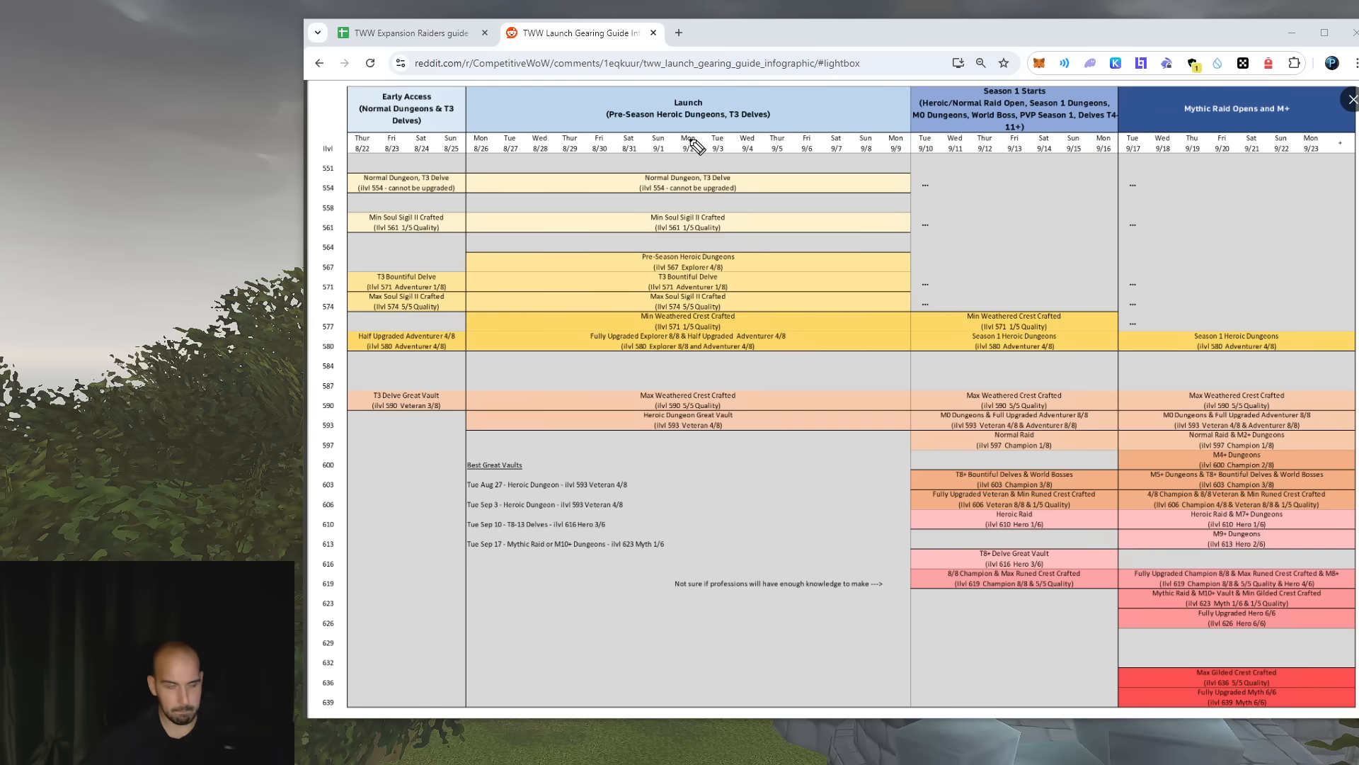
{"action": "mouse_move", "coordinate": [569, 142]}
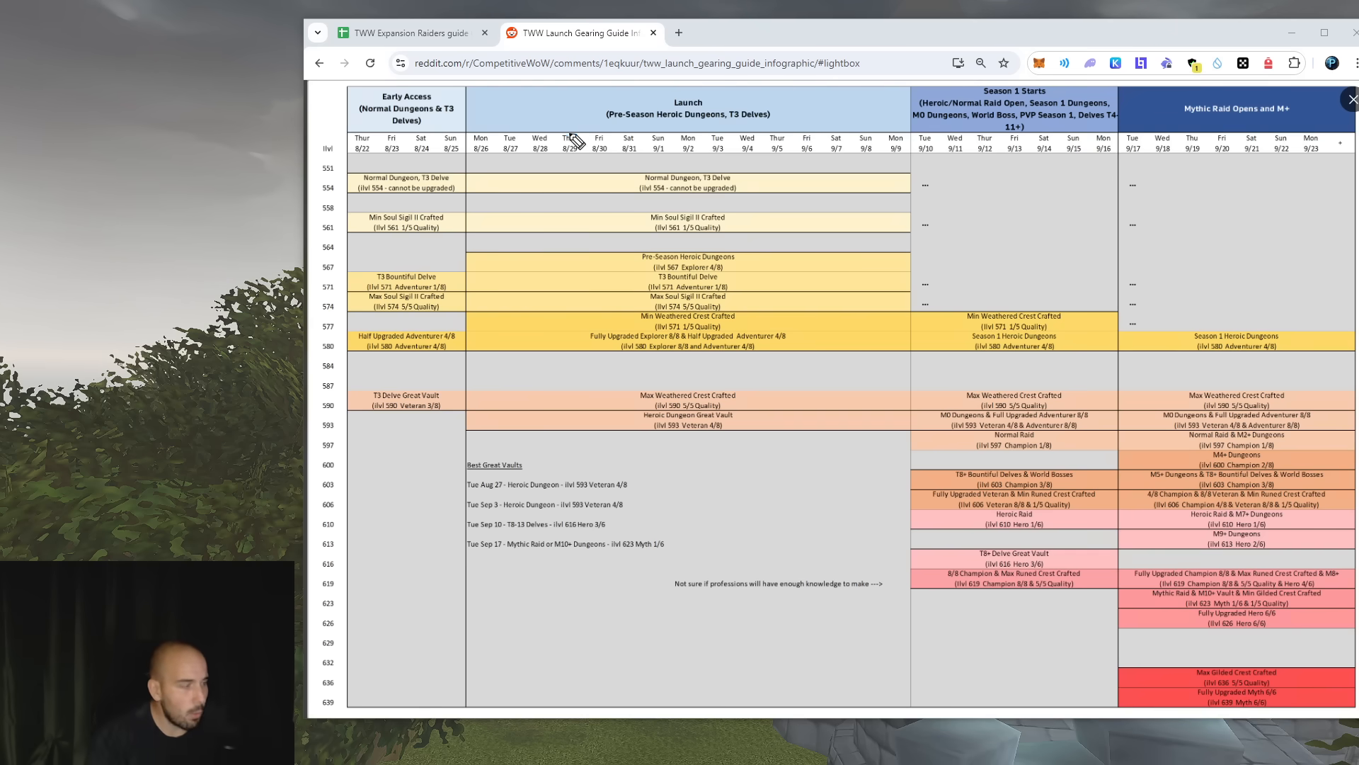
{"action": "mouse_move", "coordinate": [460, 137]}
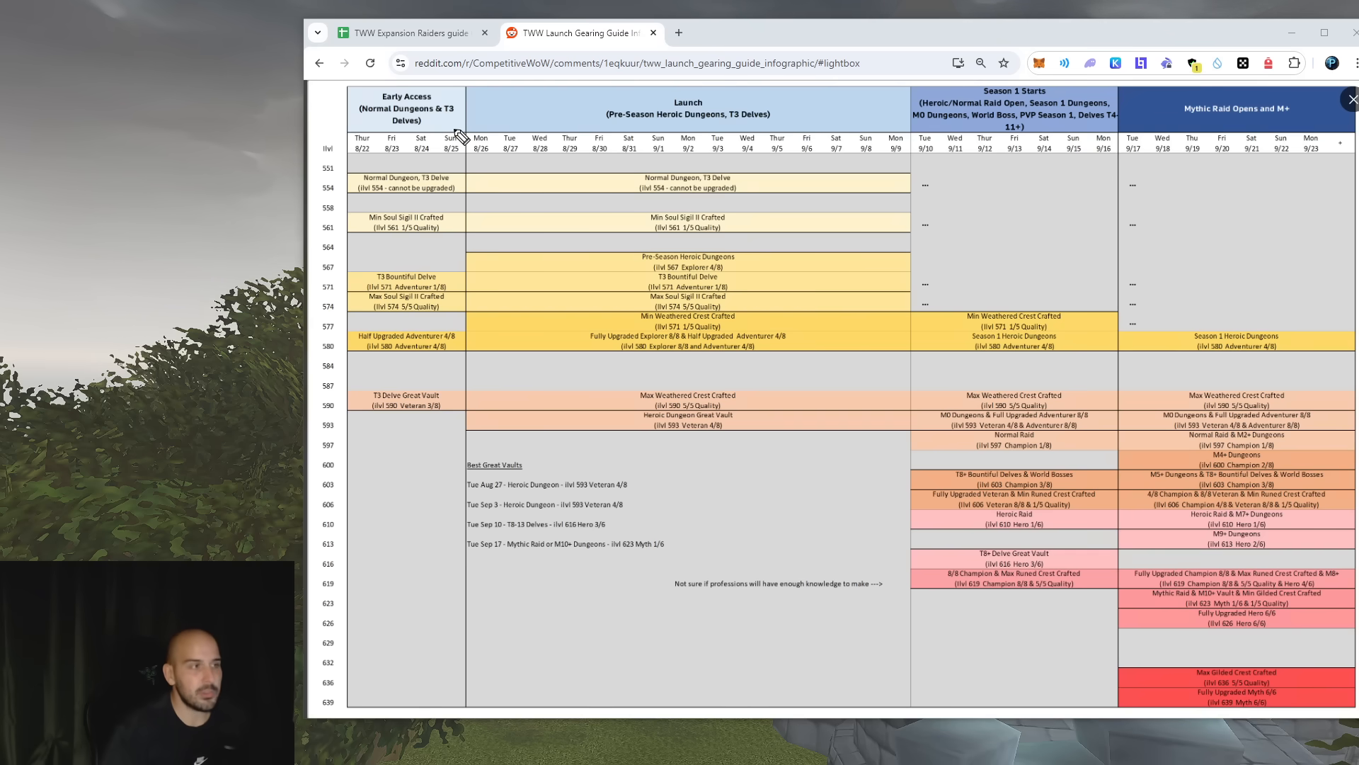
{"action": "mouse_move", "coordinate": [896, 151]}
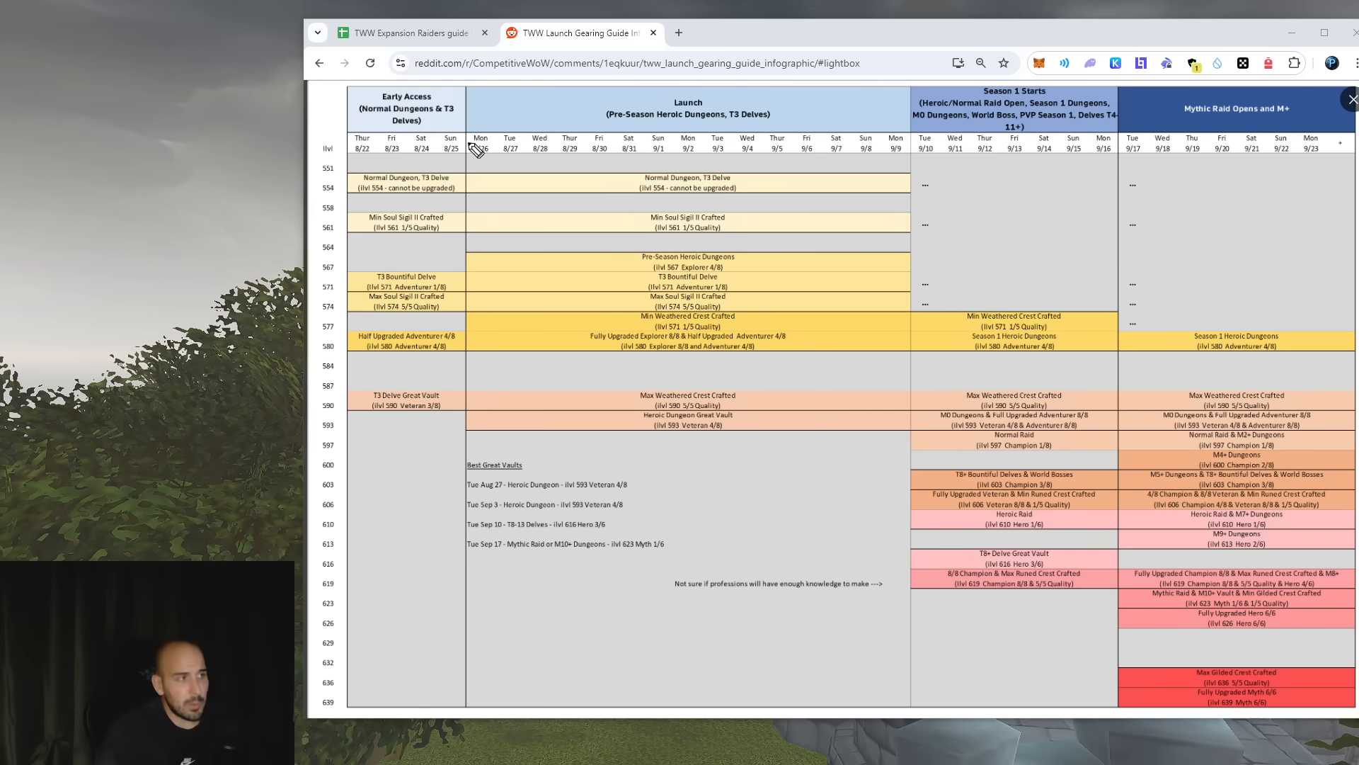
{"action": "mouse_move", "coordinate": [726, 175]}
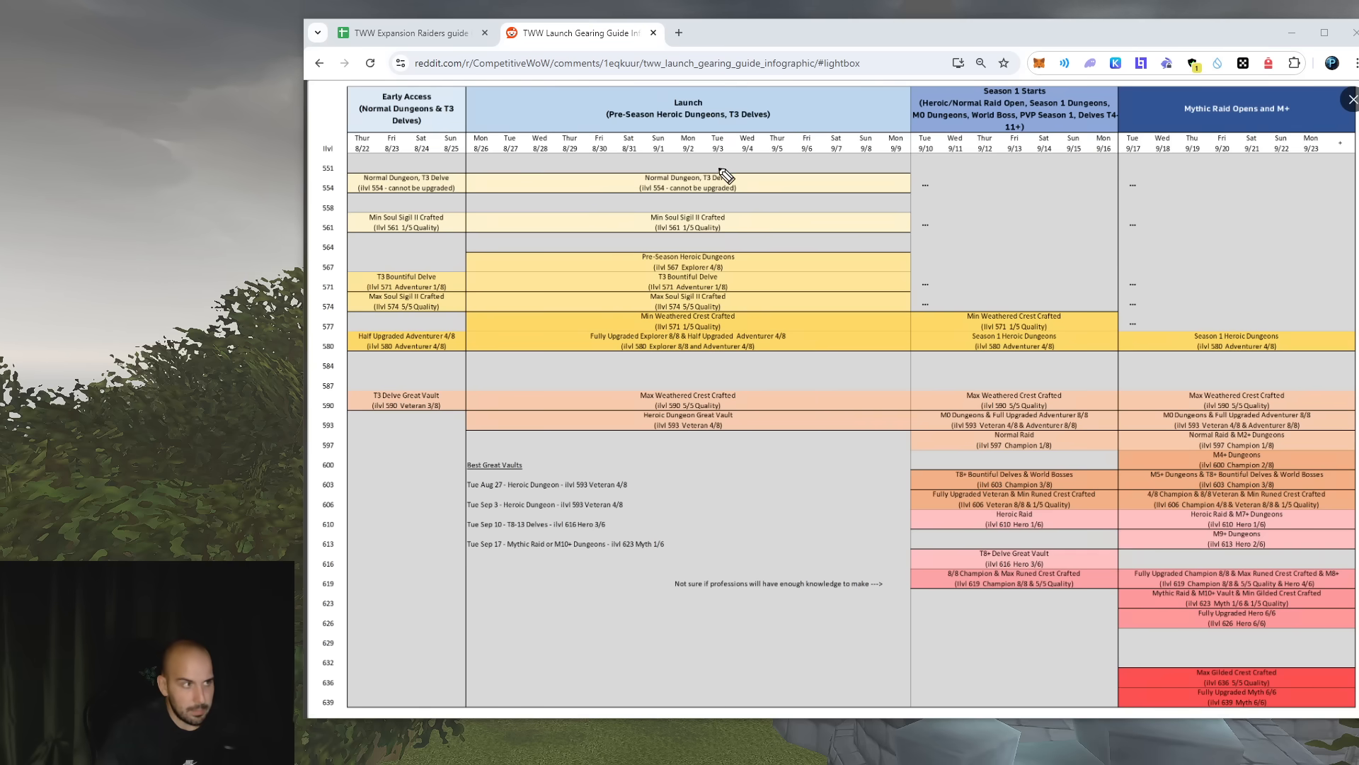
{"action": "mouse_move", "coordinate": [479, 178]}
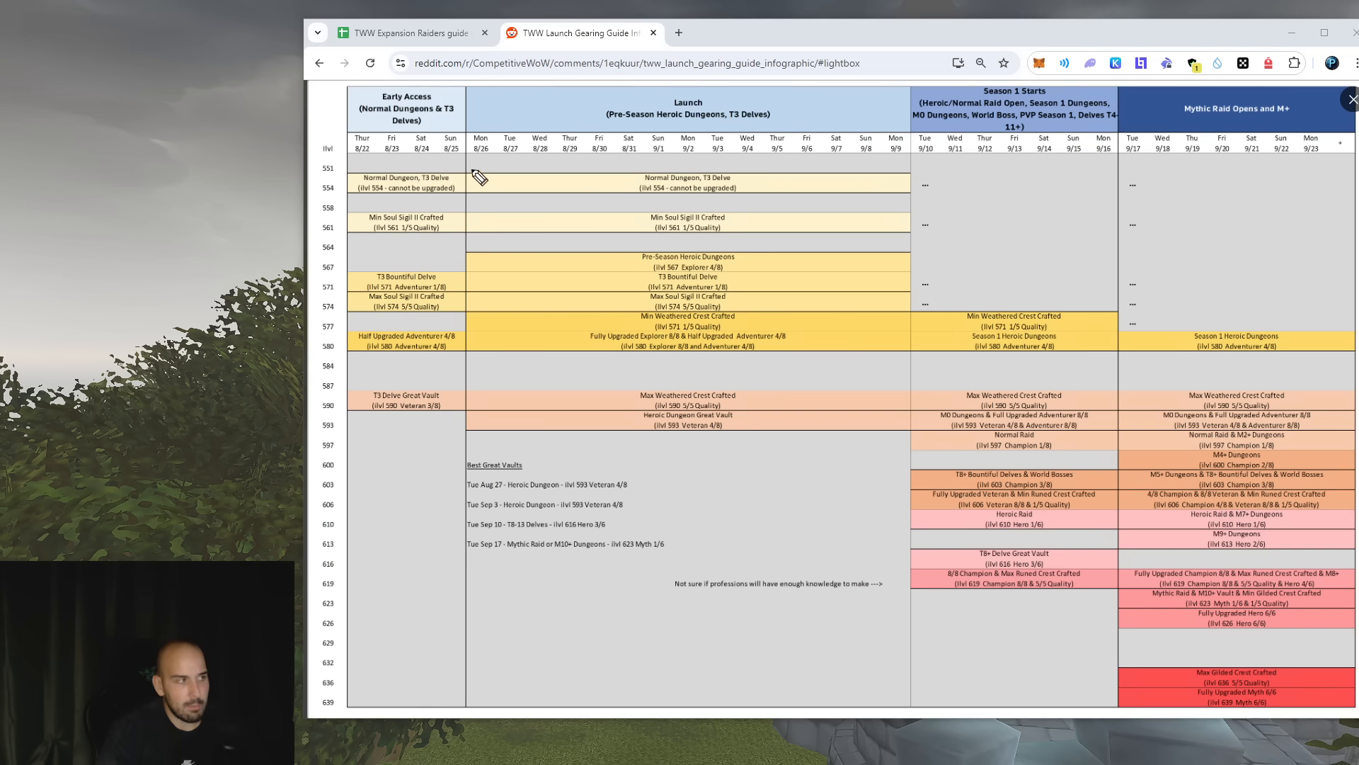
{"action": "mouse_move", "coordinate": [356, 154]}
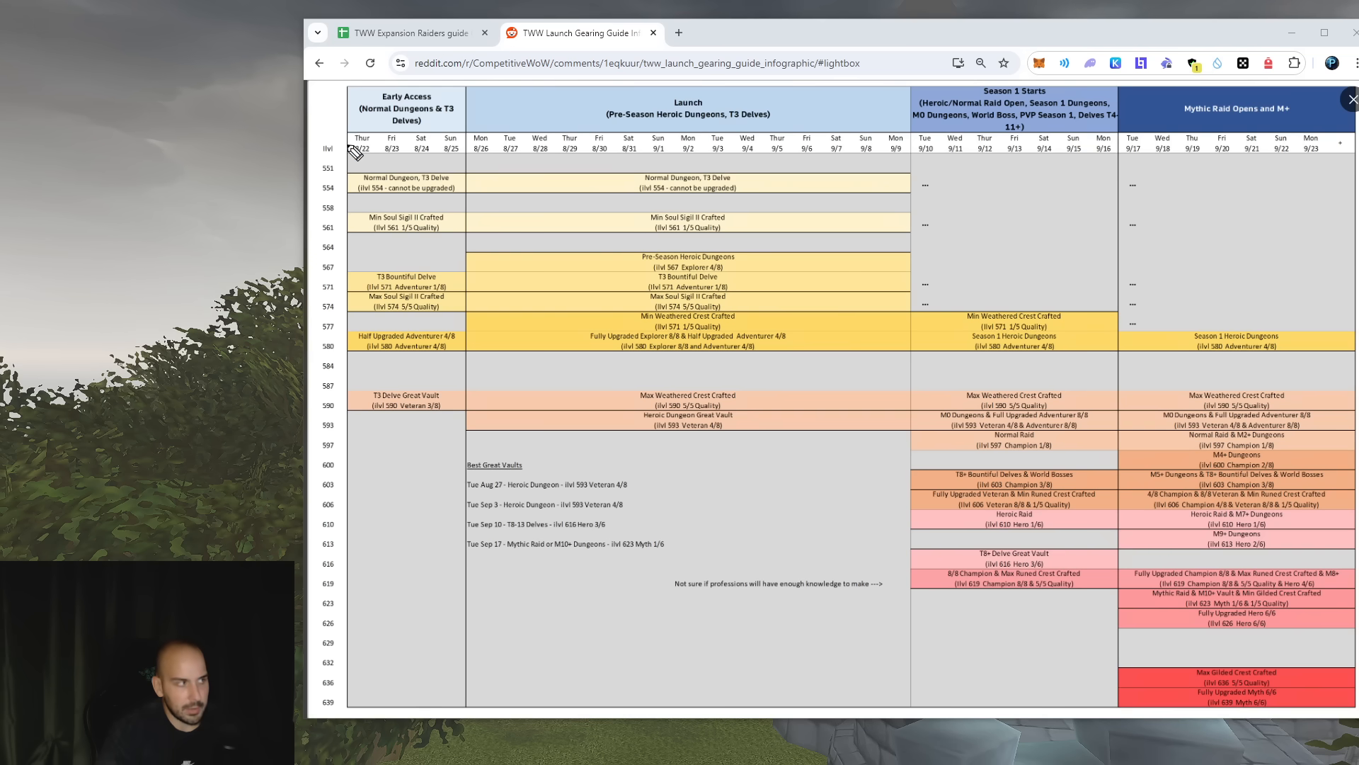
{"action": "mouse_move", "coordinate": [579, 146]}
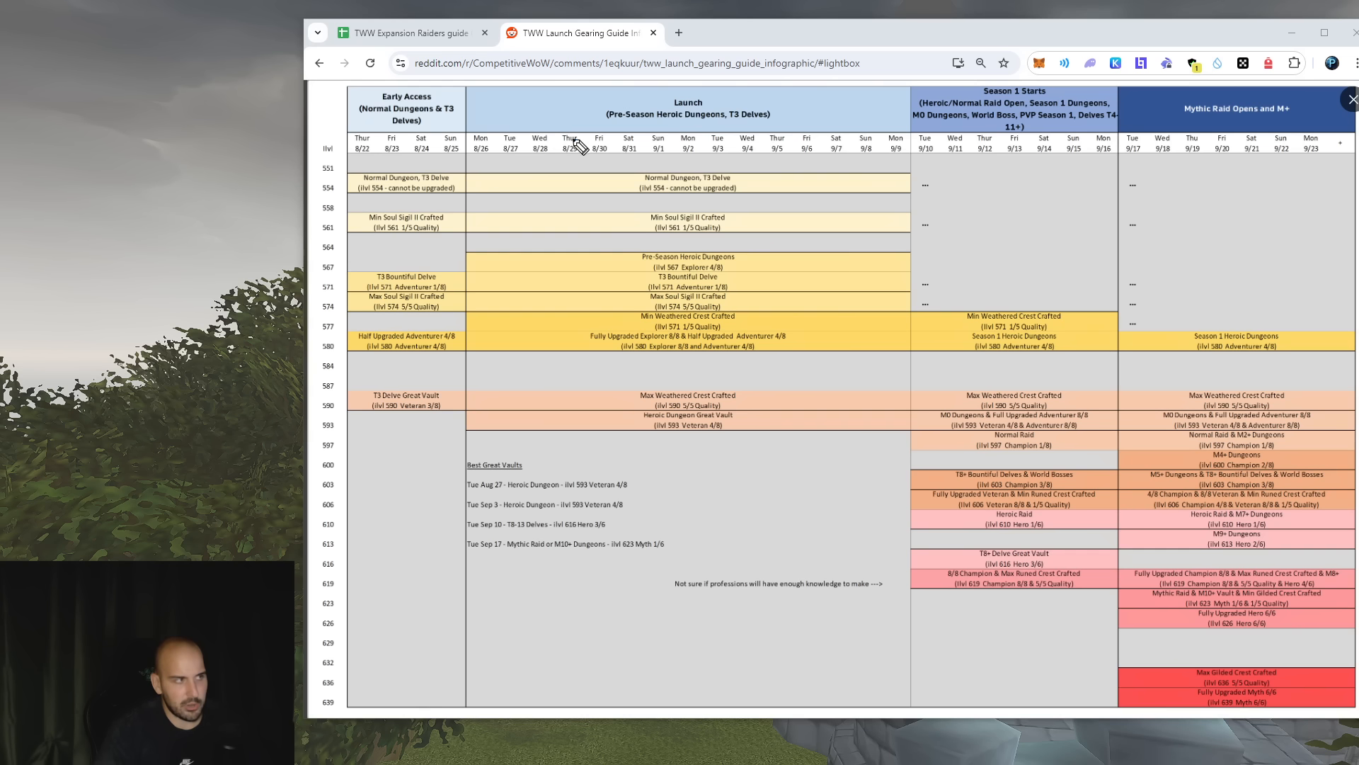
{"action": "mouse_move", "coordinate": [645, 104]}
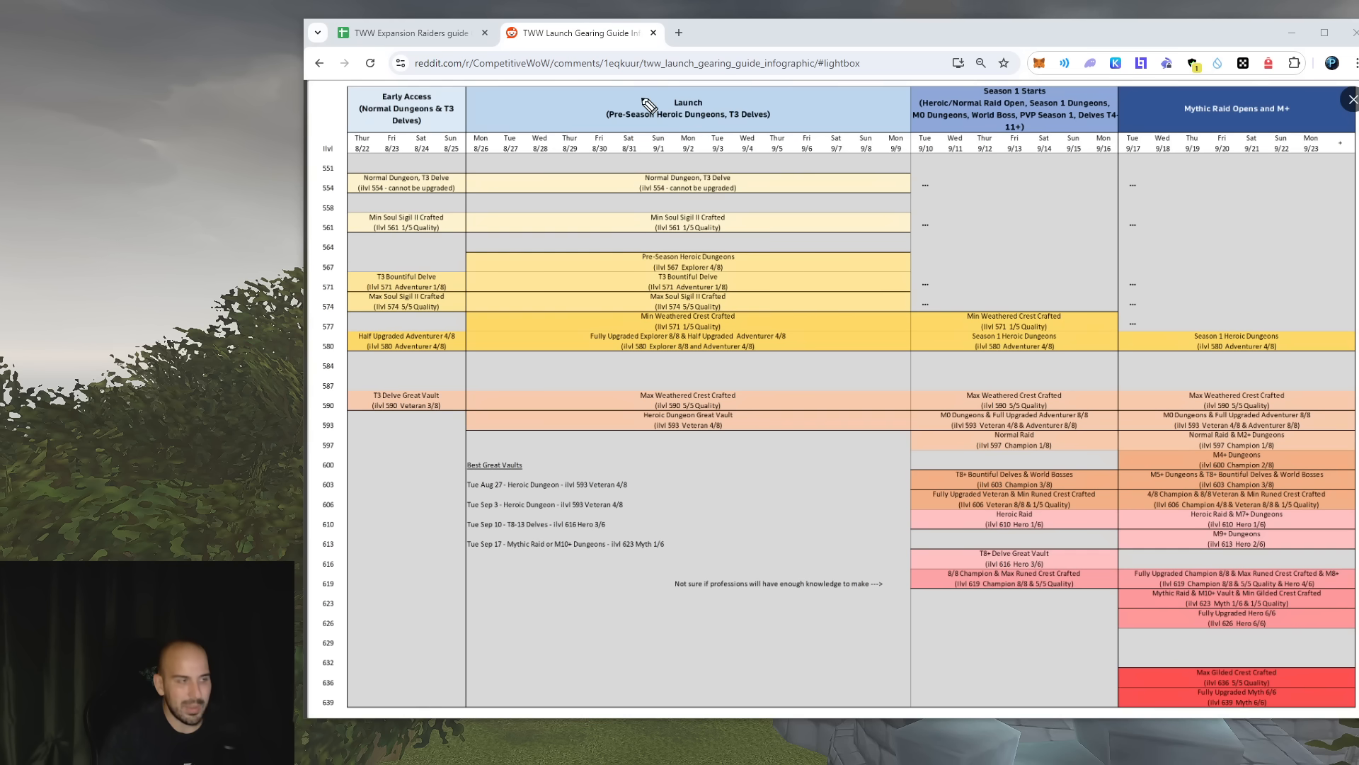
{"action": "mouse_move", "coordinate": [668, 215]}
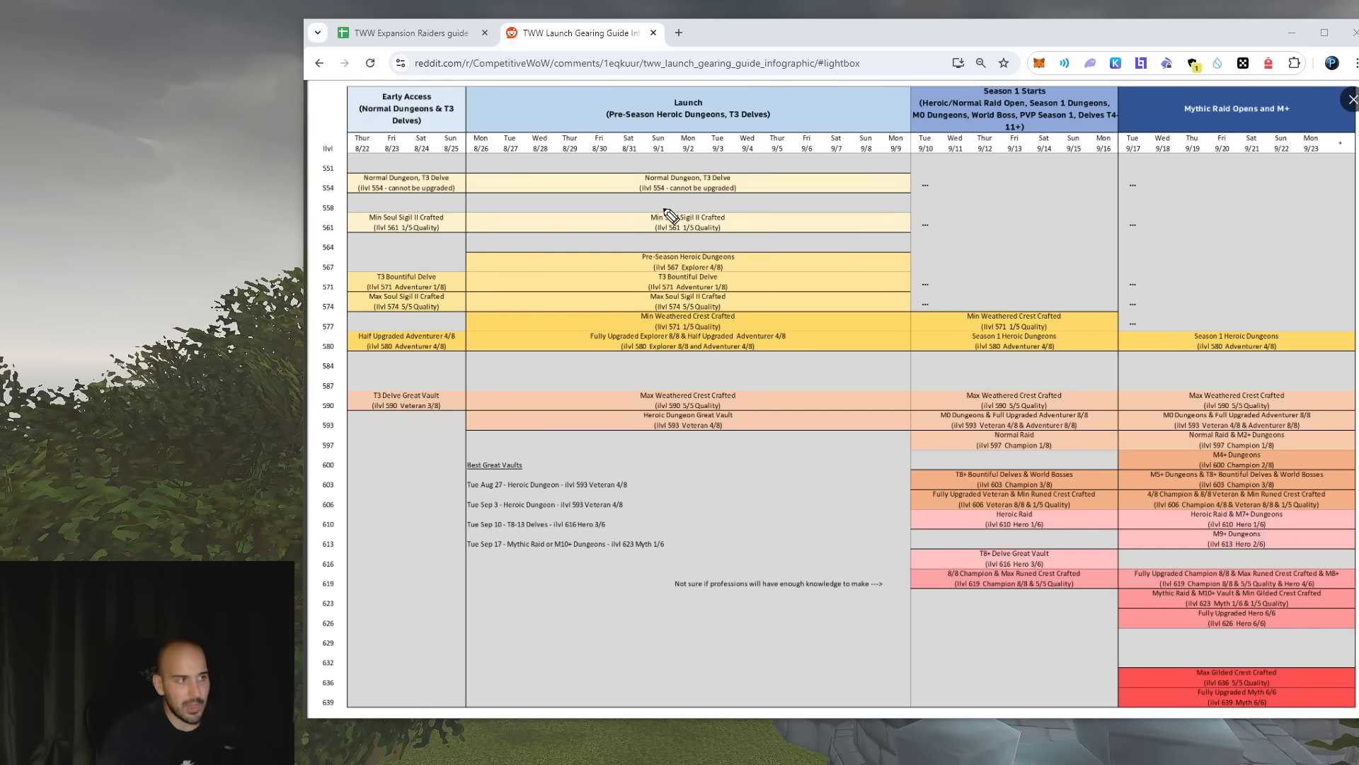
{"action": "mouse_move", "coordinate": [668, 209]}
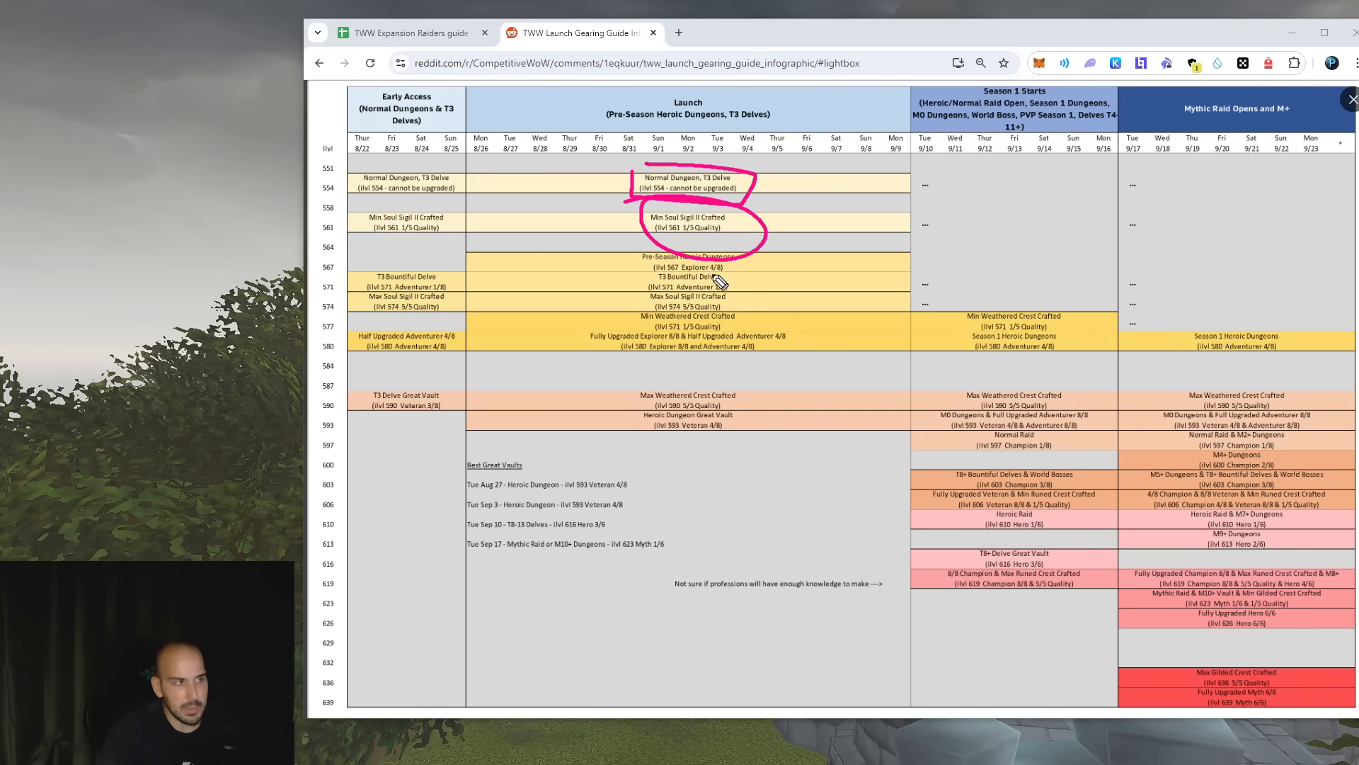
{"action": "mouse_move", "coordinate": [720, 243]}
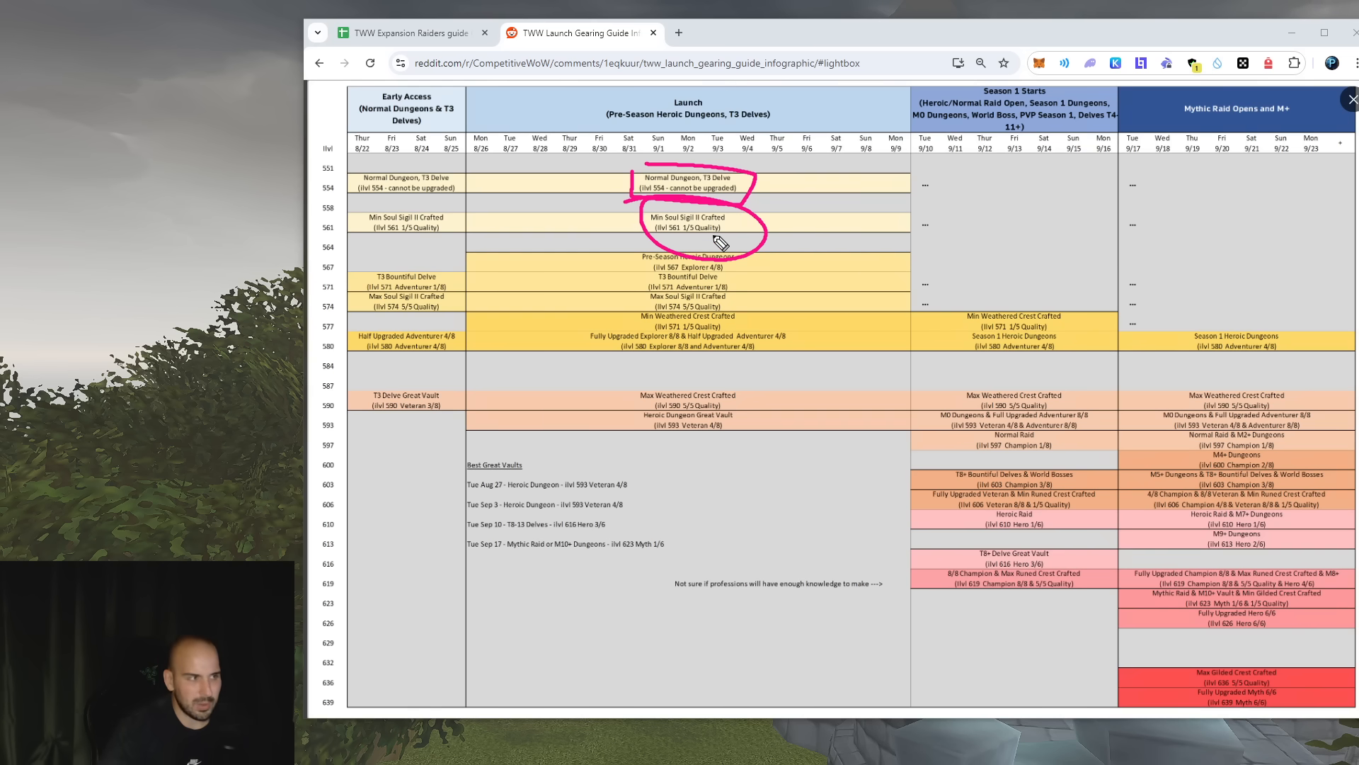
{"action": "mouse_move", "coordinate": [654, 240]}
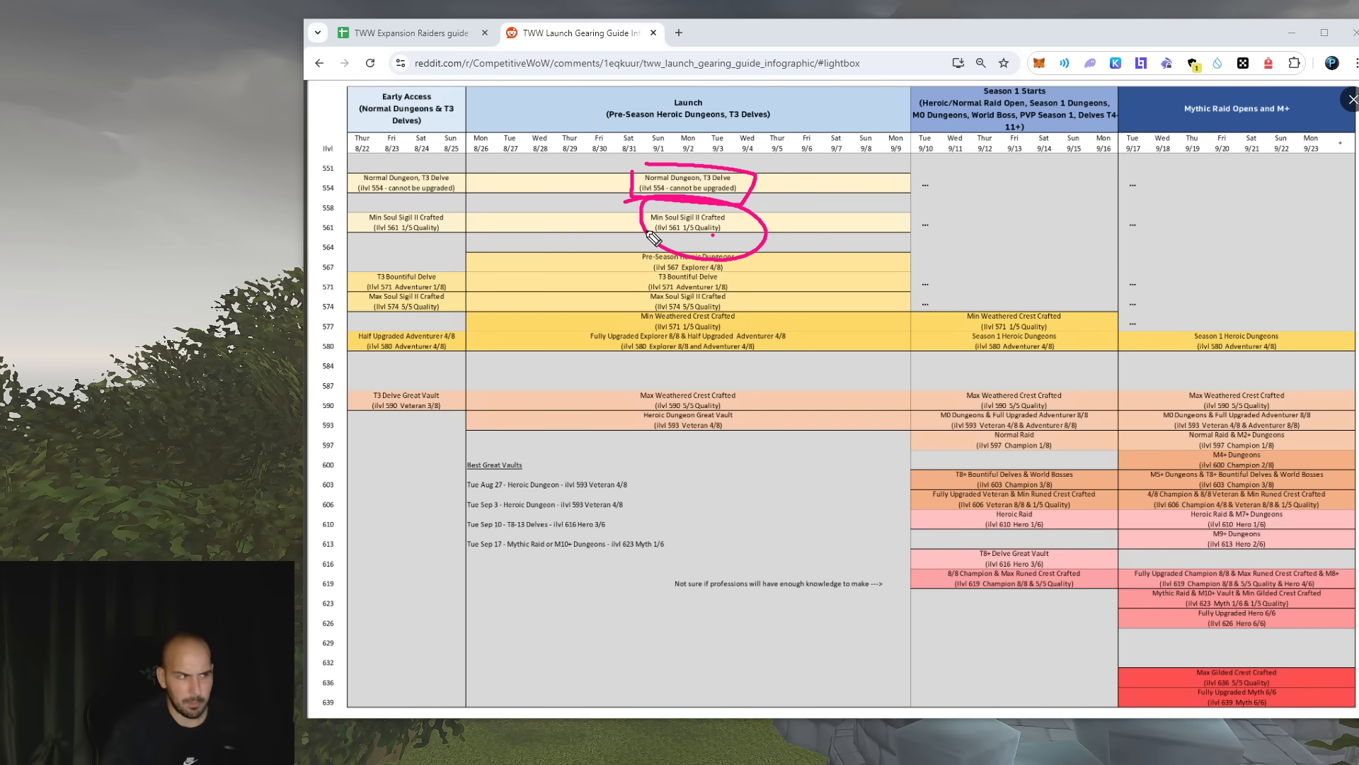
{"action": "mouse_move", "coordinate": [611, 233]}
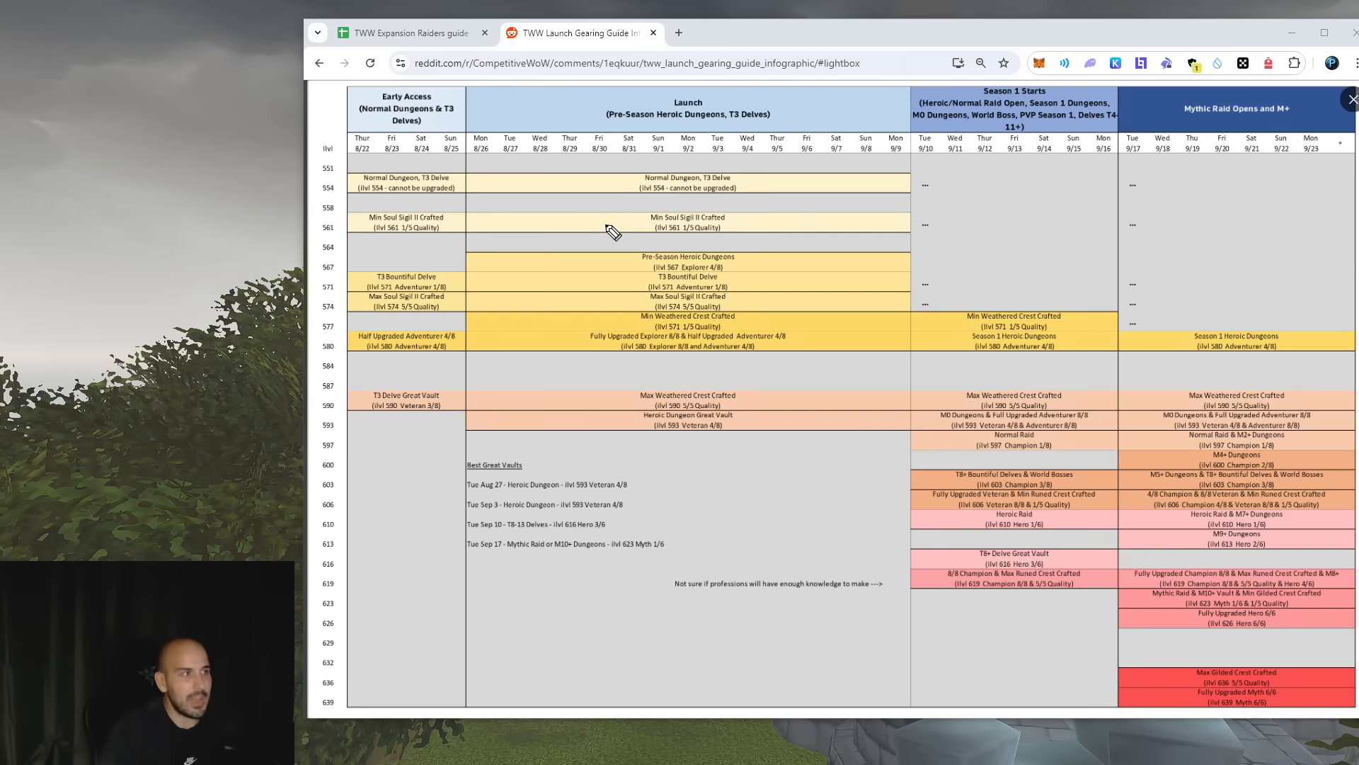
{"action": "mouse_move", "coordinate": [529, 139]}
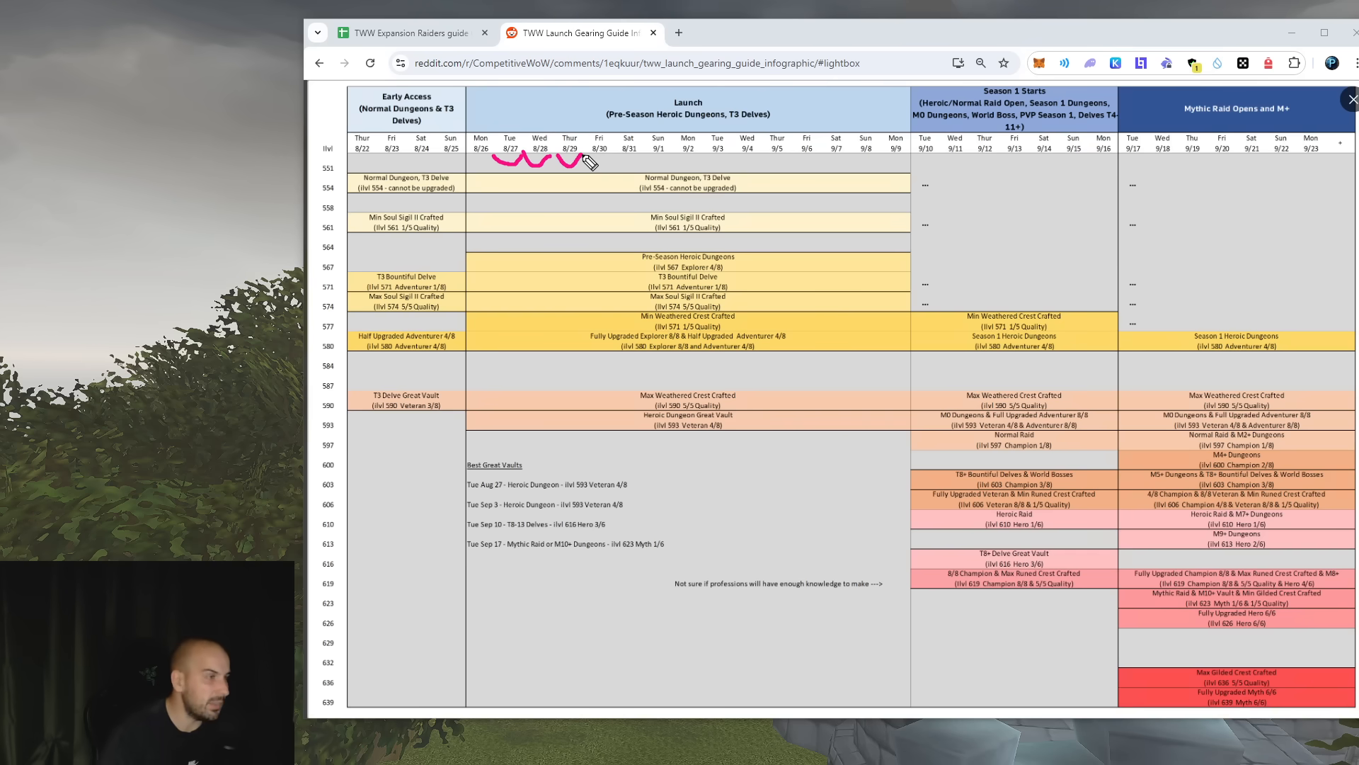
{"action": "mouse_move", "coordinate": [590, 134]}
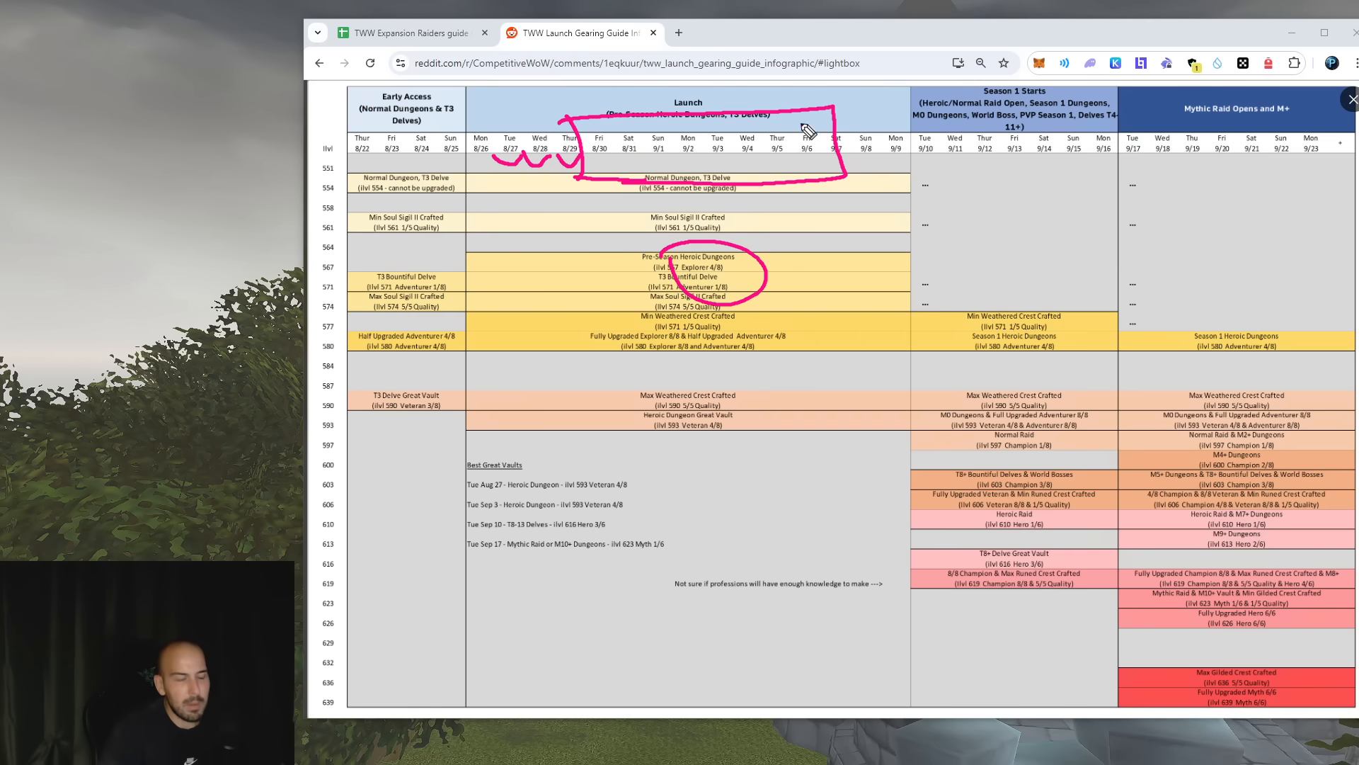
{"action": "mouse_move", "coordinate": [676, 185]}
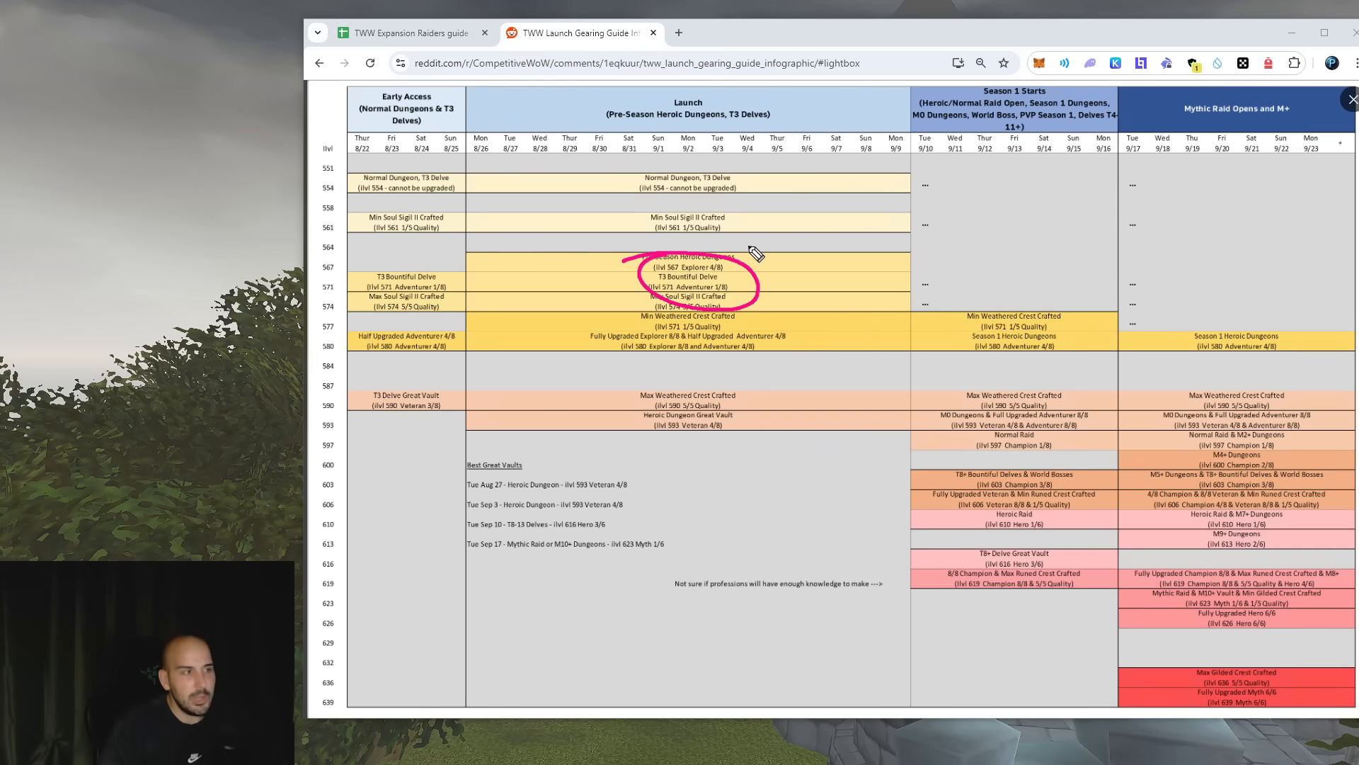
{"action": "mouse_move", "coordinate": [671, 276]}
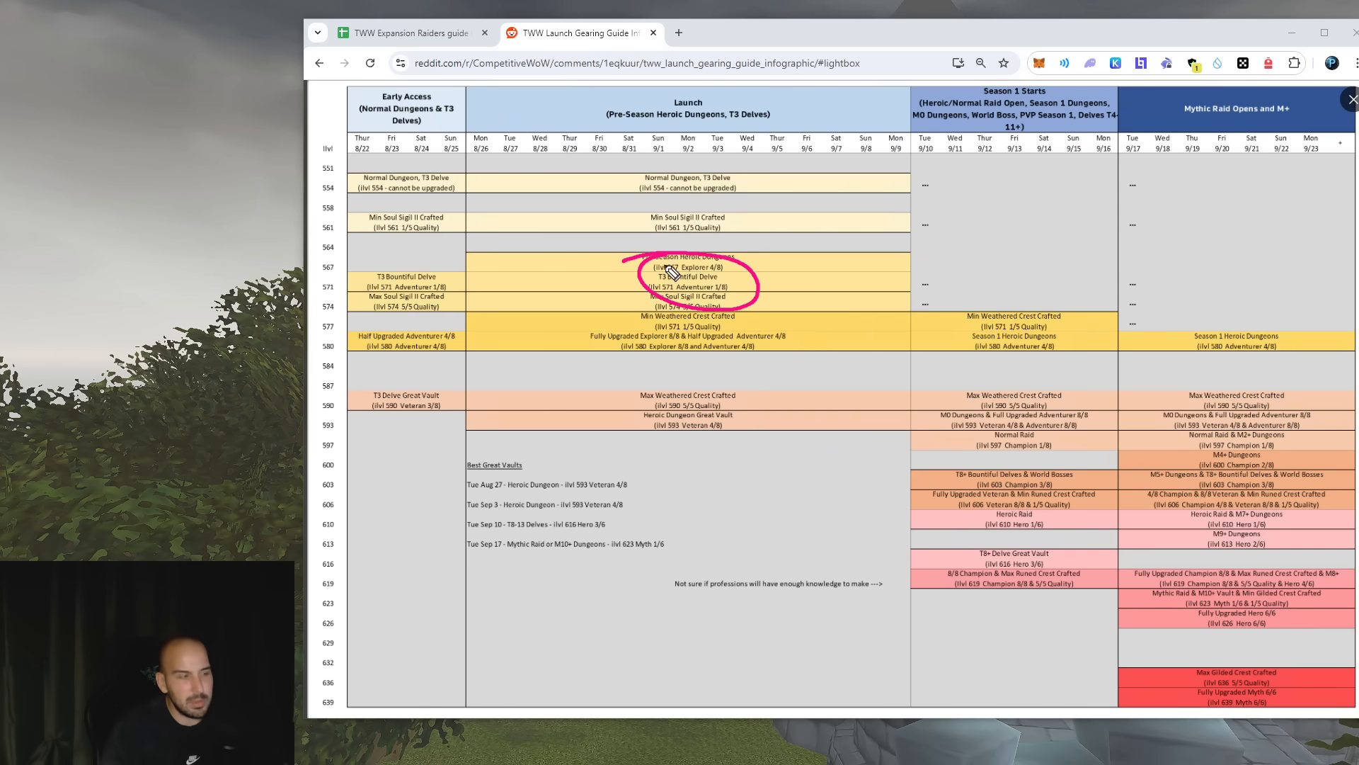
{"action": "mouse_move", "coordinate": [802, 286]}
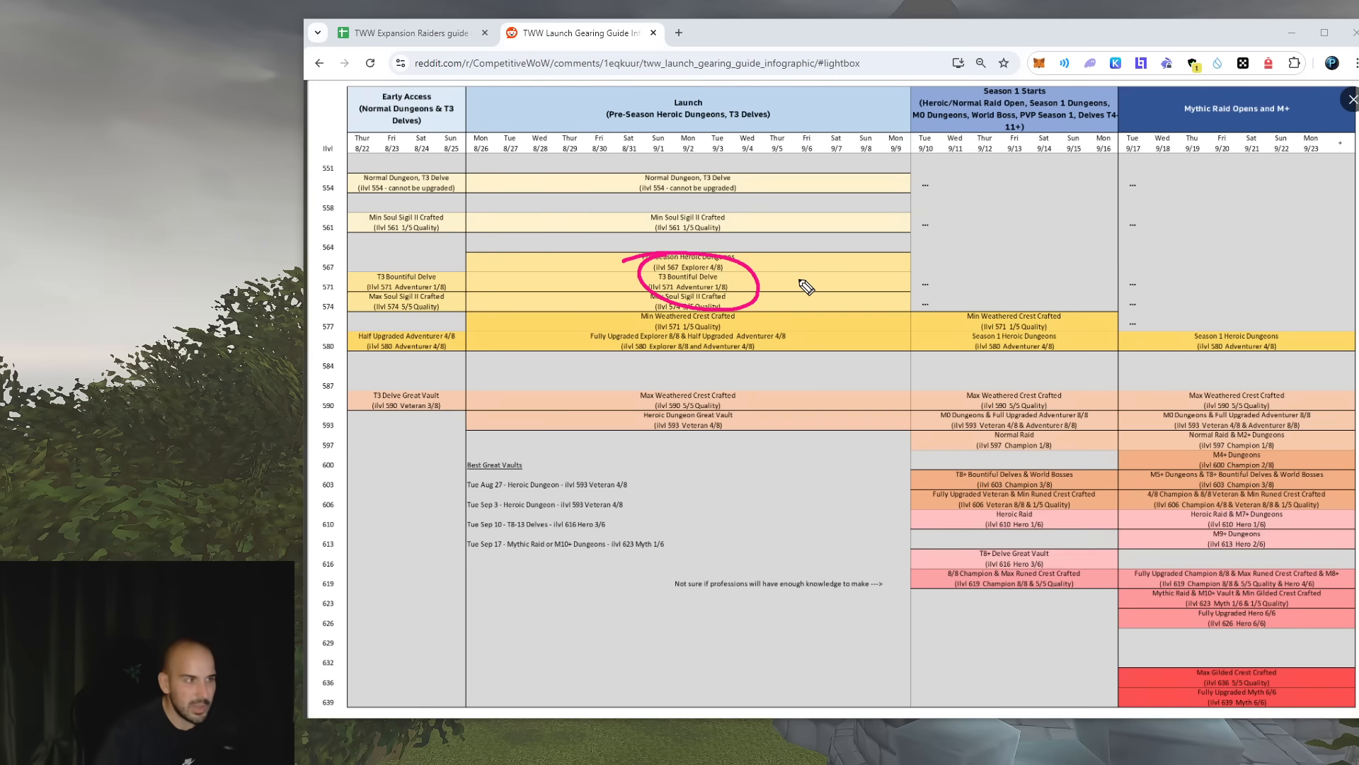
{"action": "mouse_move", "coordinate": [773, 286]}
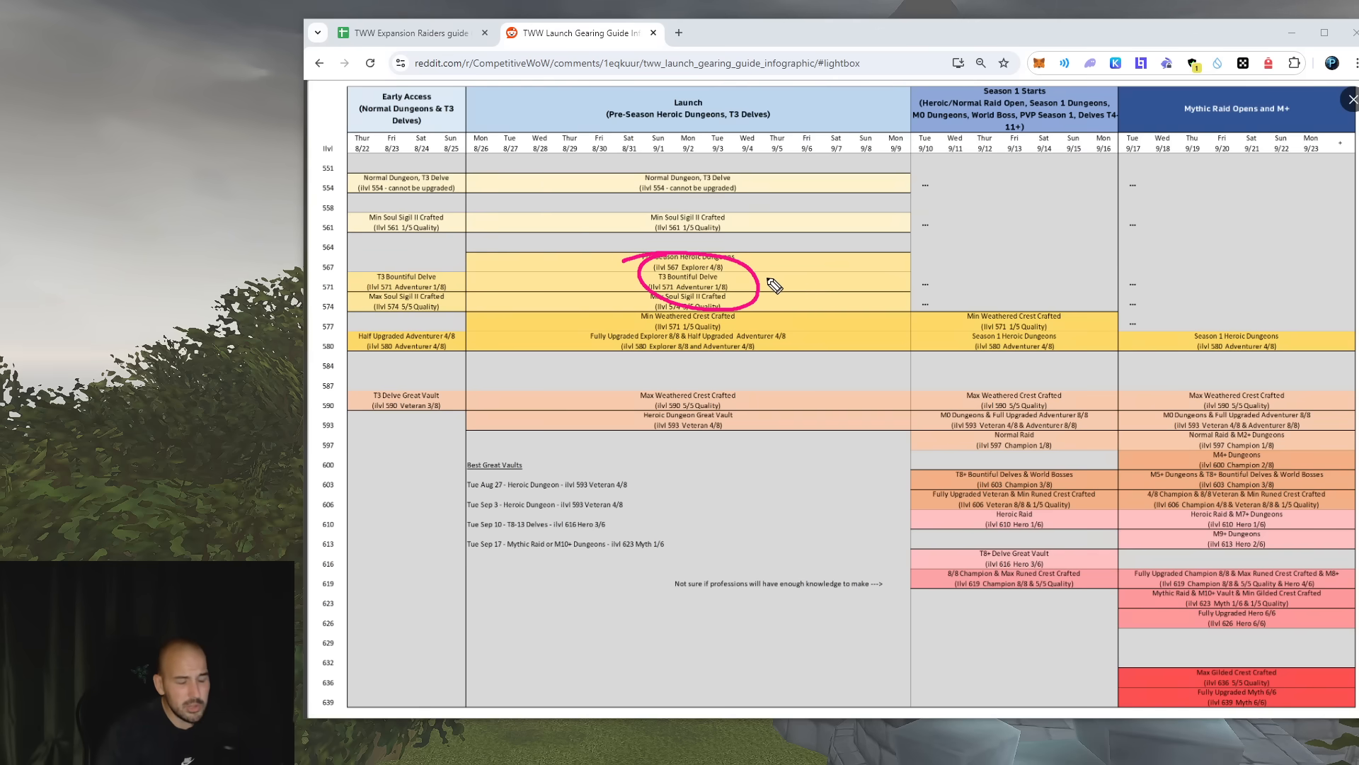
{"action": "mouse_move", "coordinate": [702, 286]}
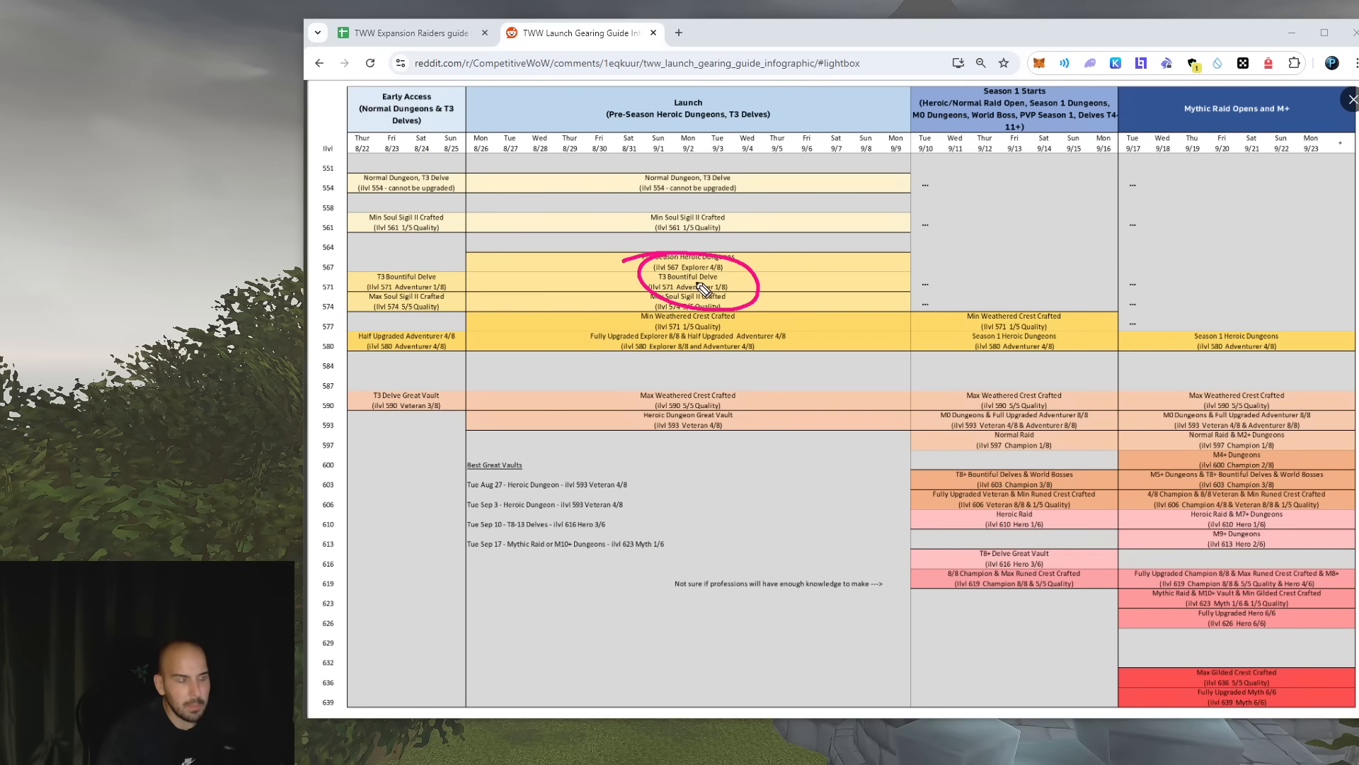
{"action": "mouse_move", "coordinate": [659, 284]}
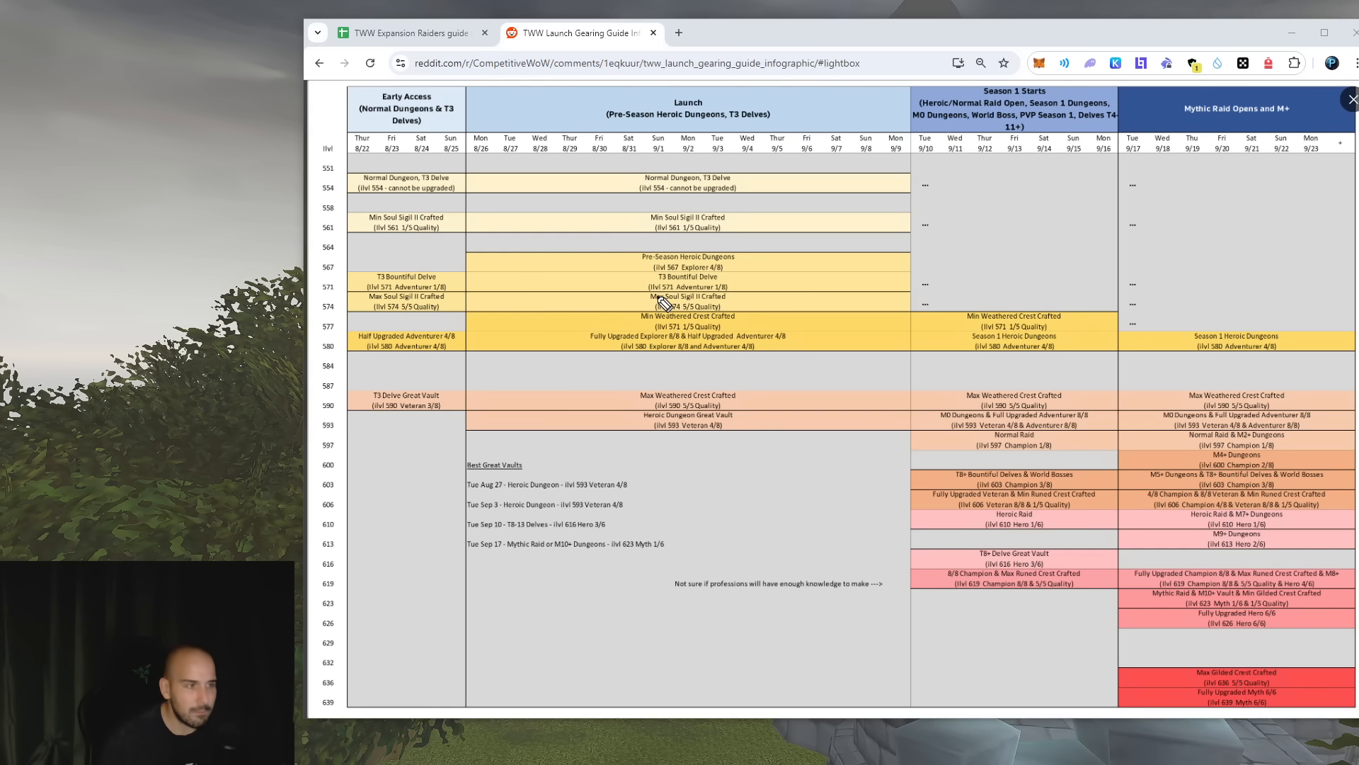
{"action": "mouse_move", "coordinate": [472, 152]}
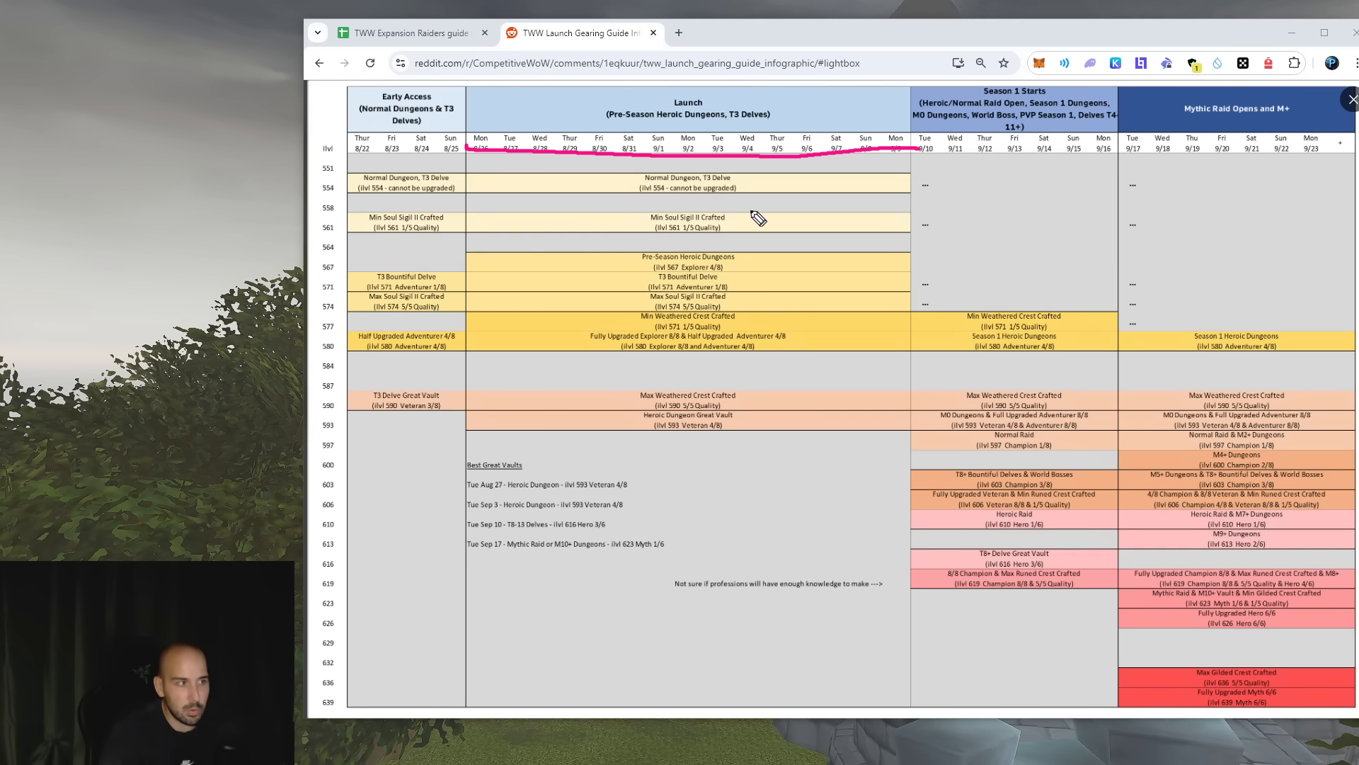
{"action": "mouse_move", "coordinate": [737, 308]}
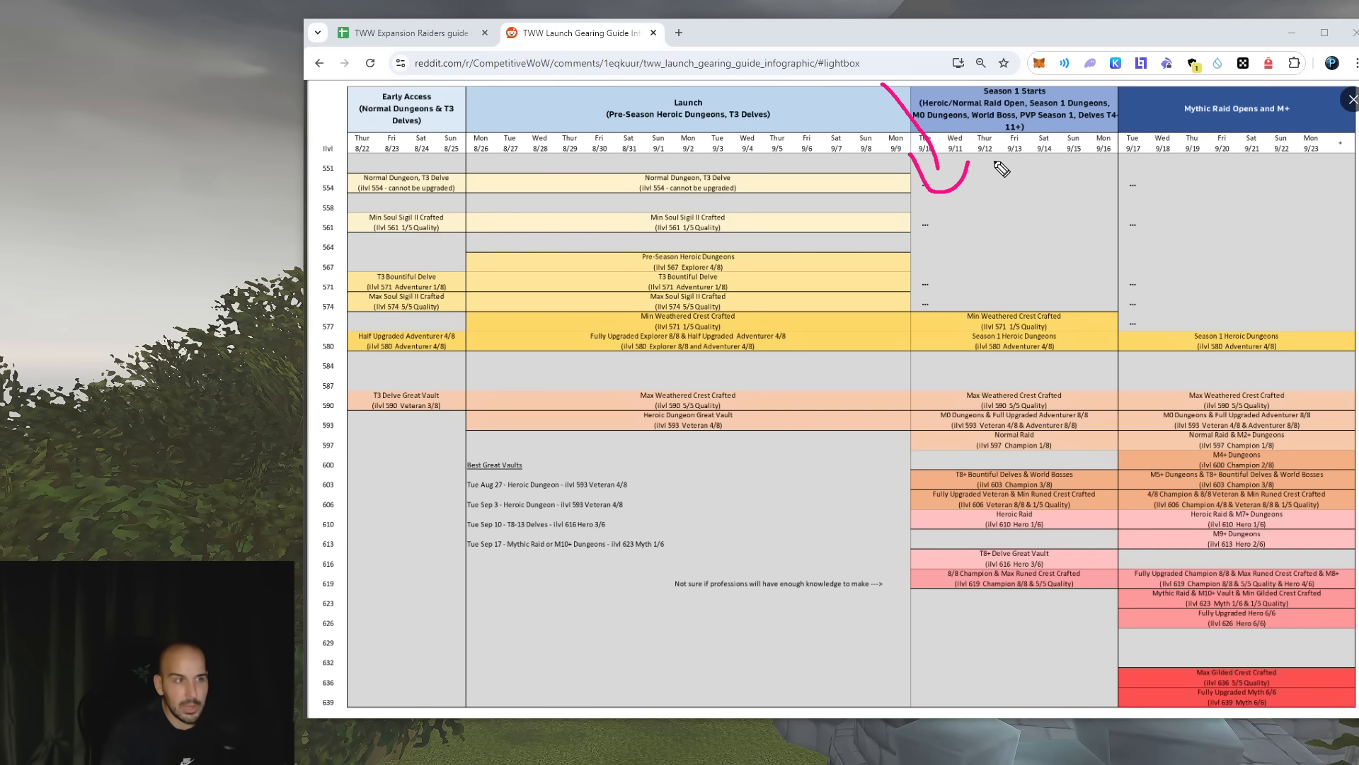
{"action": "mouse_move", "coordinate": [1069, 174]}
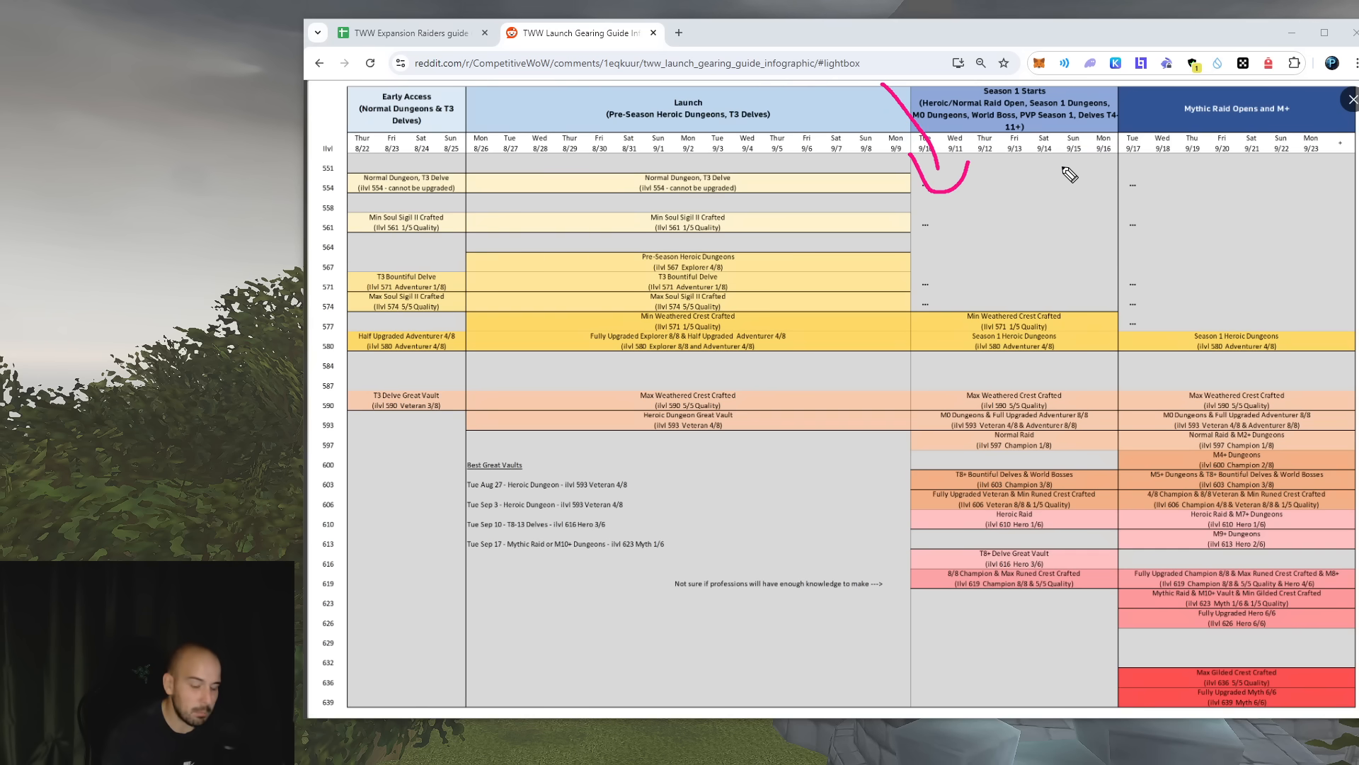
{"action": "mouse_move", "coordinate": [915, 165]}
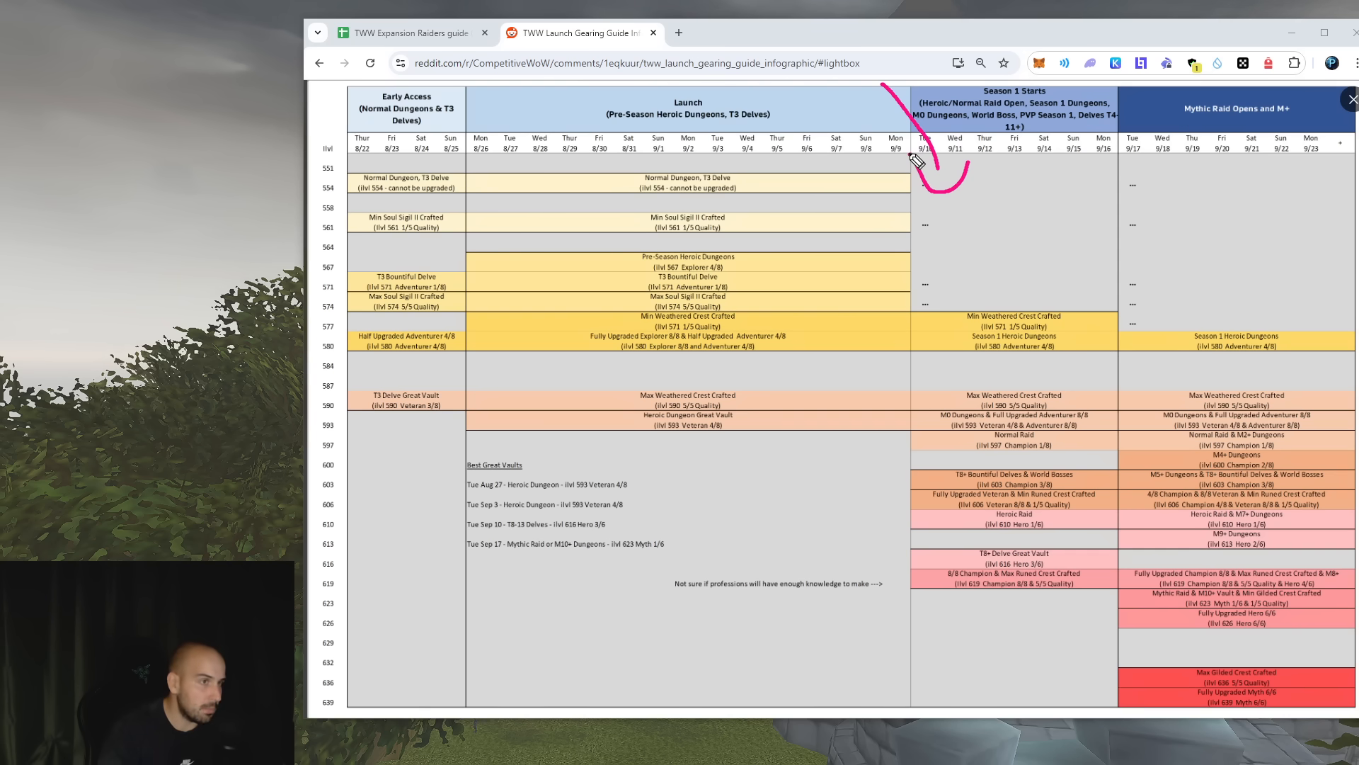
{"action": "mouse_move", "coordinate": [1170, 155]}
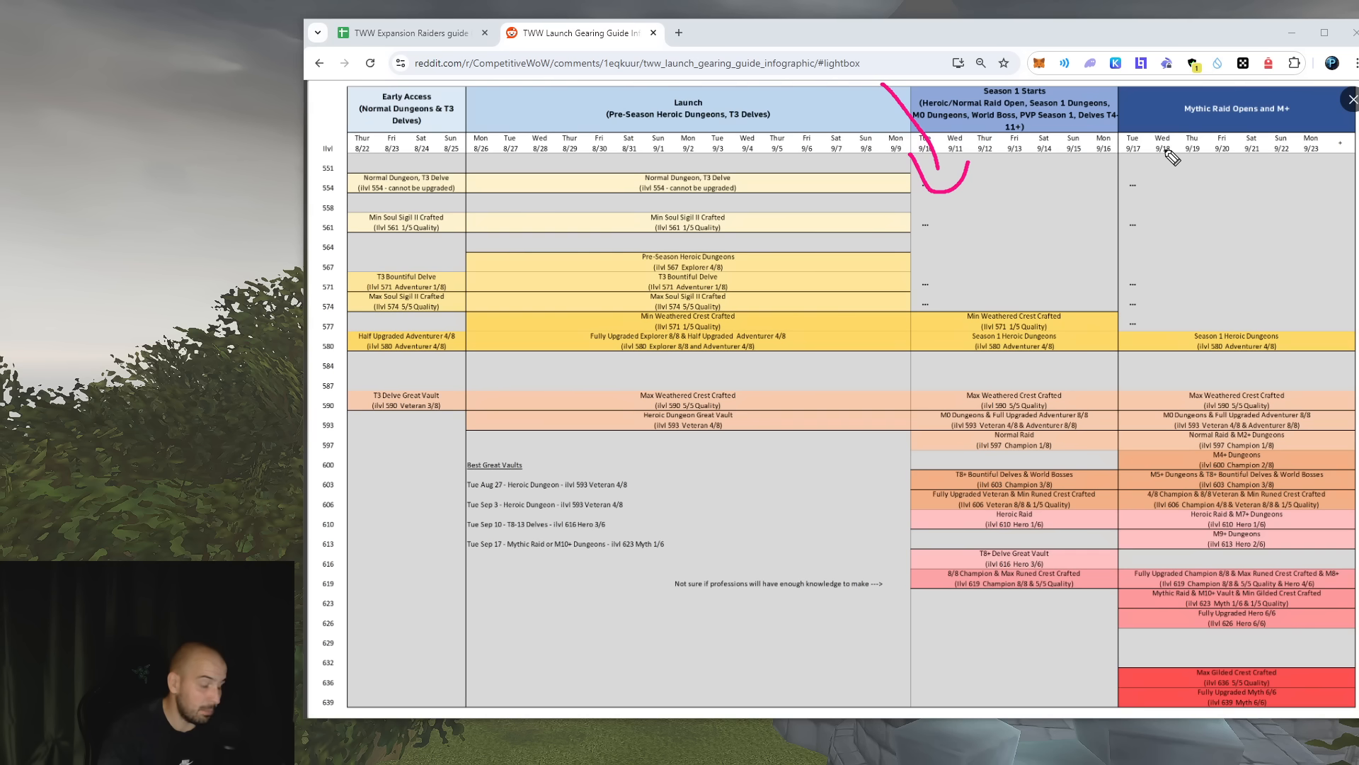
{"action": "mouse_move", "coordinate": [1027, 169]}
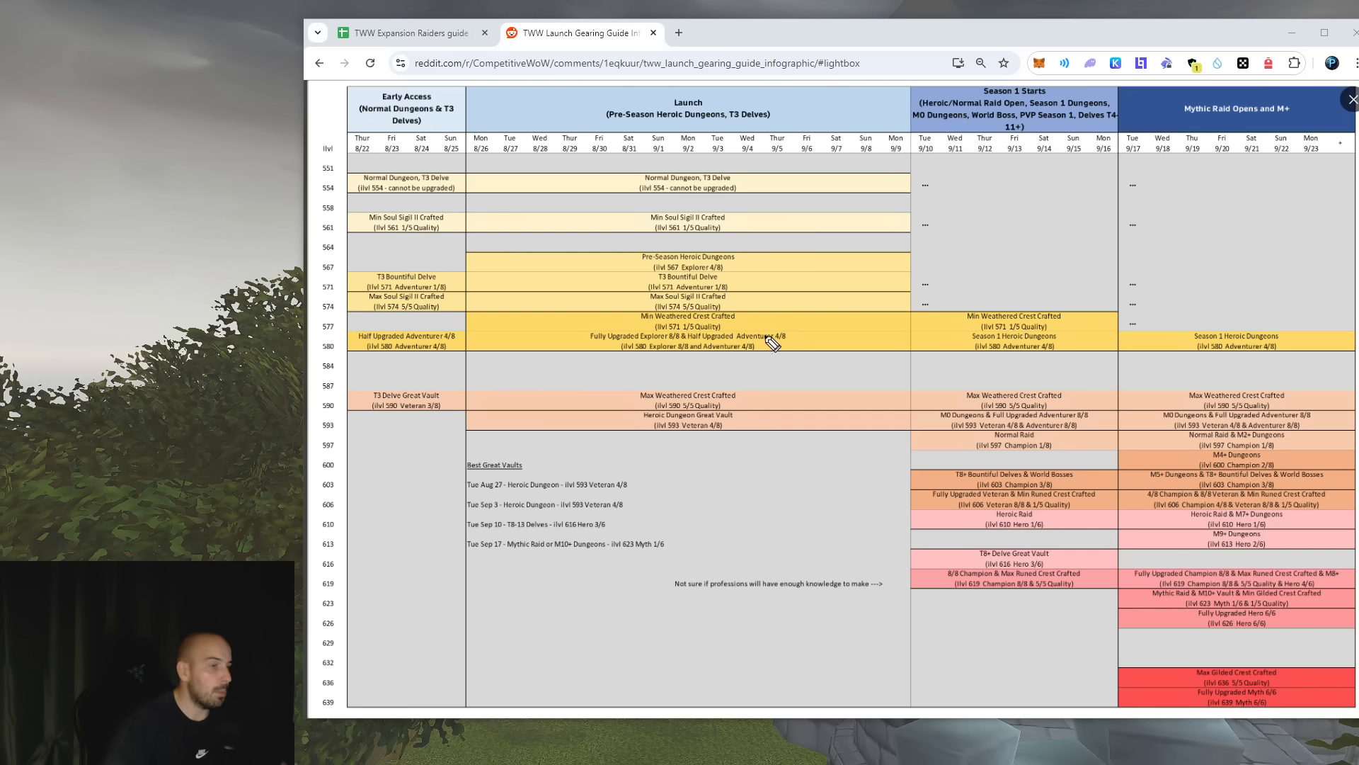
{"action": "mouse_move", "coordinate": [780, 325]}
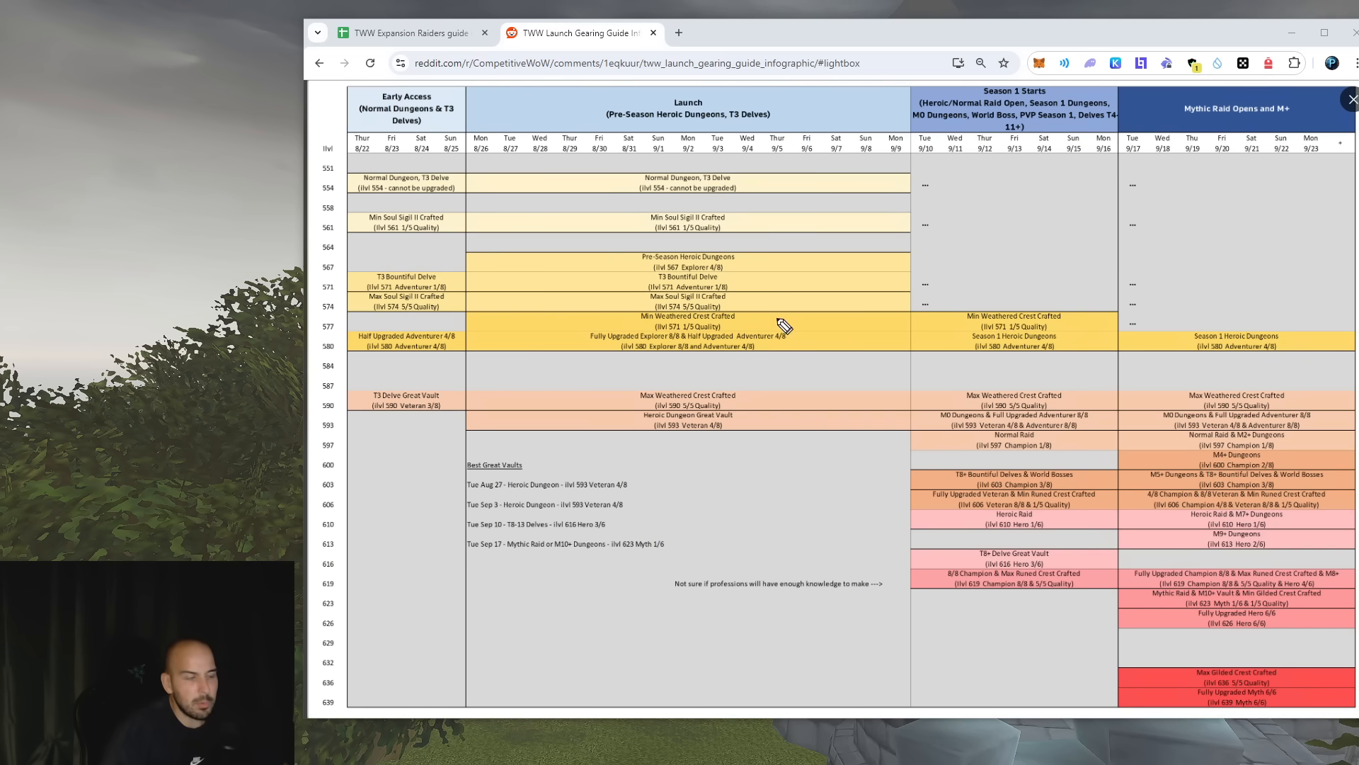
{"action": "mouse_move", "coordinate": [876, 289]}
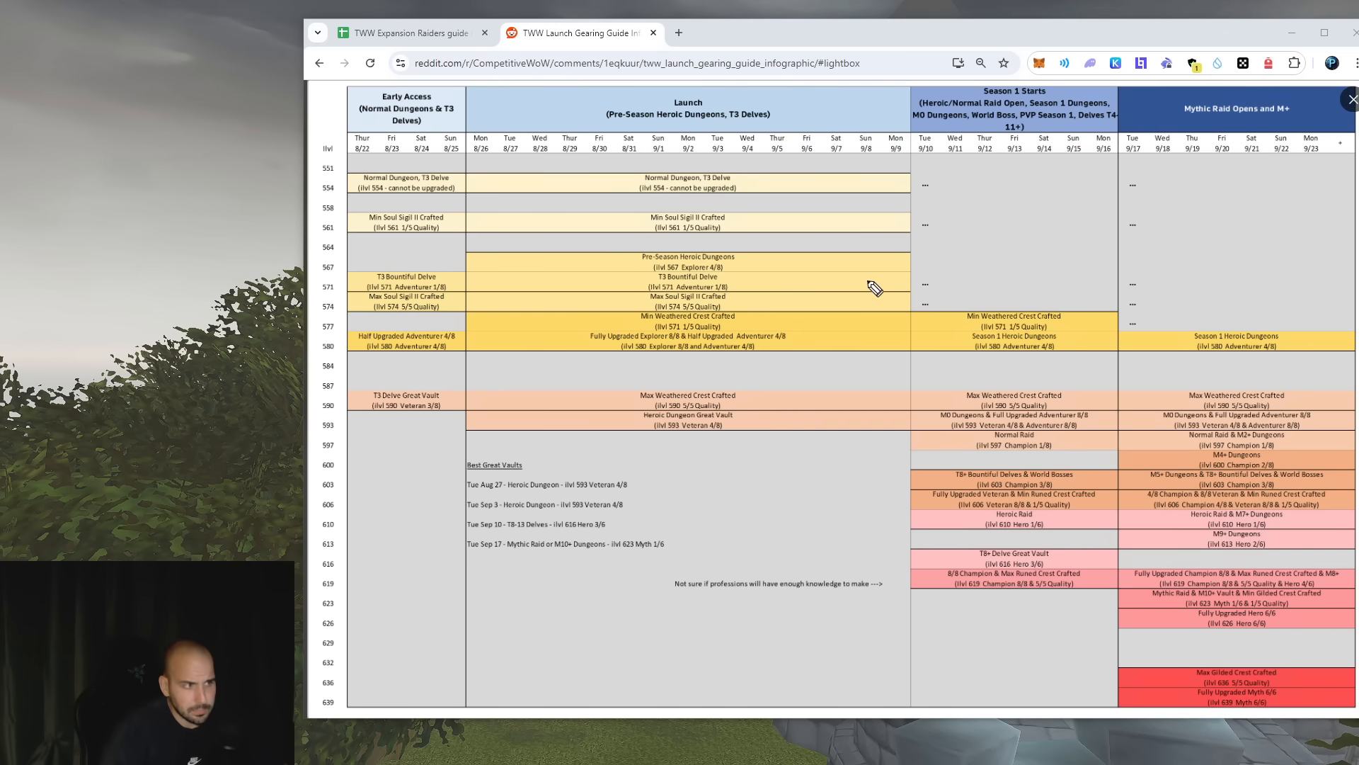
{"action": "mouse_move", "coordinate": [758, 308]}
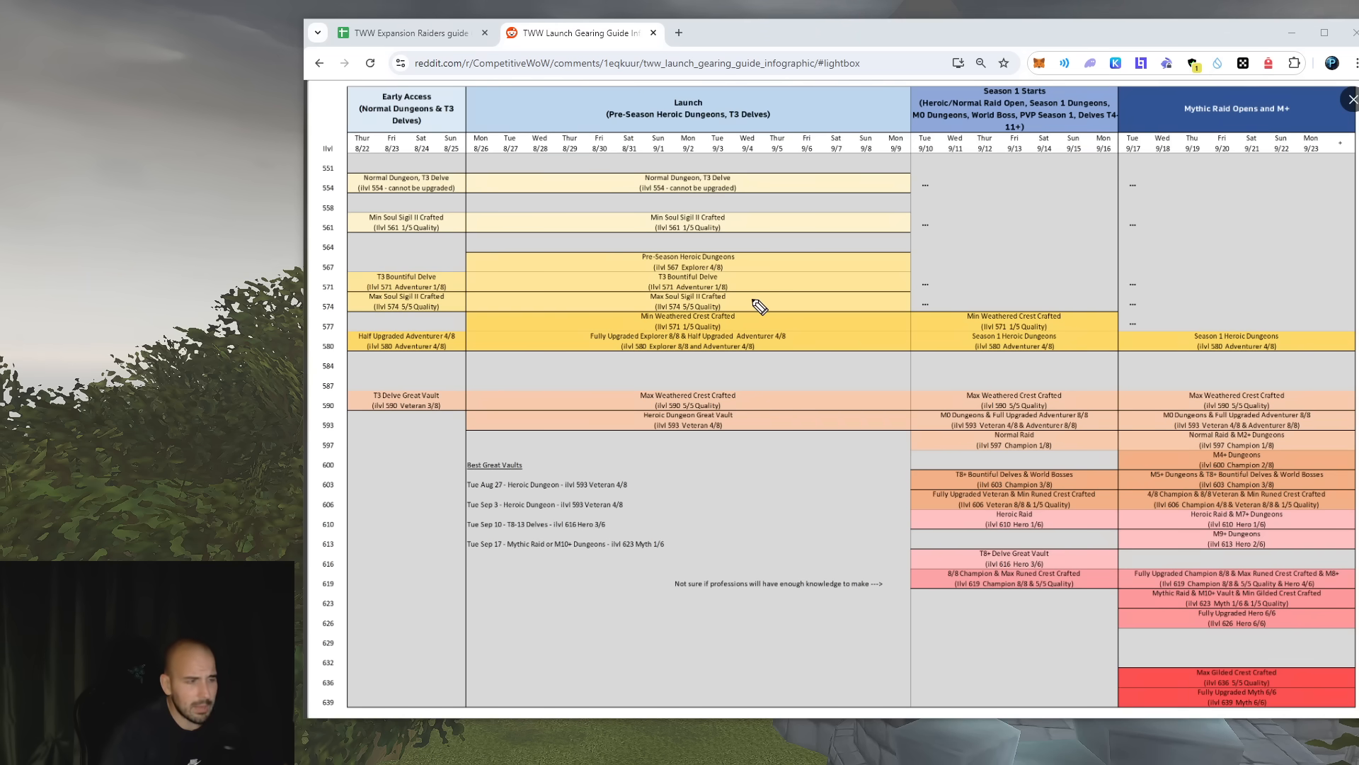
{"action": "mouse_move", "coordinate": [796, 260]}
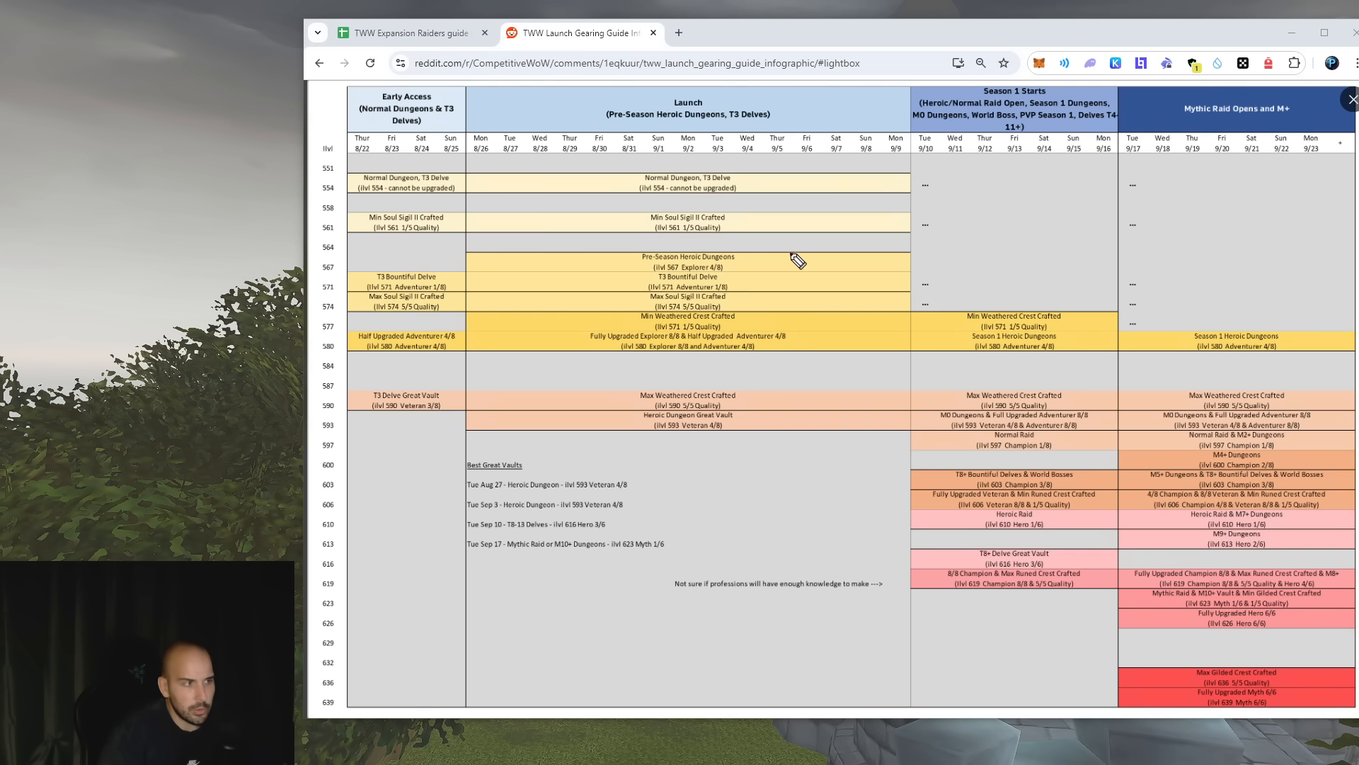
{"action": "mouse_move", "coordinate": [540, 154]}
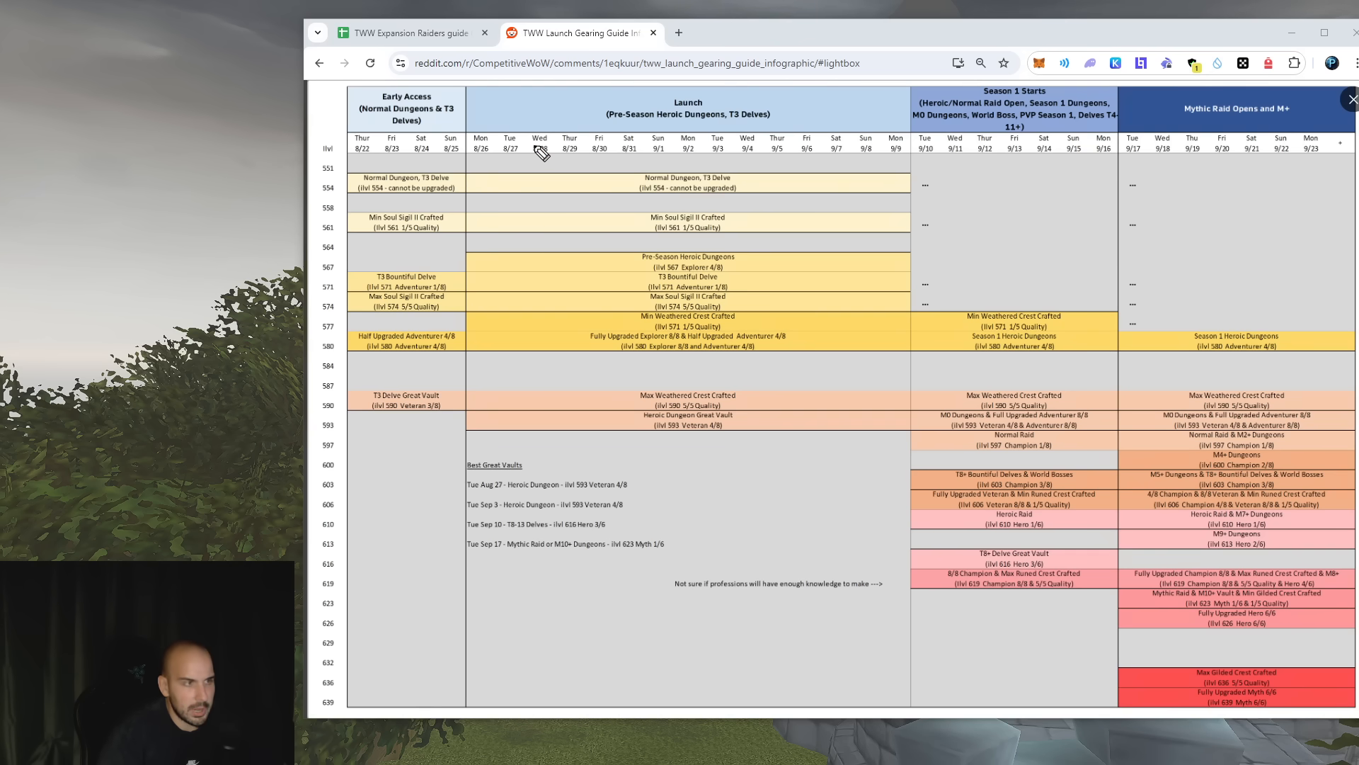
{"action": "mouse_move", "coordinate": [468, 134]}
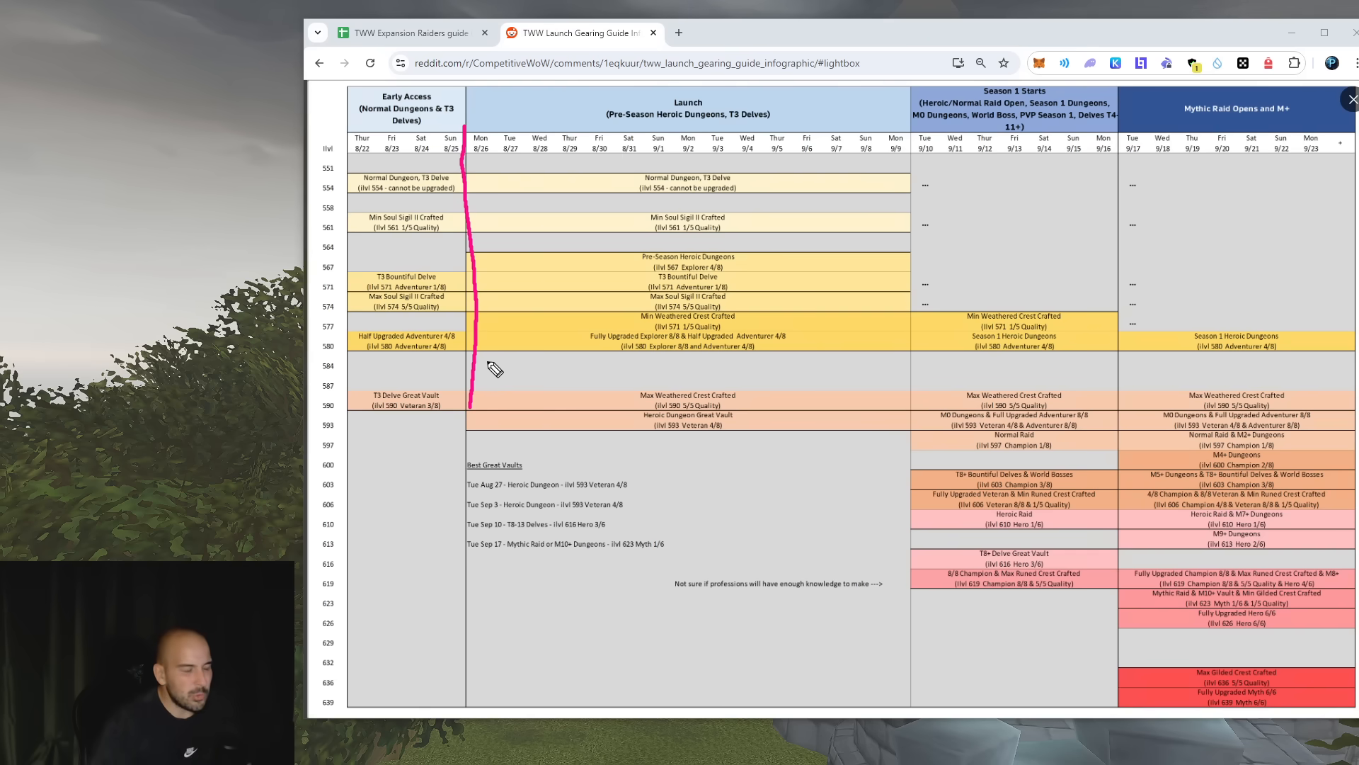
{"action": "mouse_move", "coordinate": [1033, 269]}
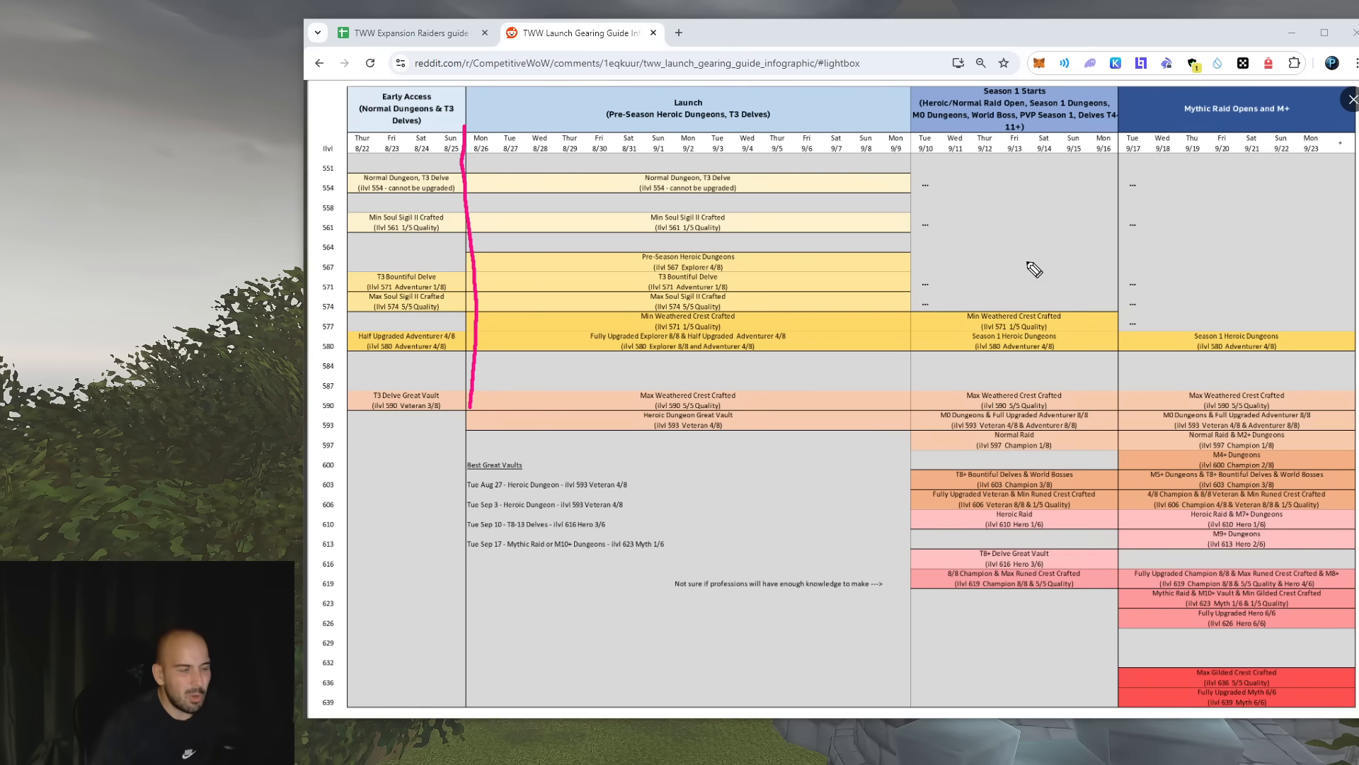
{"action": "mouse_move", "coordinate": [867, 273]}
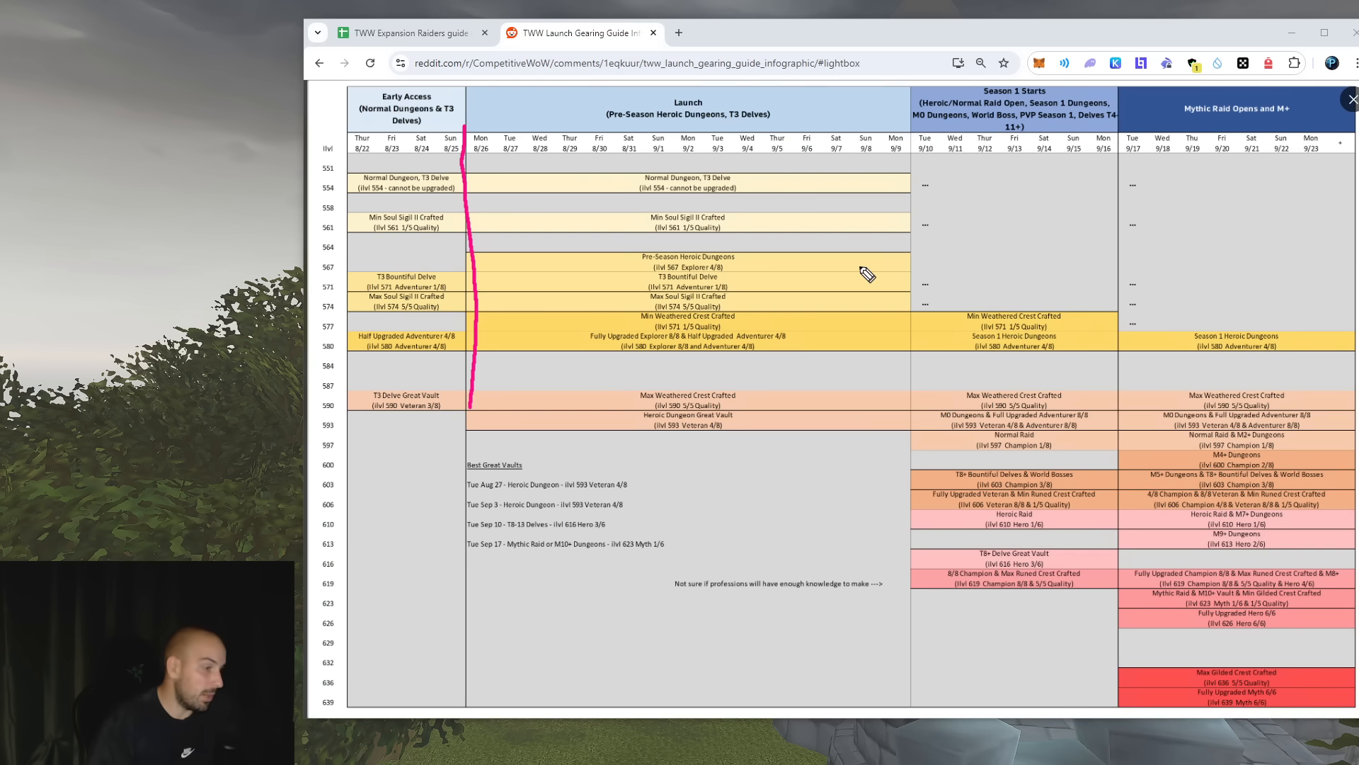
{"action": "mouse_move", "coordinate": [883, 243]}
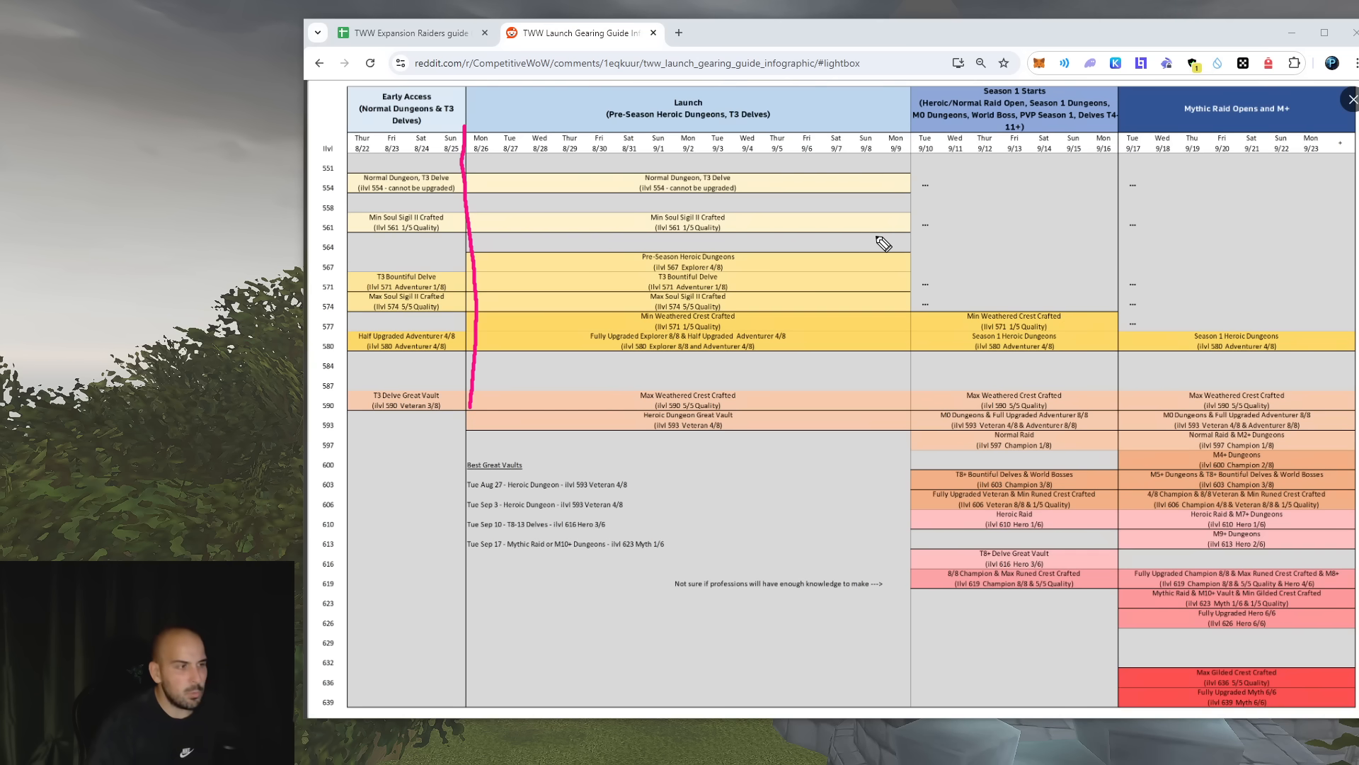
{"action": "mouse_move", "coordinate": [877, 244]}
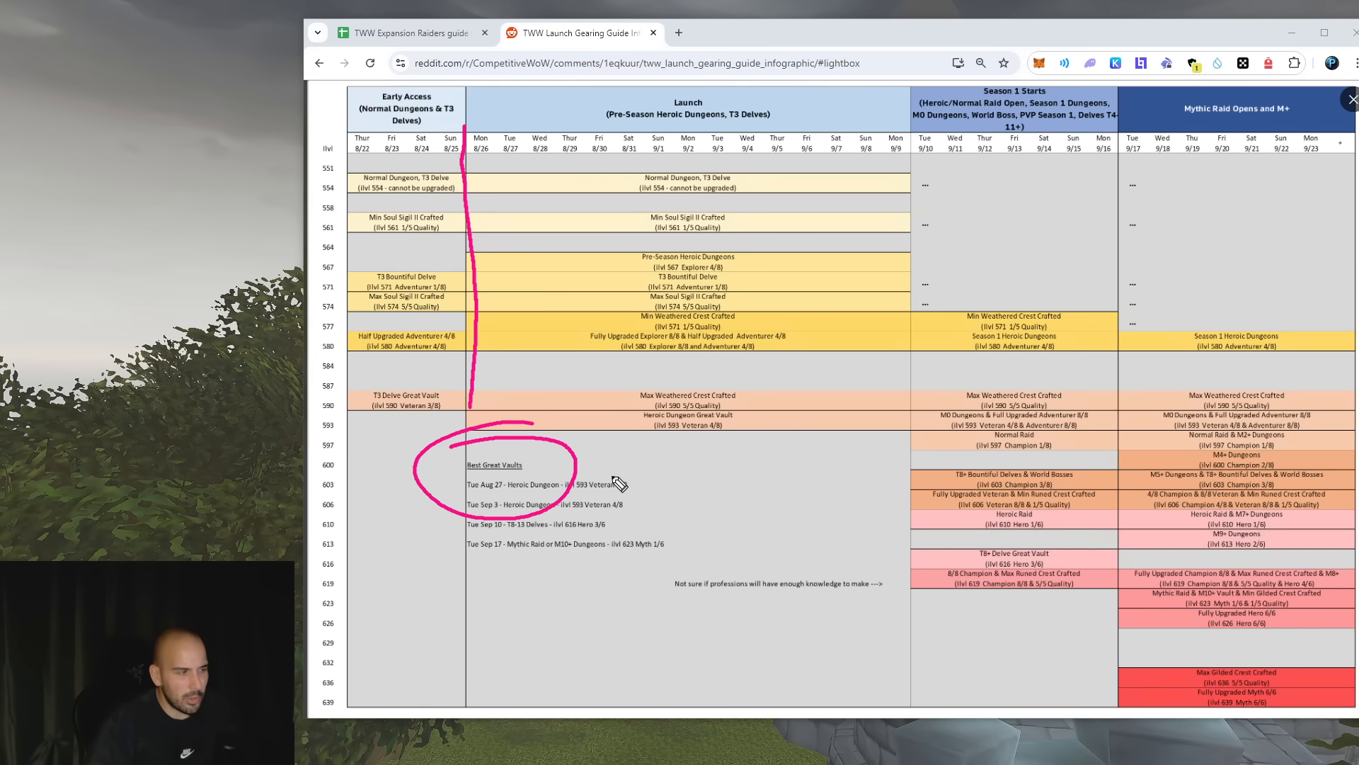
{"action": "mouse_move", "coordinate": [676, 437]}
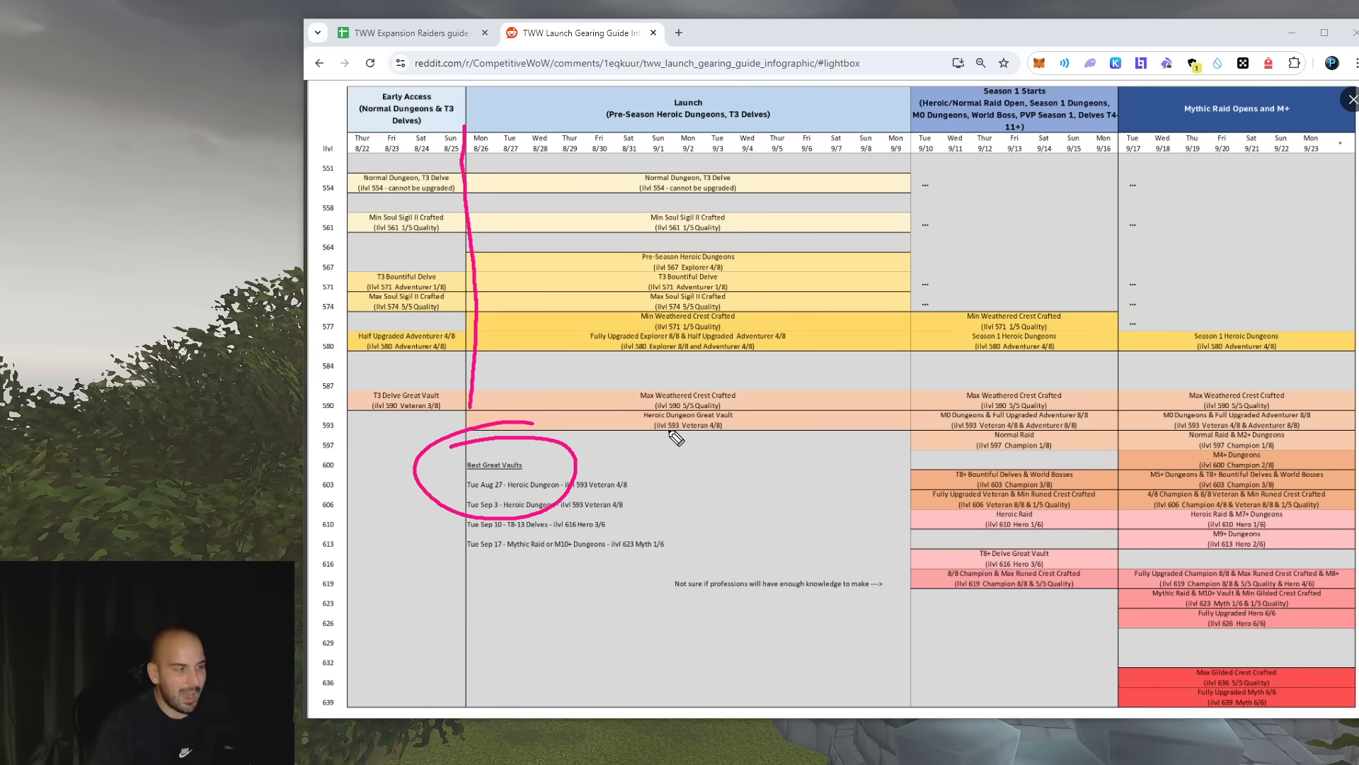
{"action": "mouse_move", "coordinate": [683, 198]}
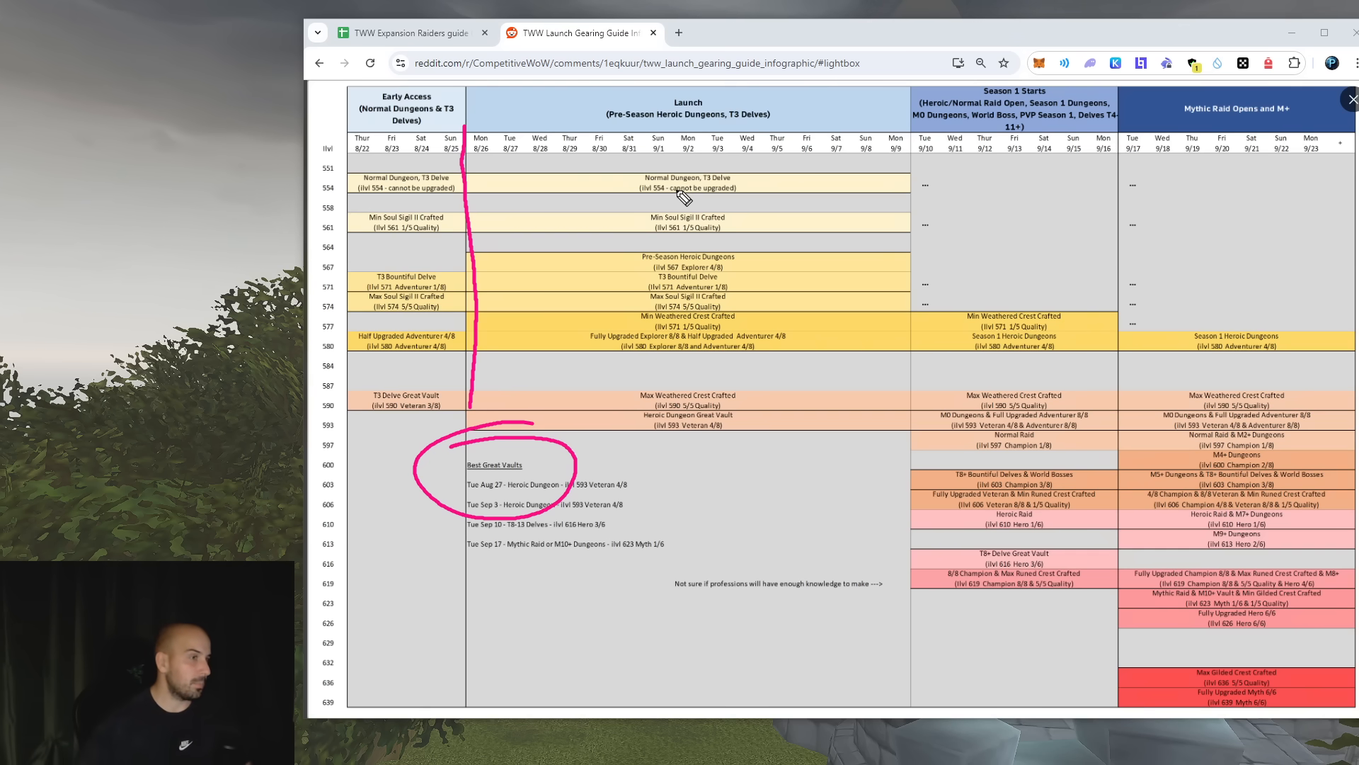
{"action": "mouse_move", "coordinate": [724, 135]}
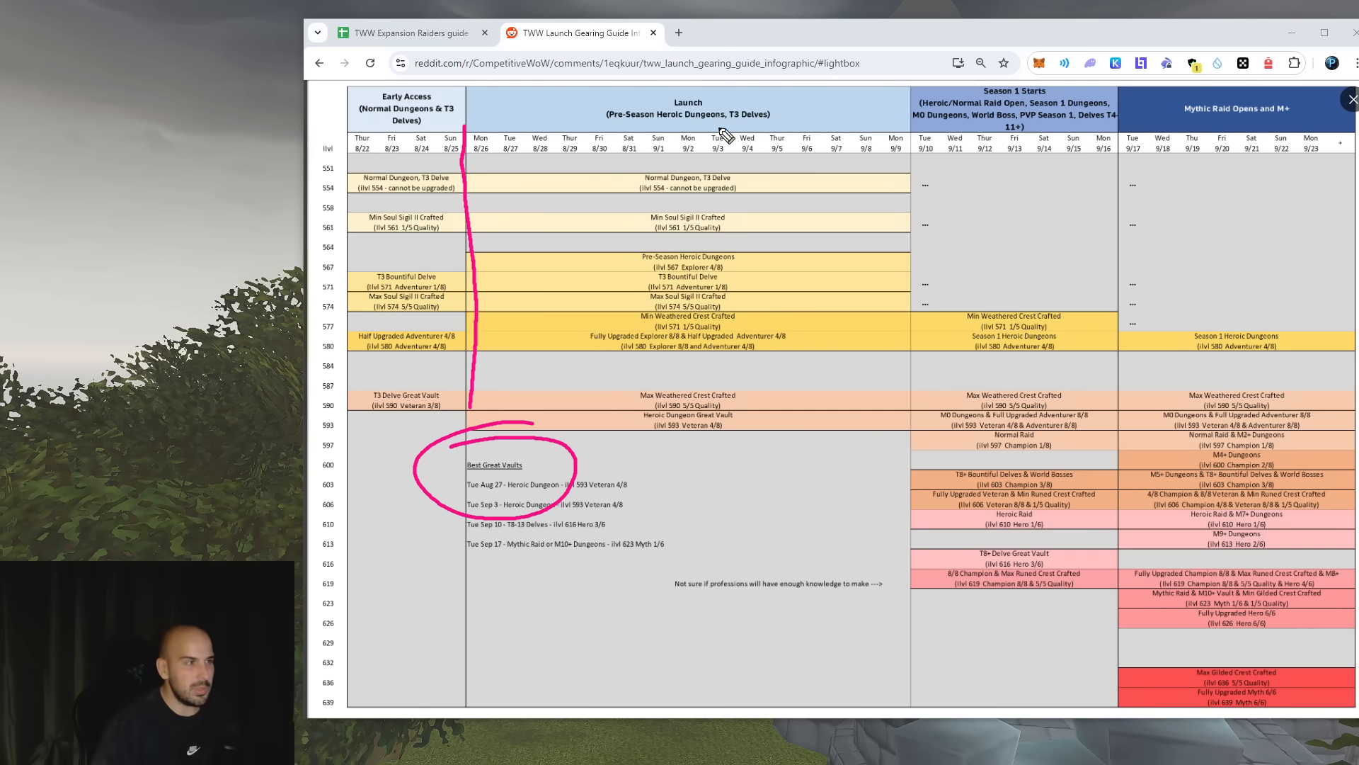
{"action": "mouse_move", "coordinate": [1026, 190]}
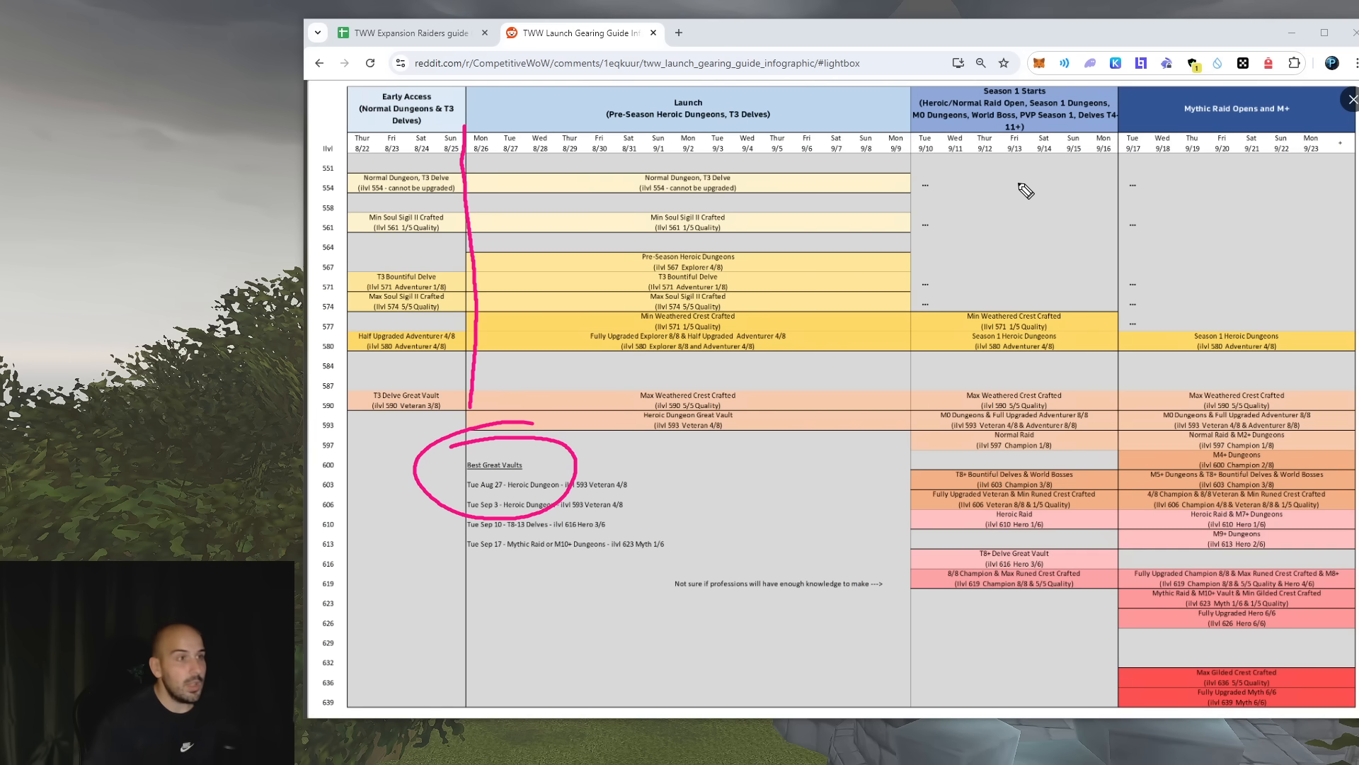
{"action": "mouse_move", "coordinate": [921, 155]}
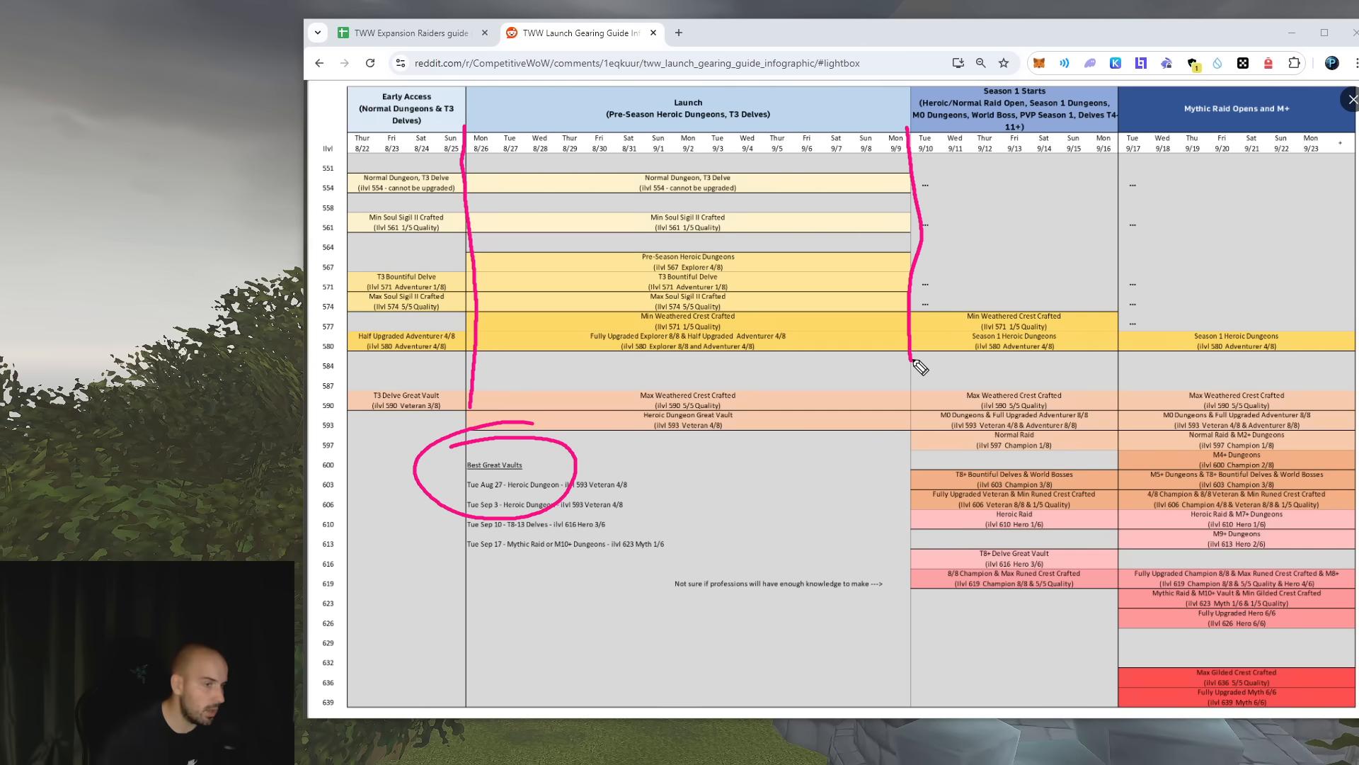
{"action": "mouse_move", "coordinate": [989, 355]}
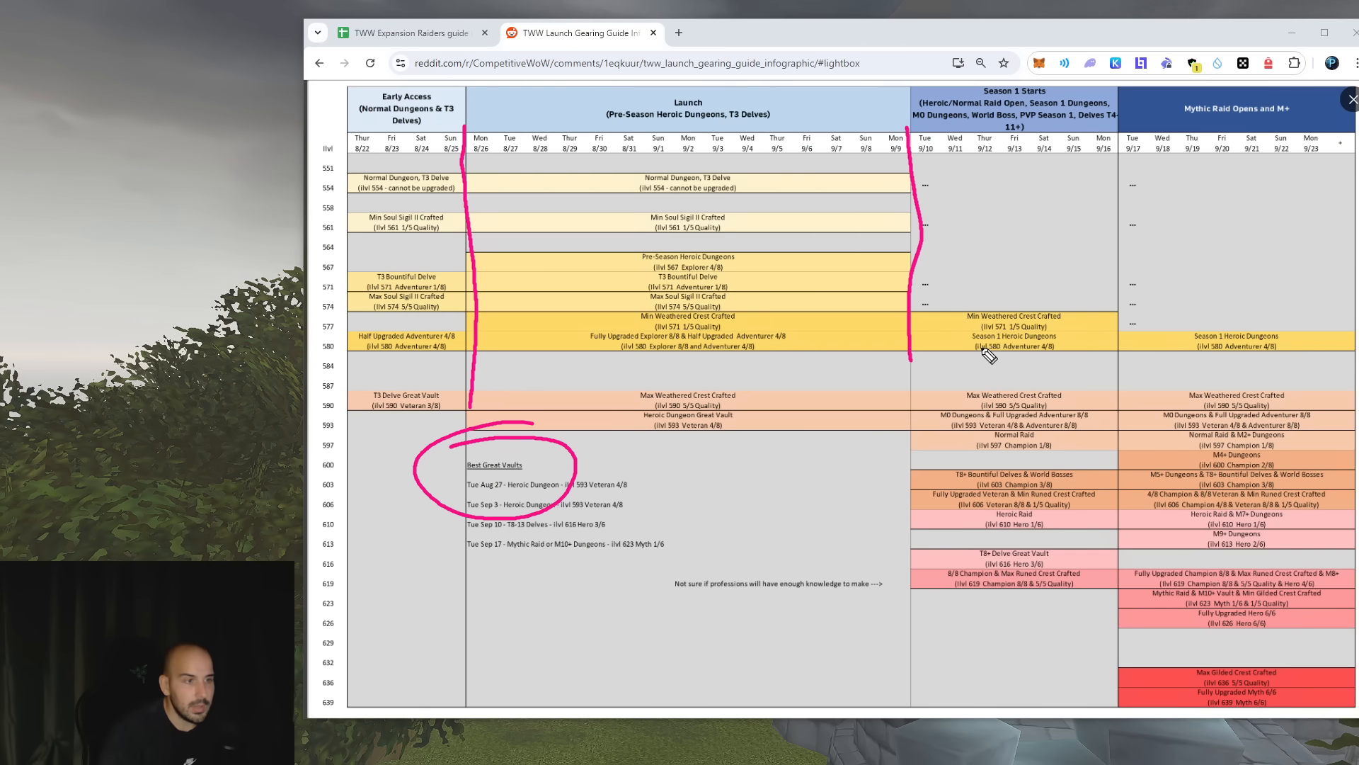
{"action": "mouse_move", "coordinate": [968, 349]}
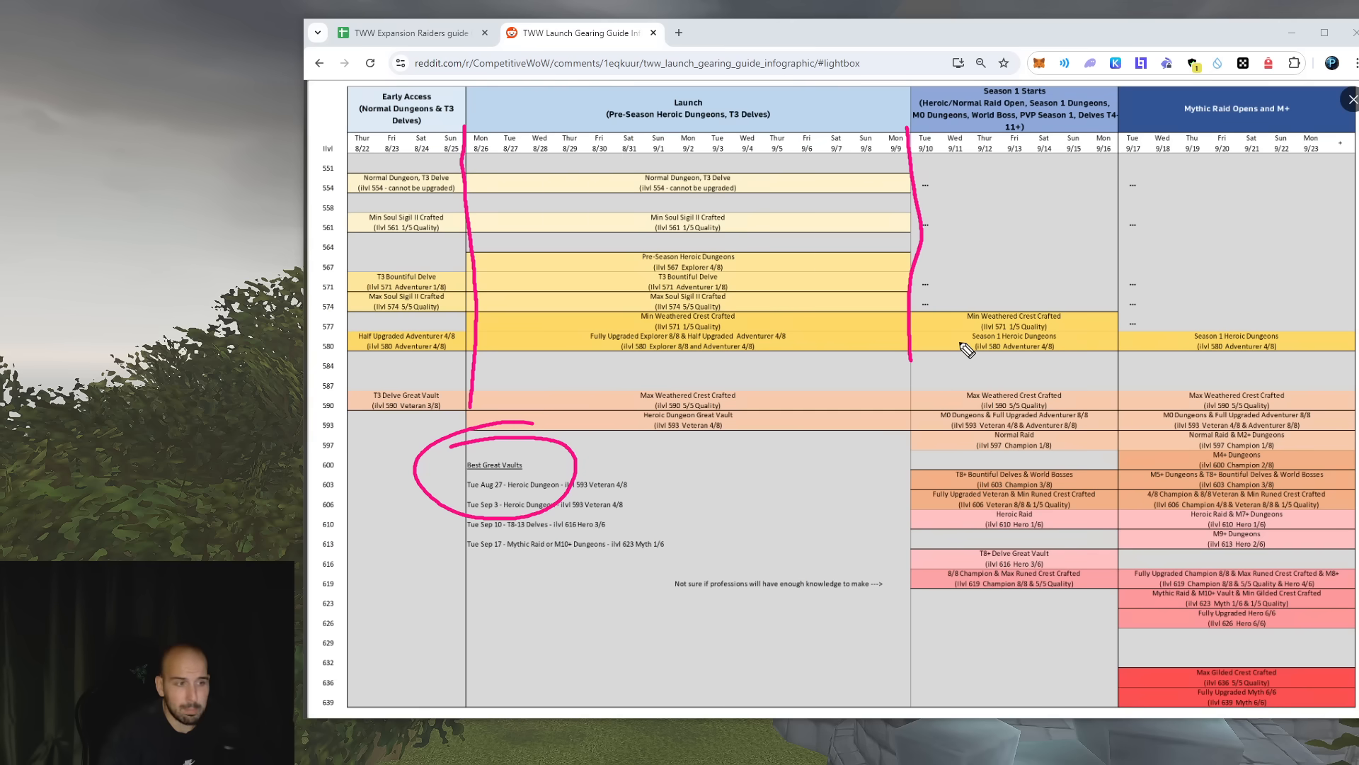
{"action": "mouse_move", "coordinate": [685, 432]}
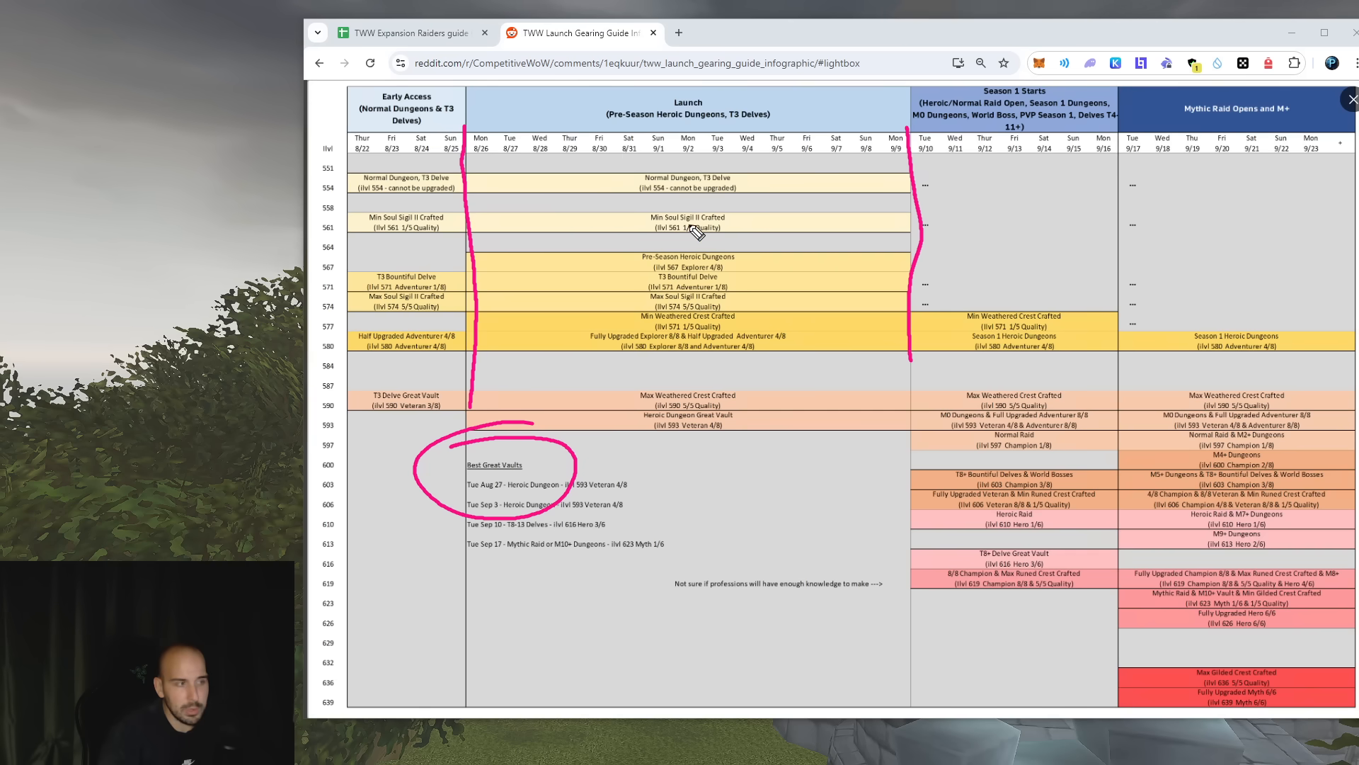
{"action": "mouse_move", "coordinate": [503, 135]}
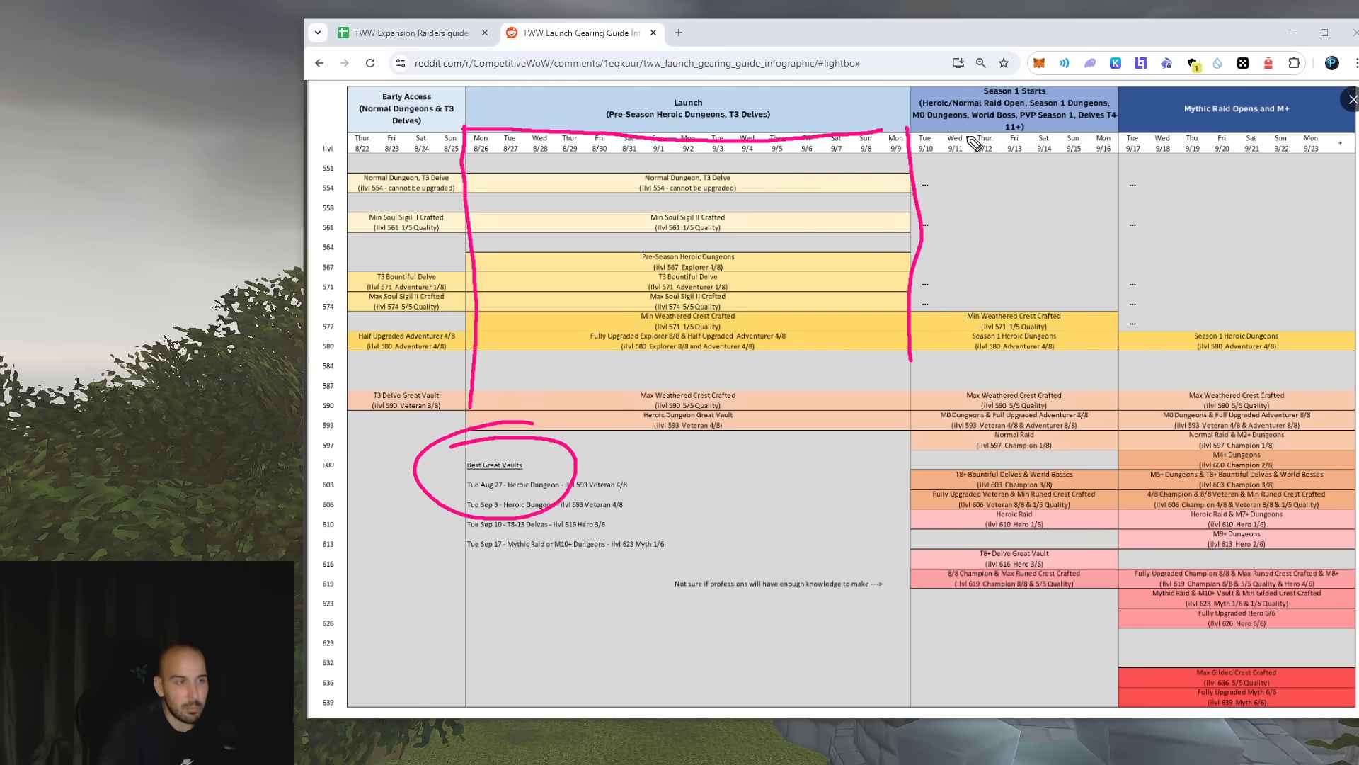
{"action": "mouse_move", "coordinate": [953, 217]}
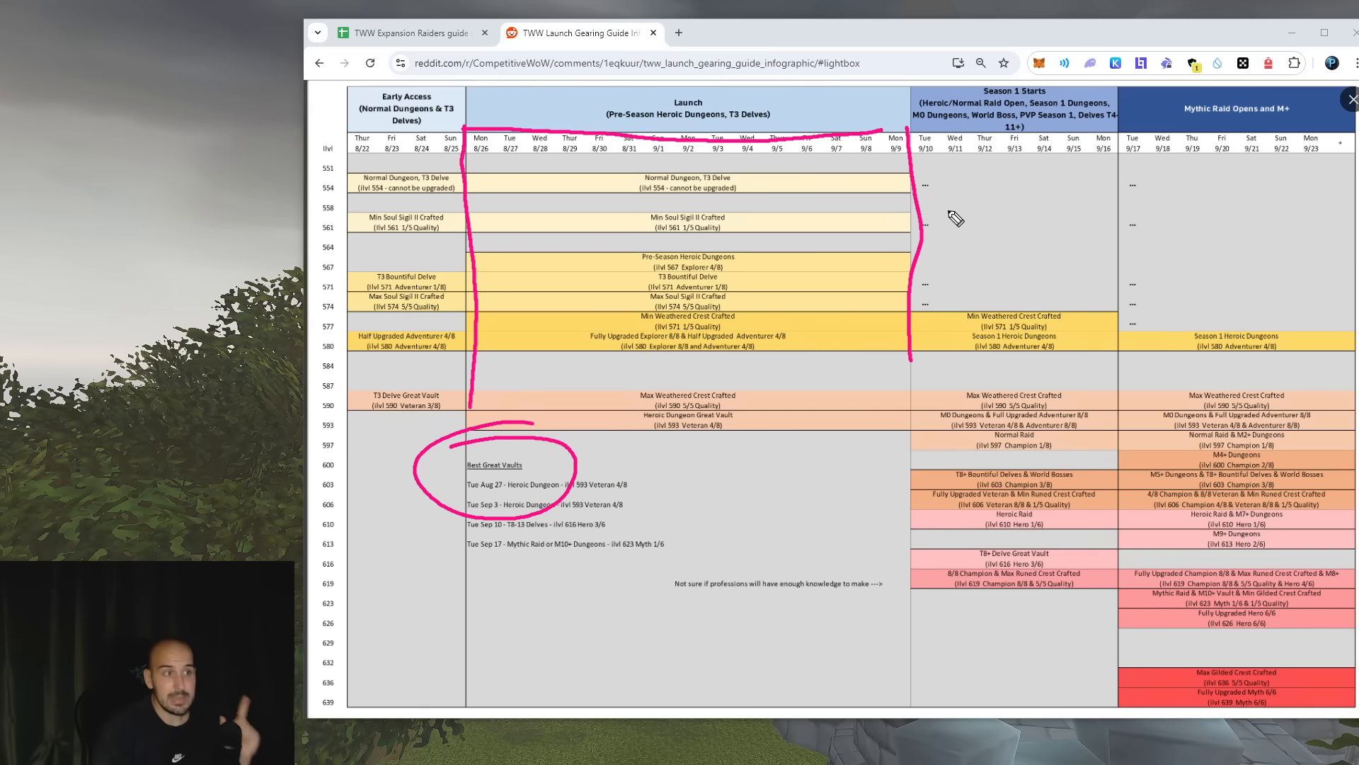
{"action": "mouse_move", "coordinate": [837, 98]}
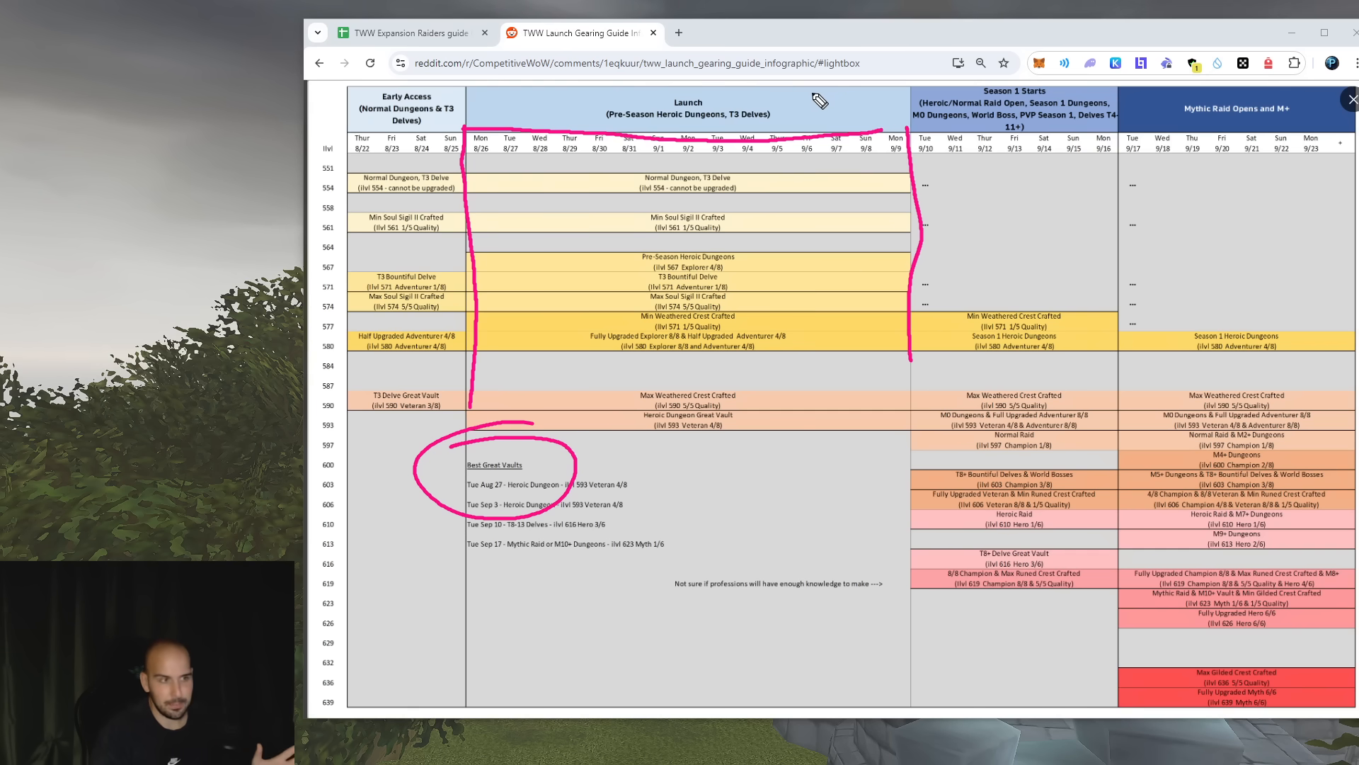
{"action": "mouse_move", "coordinate": [795, 36]}
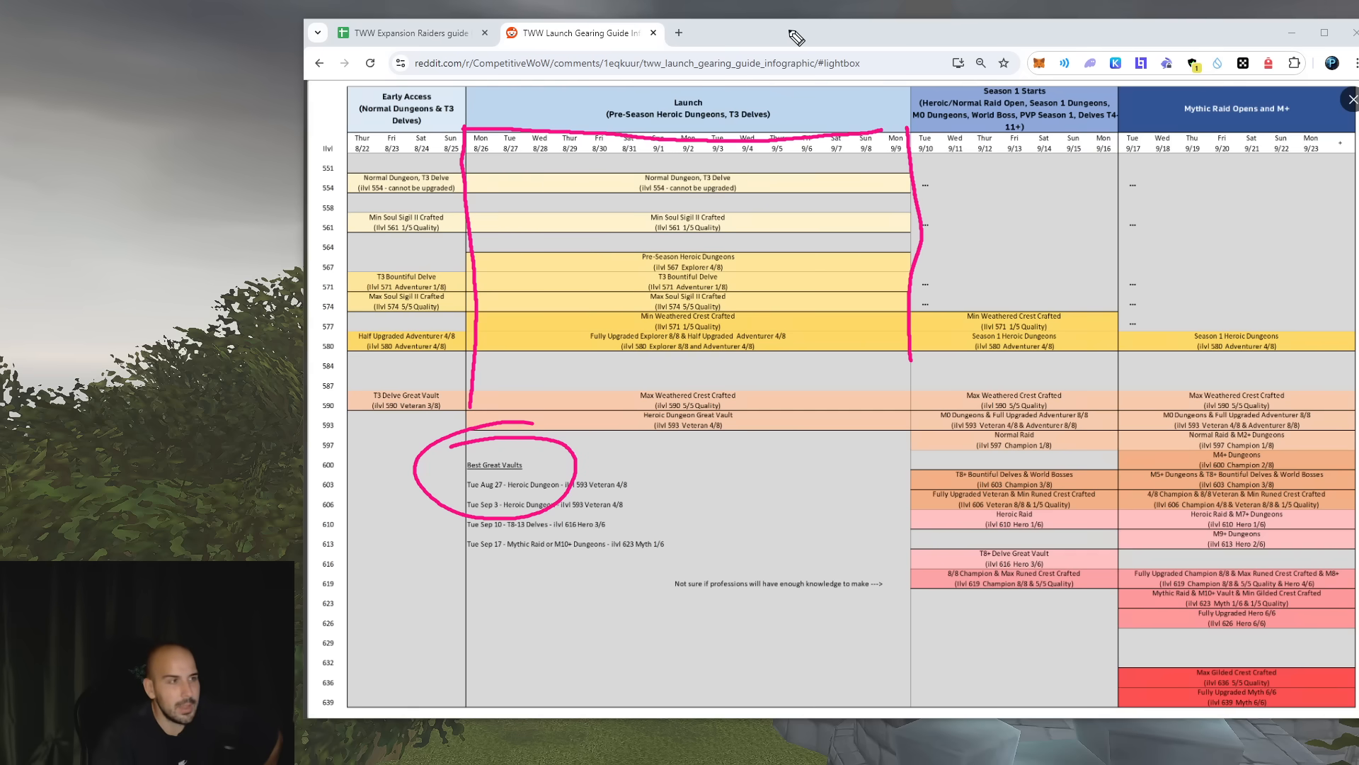
{"action": "mouse_move", "coordinate": [931, 155]}
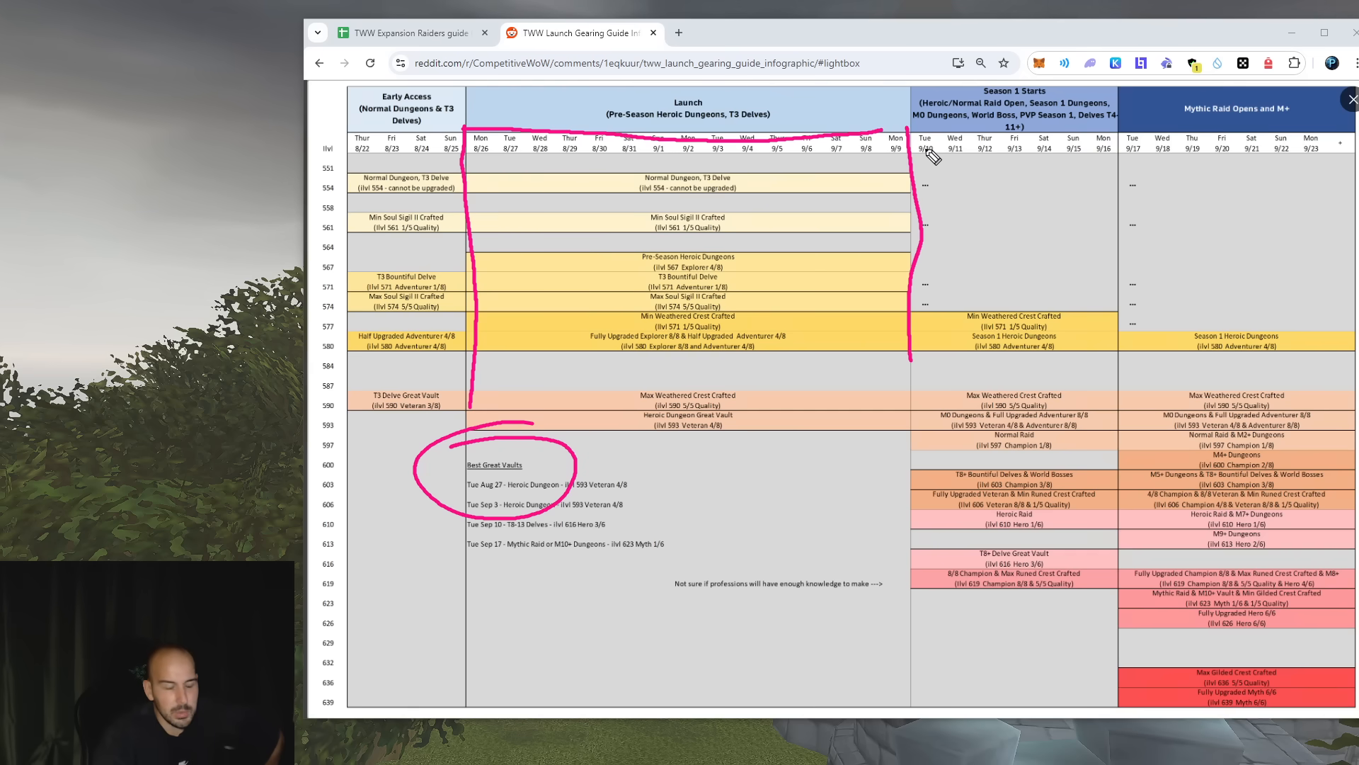
{"action": "mouse_move", "coordinate": [815, 166]}
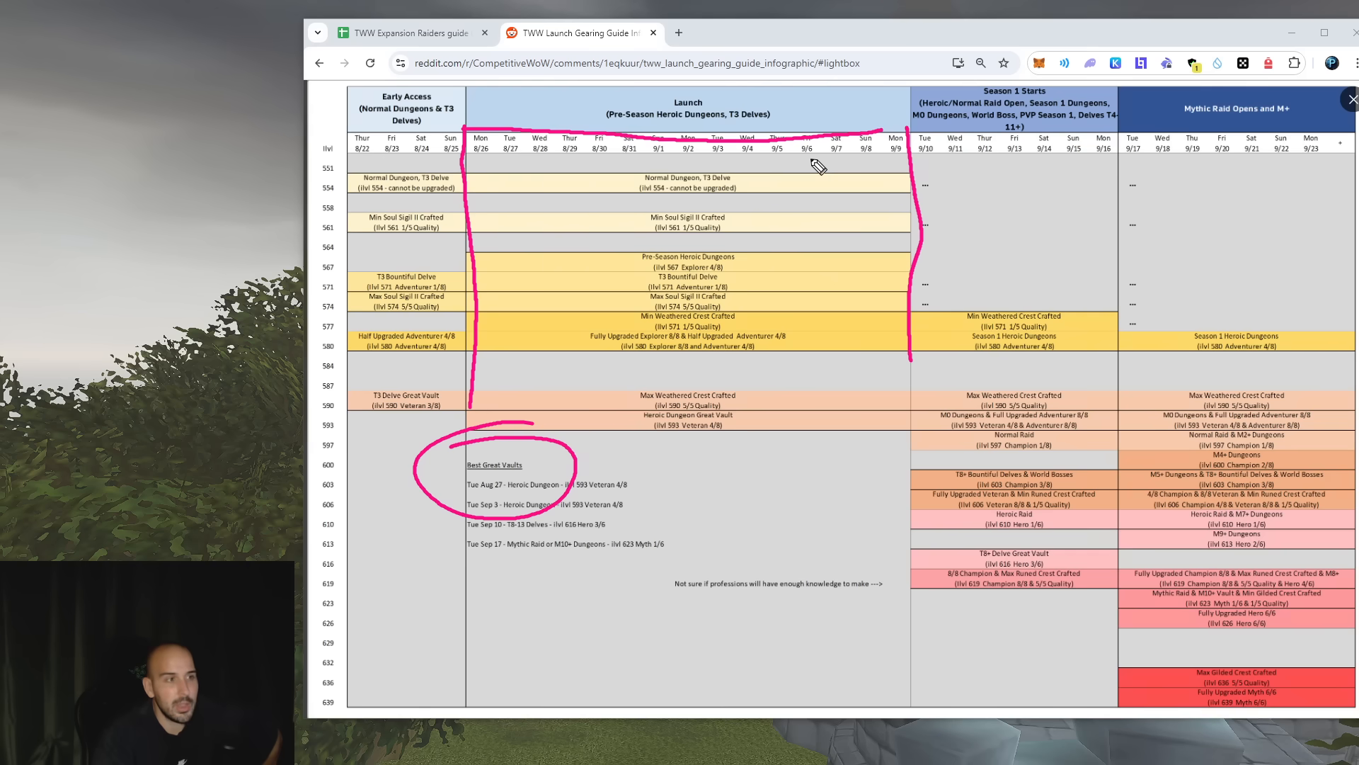
{"action": "mouse_move", "coordinate": [776, 165]}
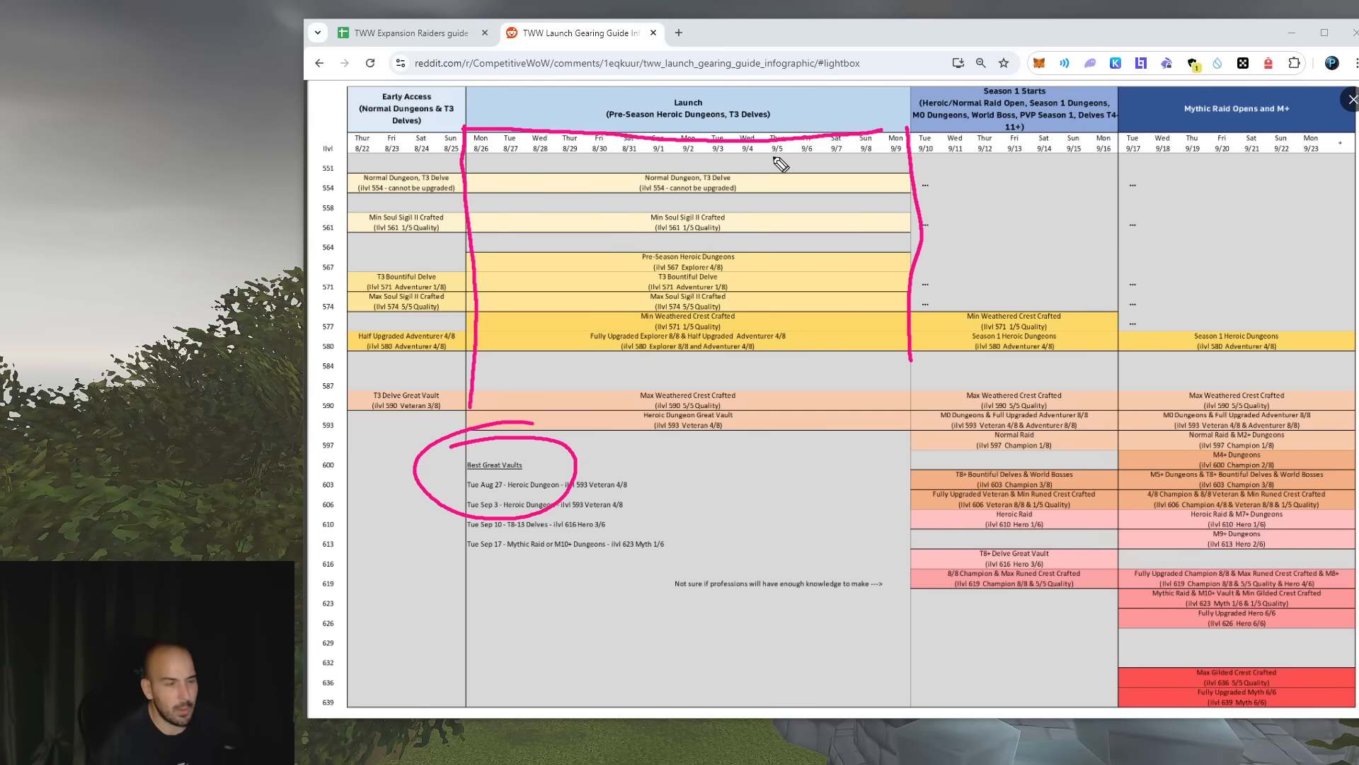
{"action": "mouse_move", "coordinate": [1143, 152]}
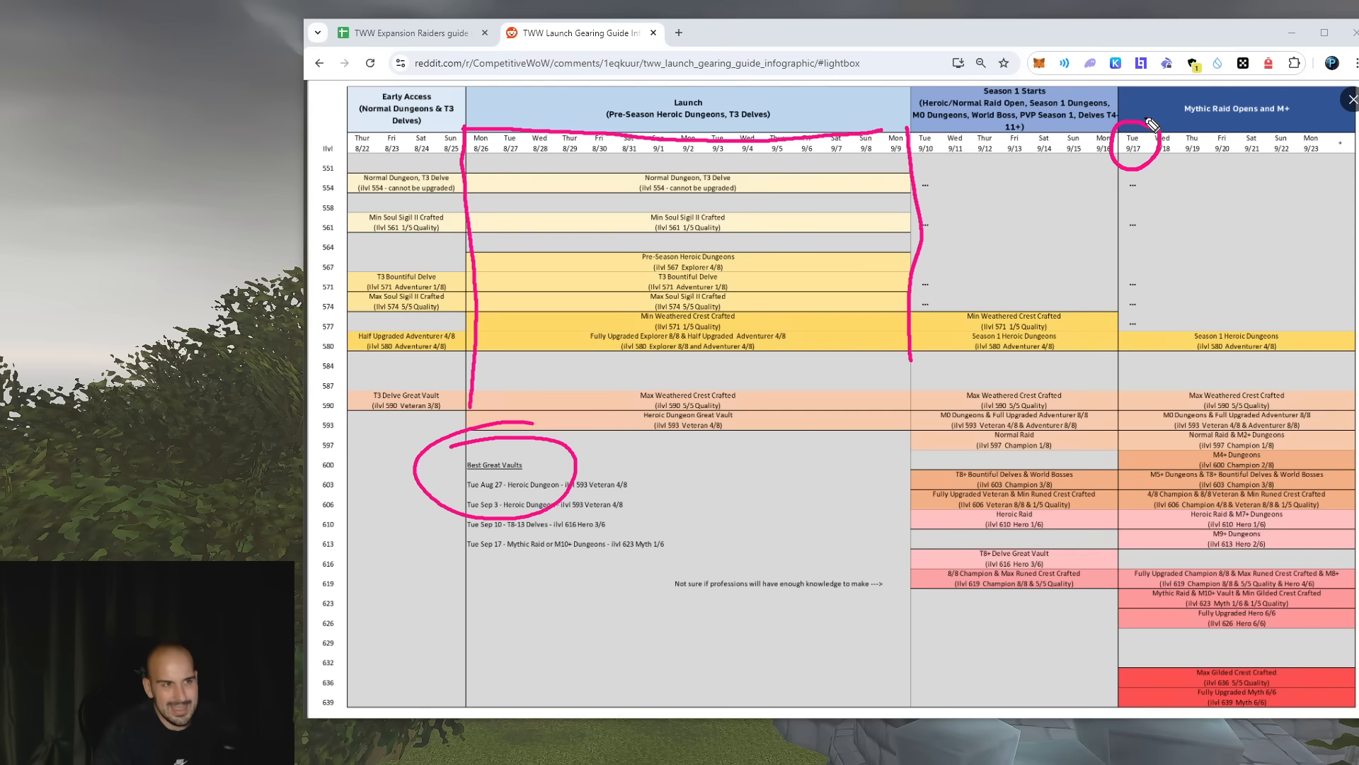
{"action": "mouse_move", "coordinate": [1214, 130]}
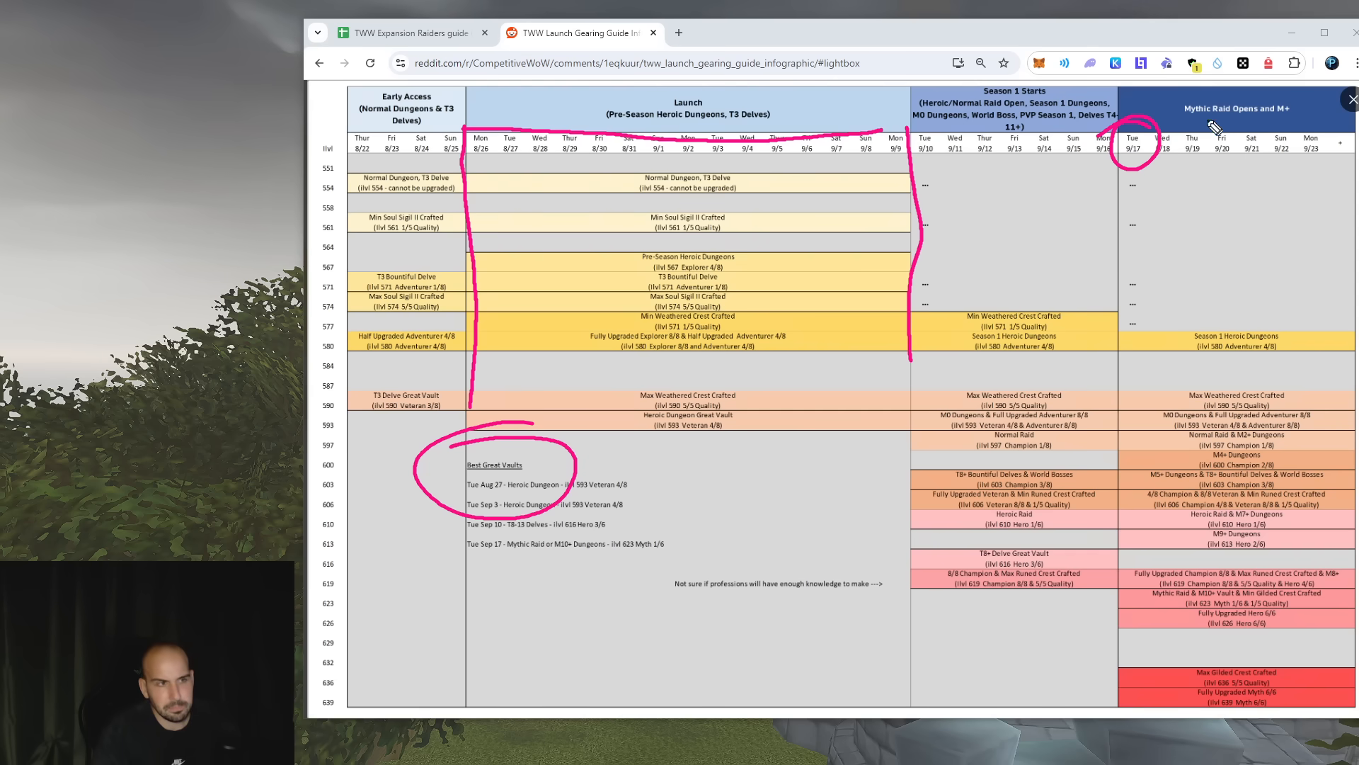
{"action": "mouse_move", "coordinate": [1166, 145]}
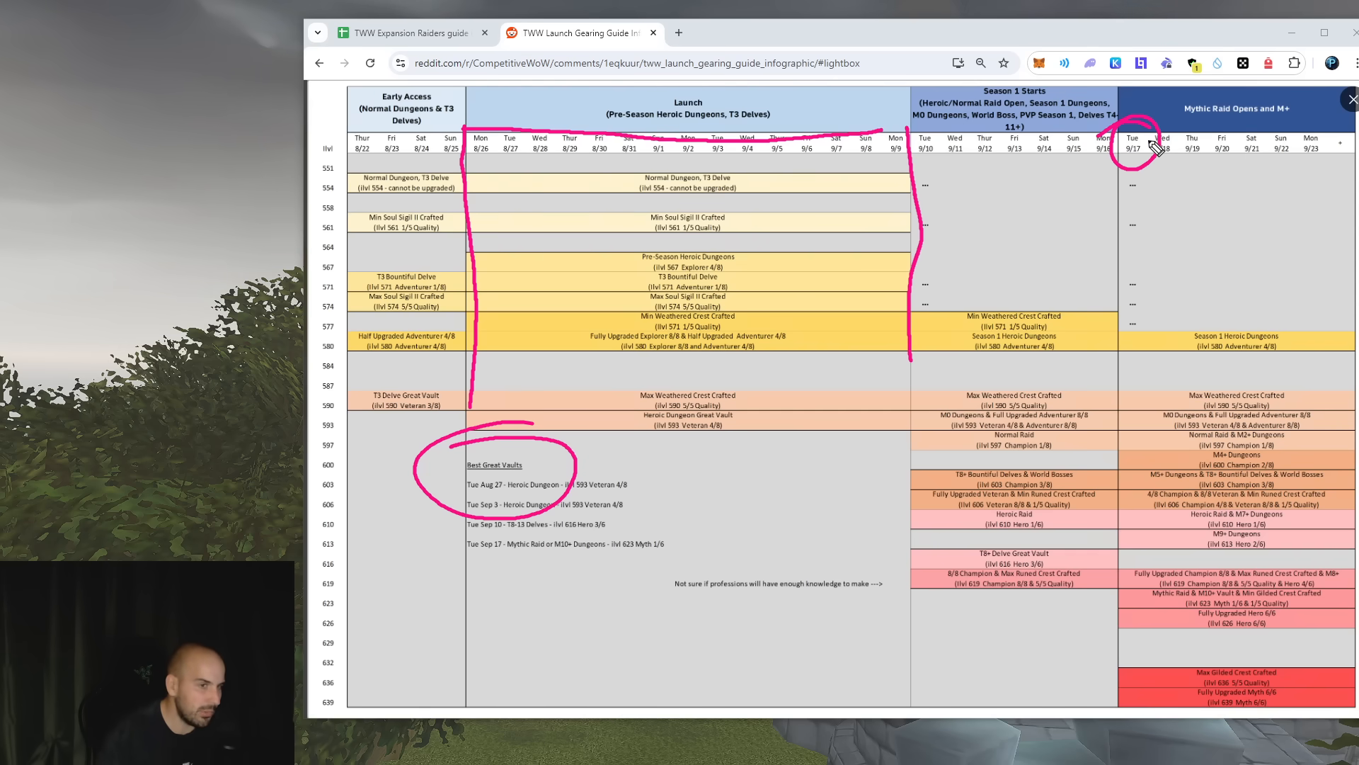
{"action": "mouse_move", "coordinate": [1170, 389]}
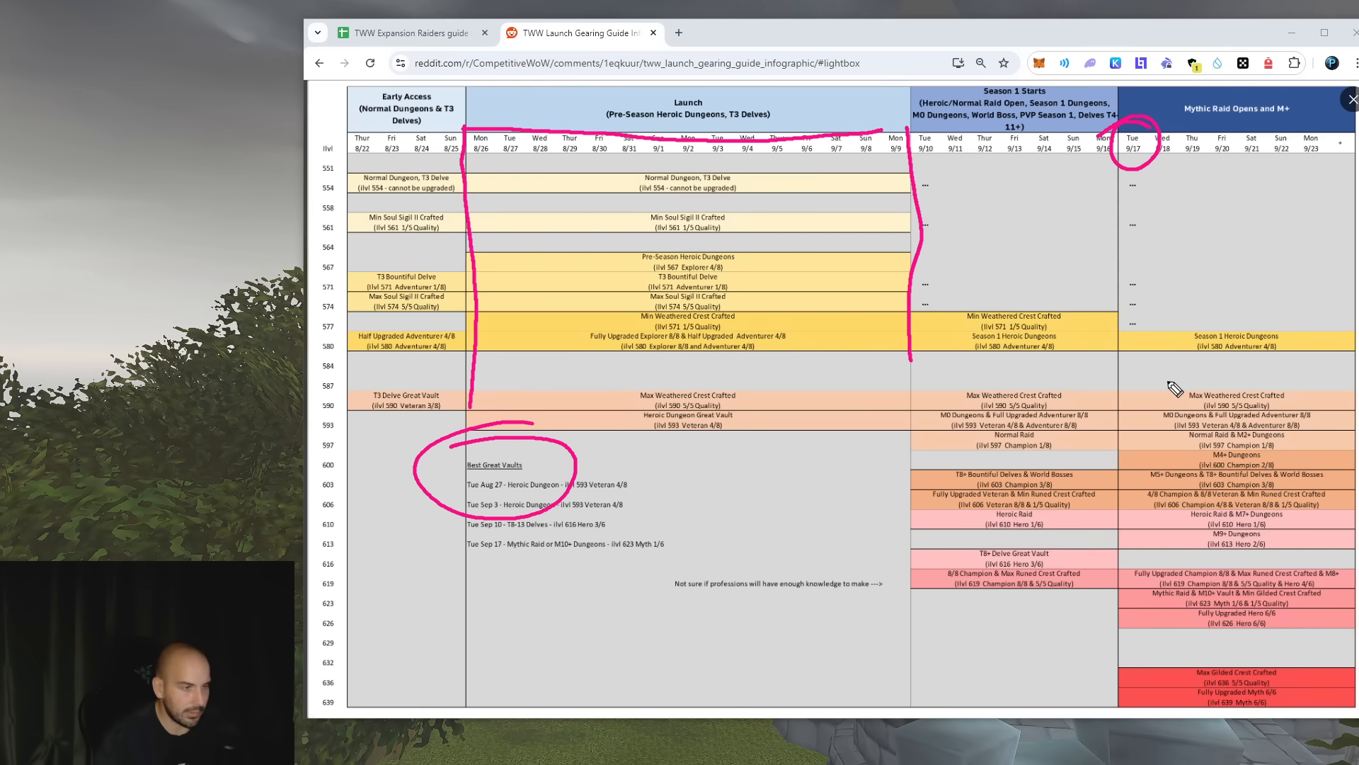
{"action": "mouse_move", "coordinate": [957, 313]}
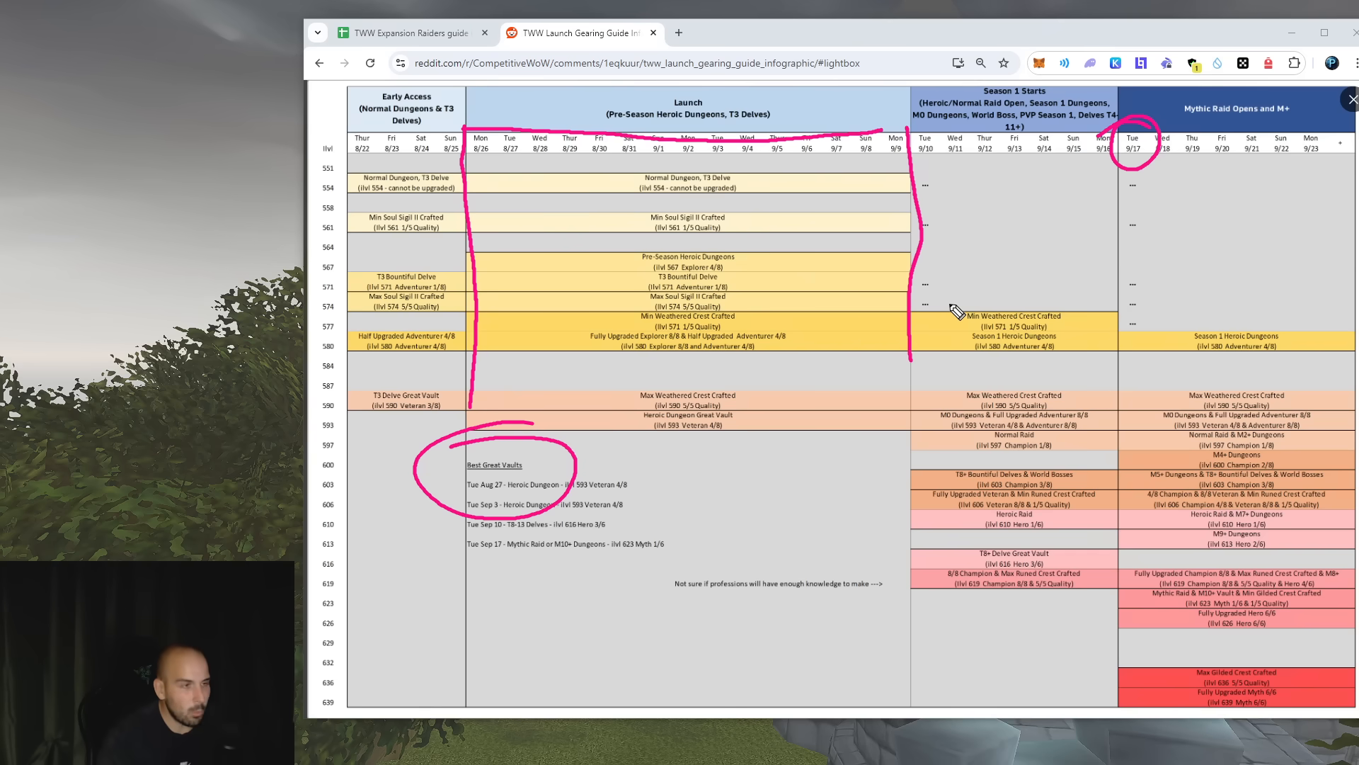
{"action": "mouse_move", "coordinate": [559, 141]}
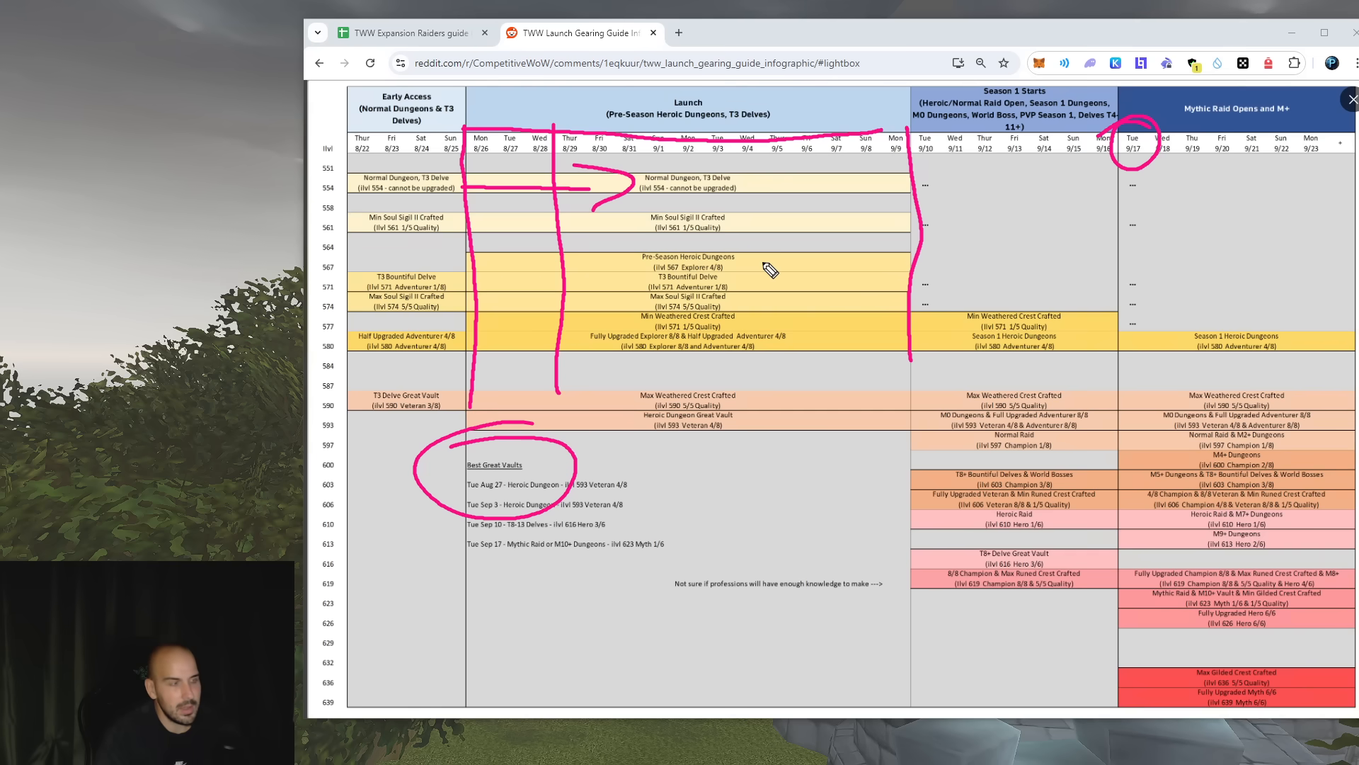
{"action": "mouse_move", "coordinate": [783, 228]}
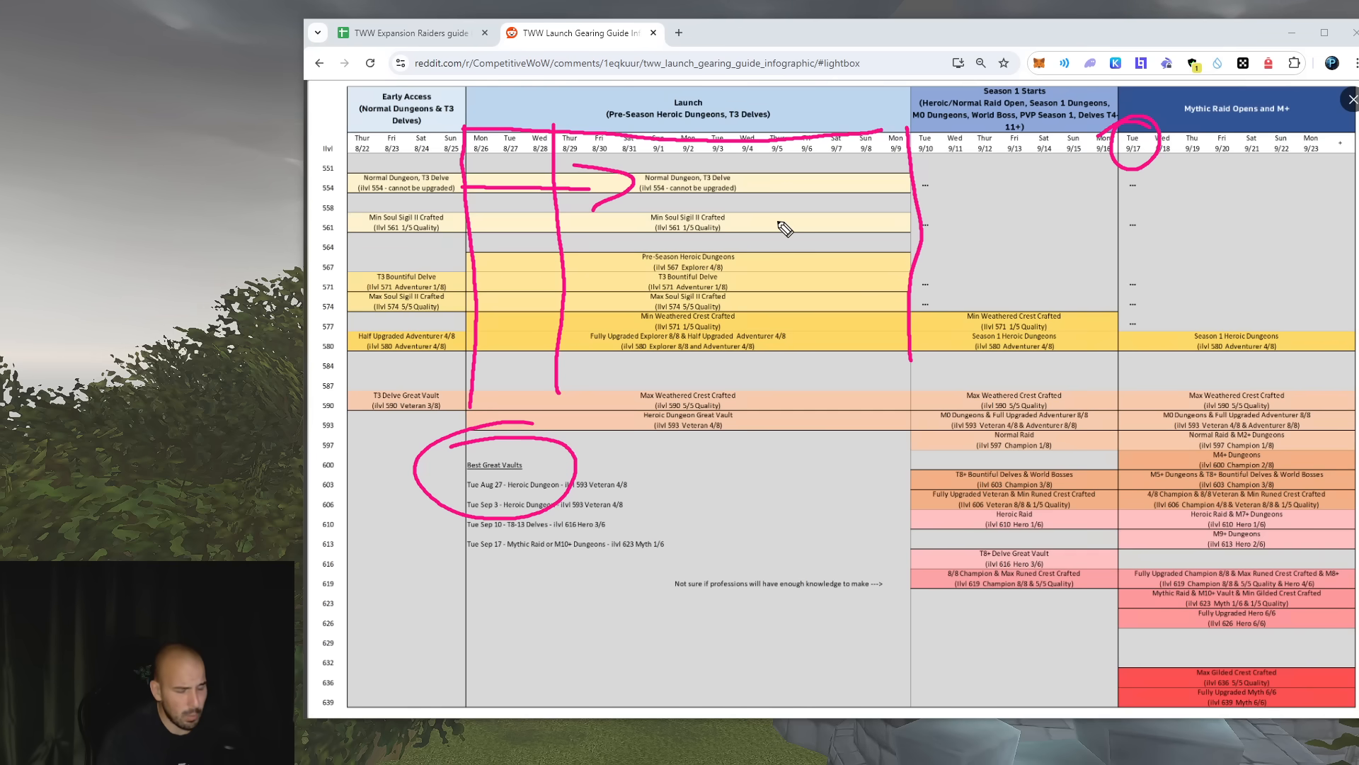
{"action": "mouse_move", "coordinate": [624, 216]}
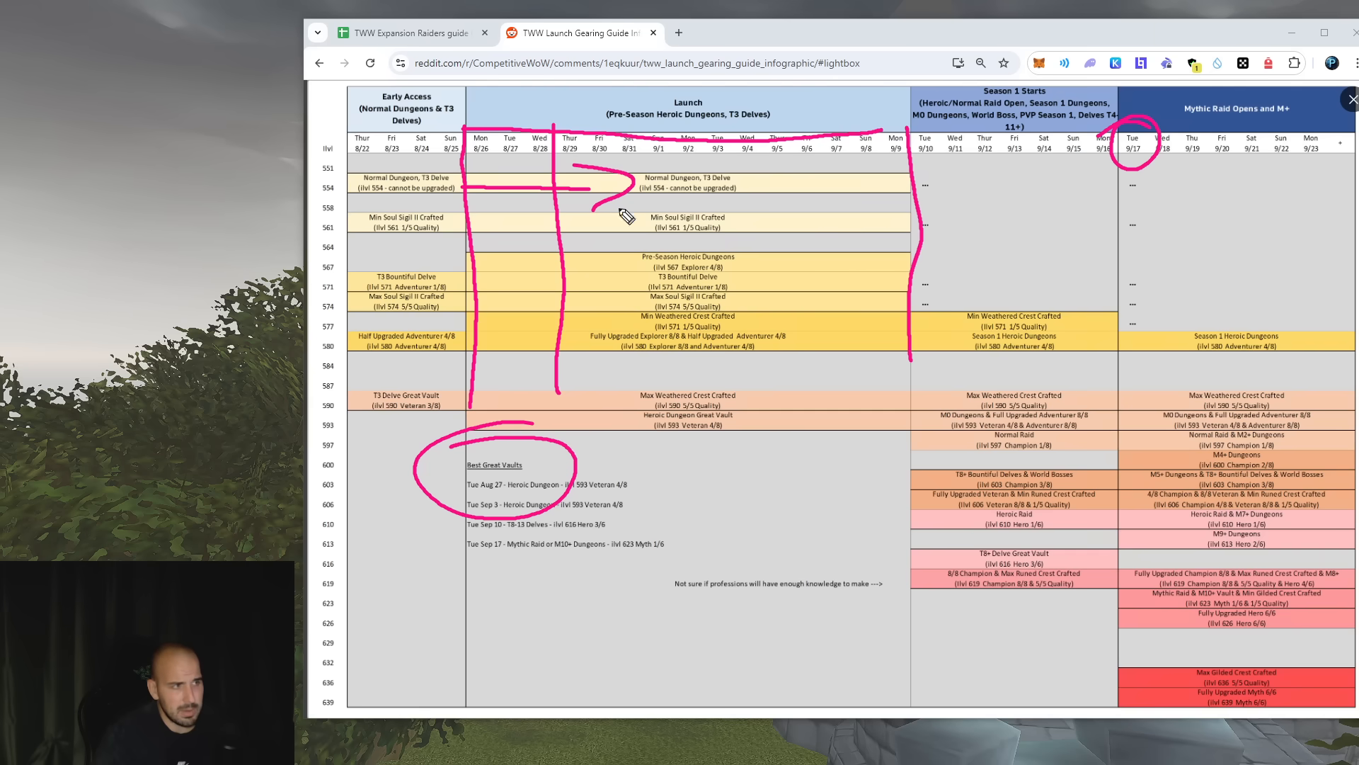
{"action": "mouse_move", "coordinate": [618, 202]}
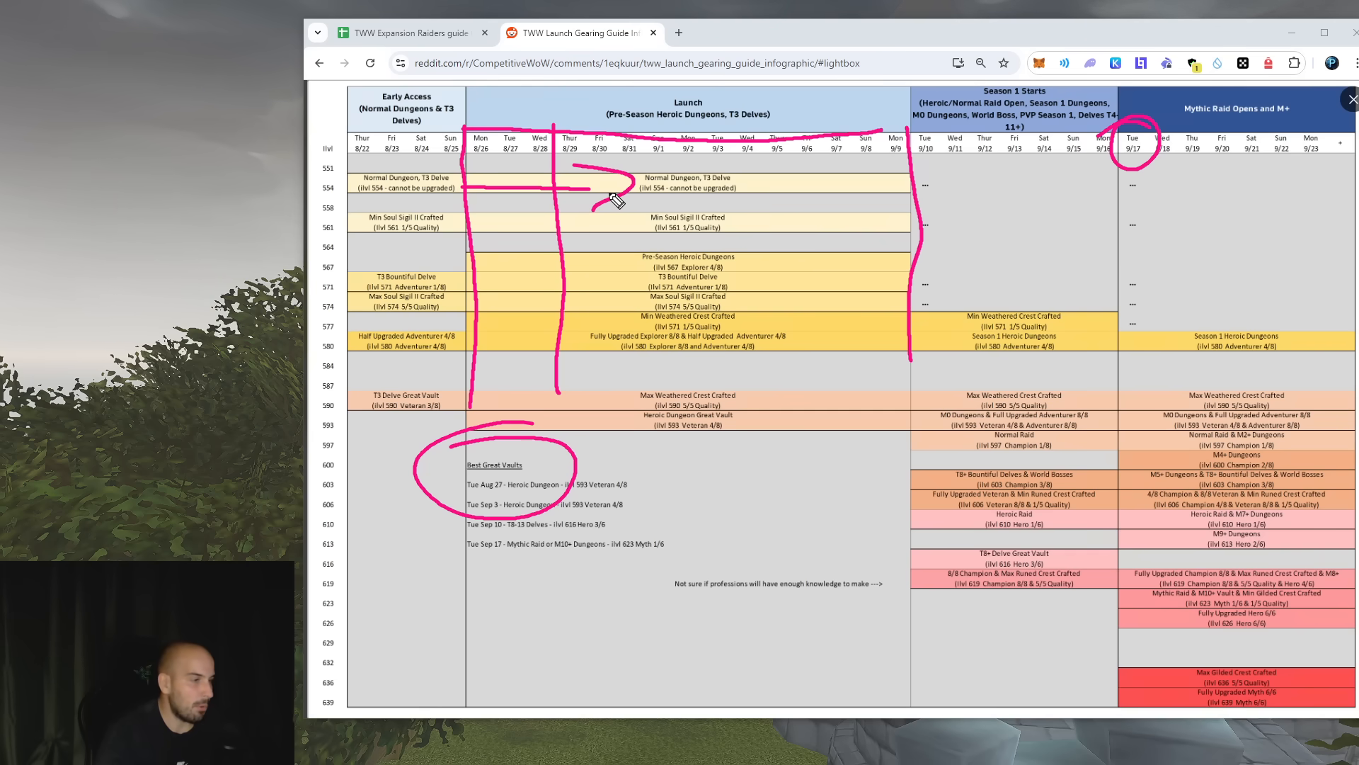
{"action": "mouse_move", "coordinate": [1223, 255]}
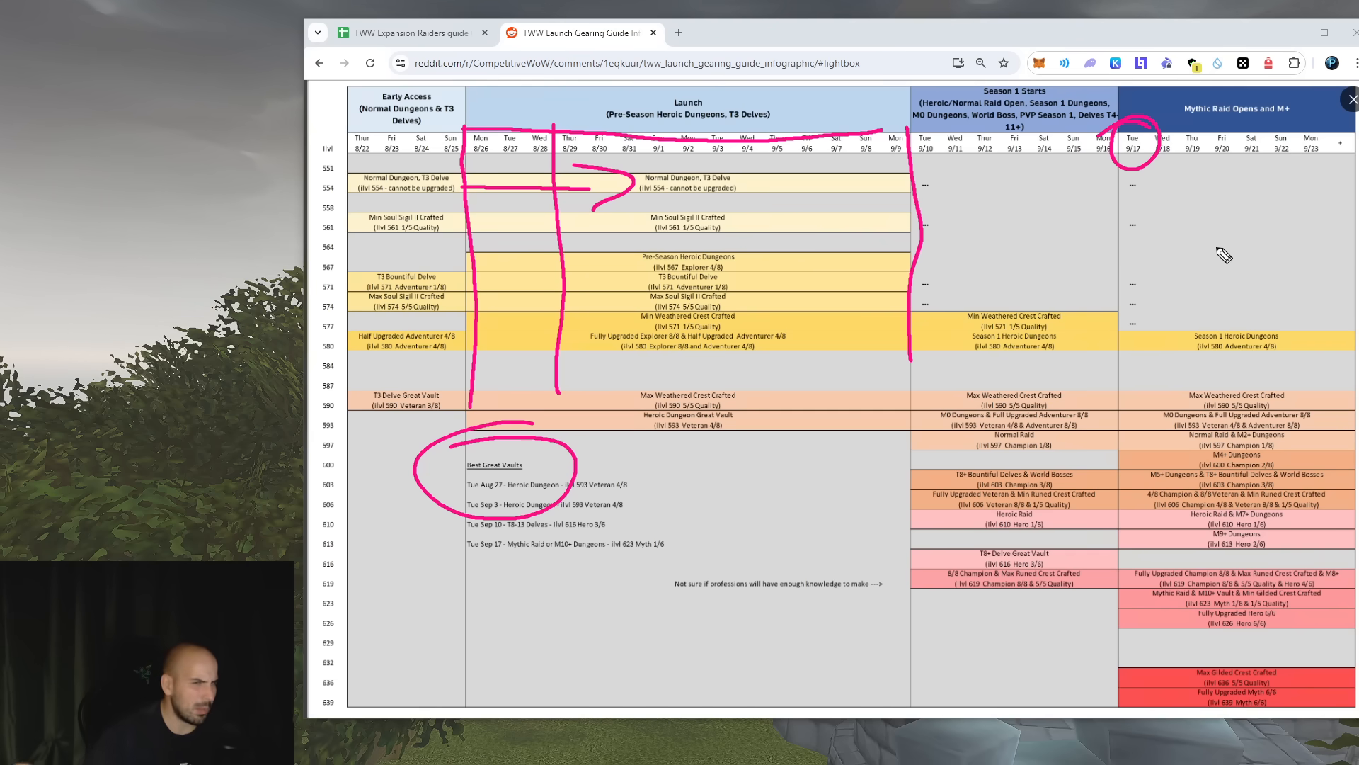